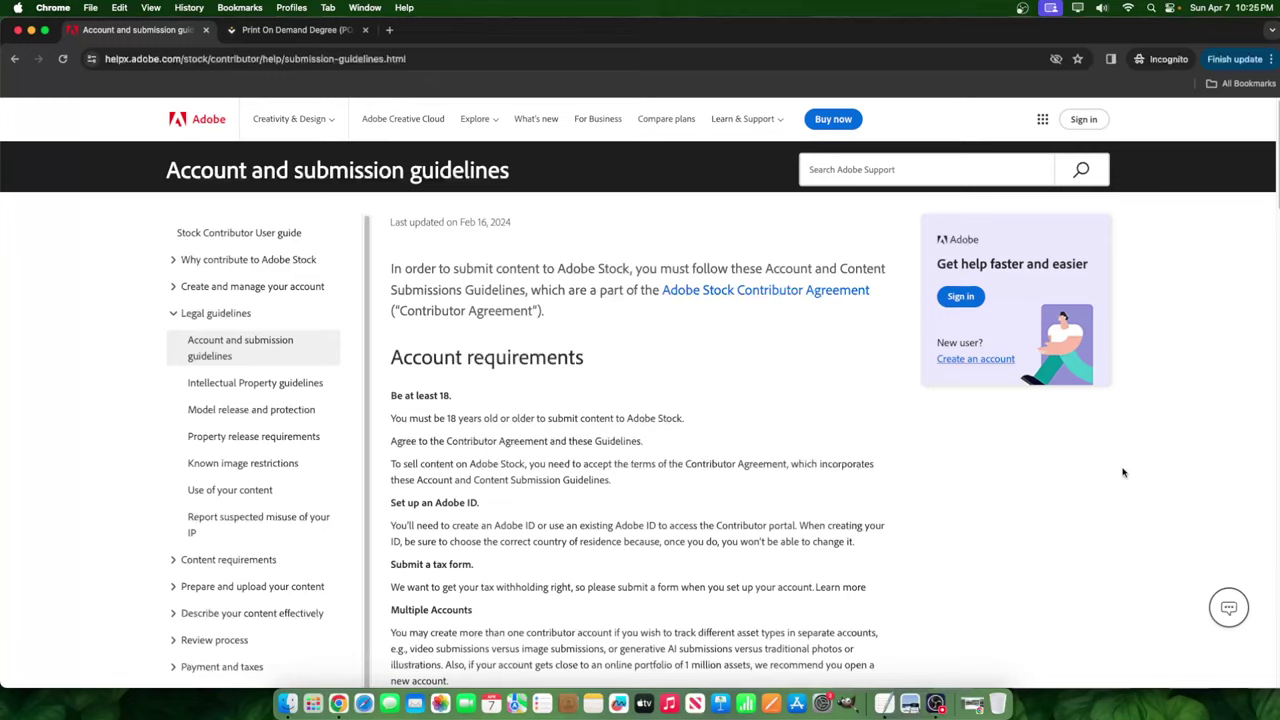
pyautogui.moveTo(834, 430)
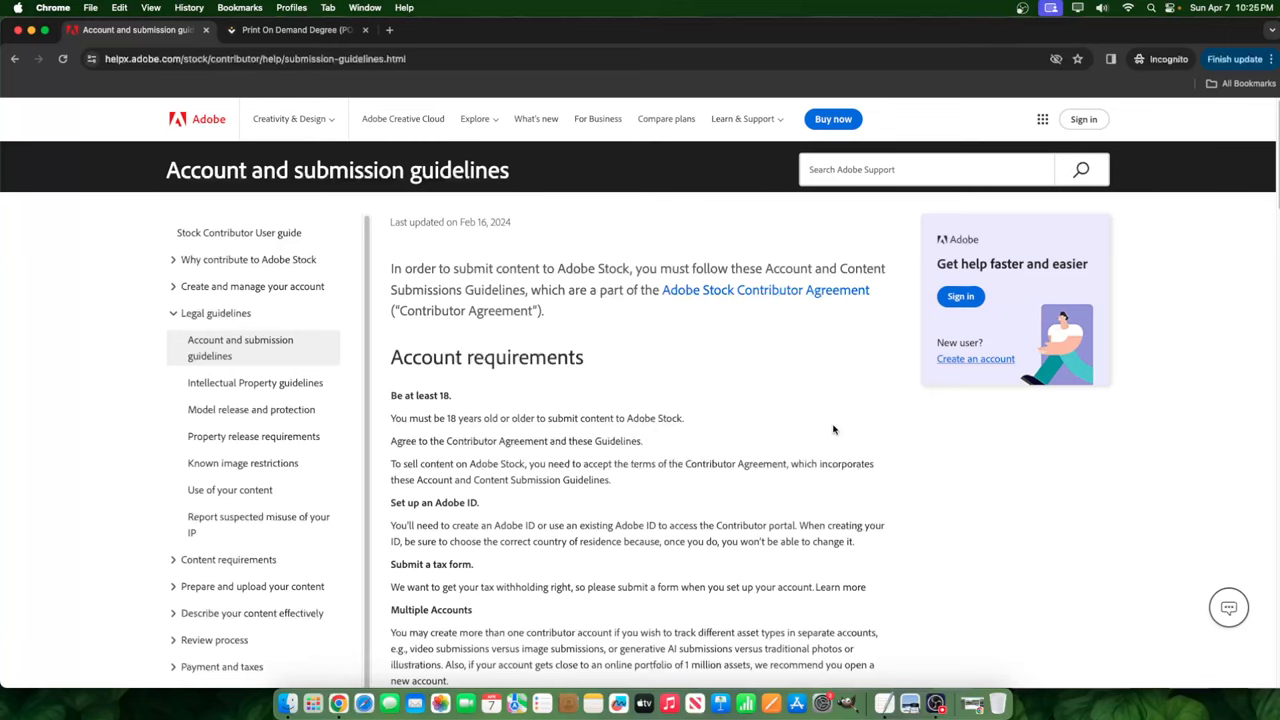
# Browse the Print On Demand Degree community's AI stock photography courses and prices, then return to the Adobe guidelines.
pyautogui.click(295, 29)
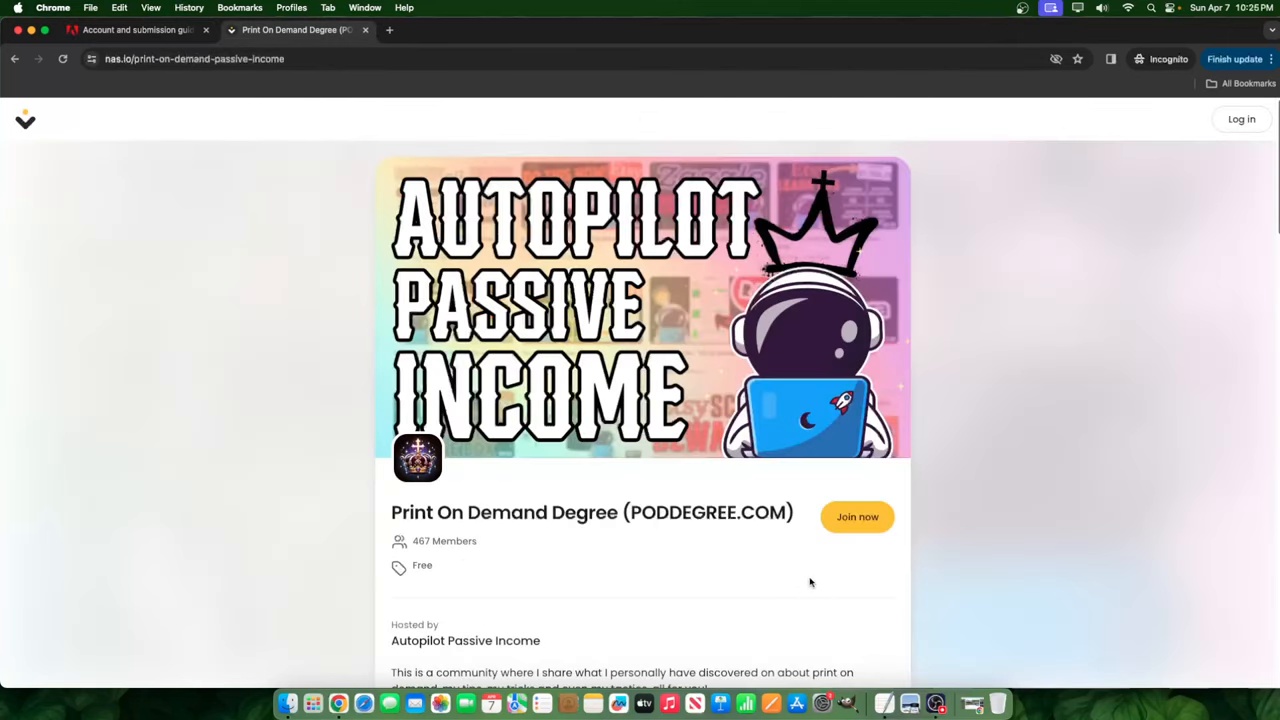
pyautogui.scroll(-3)
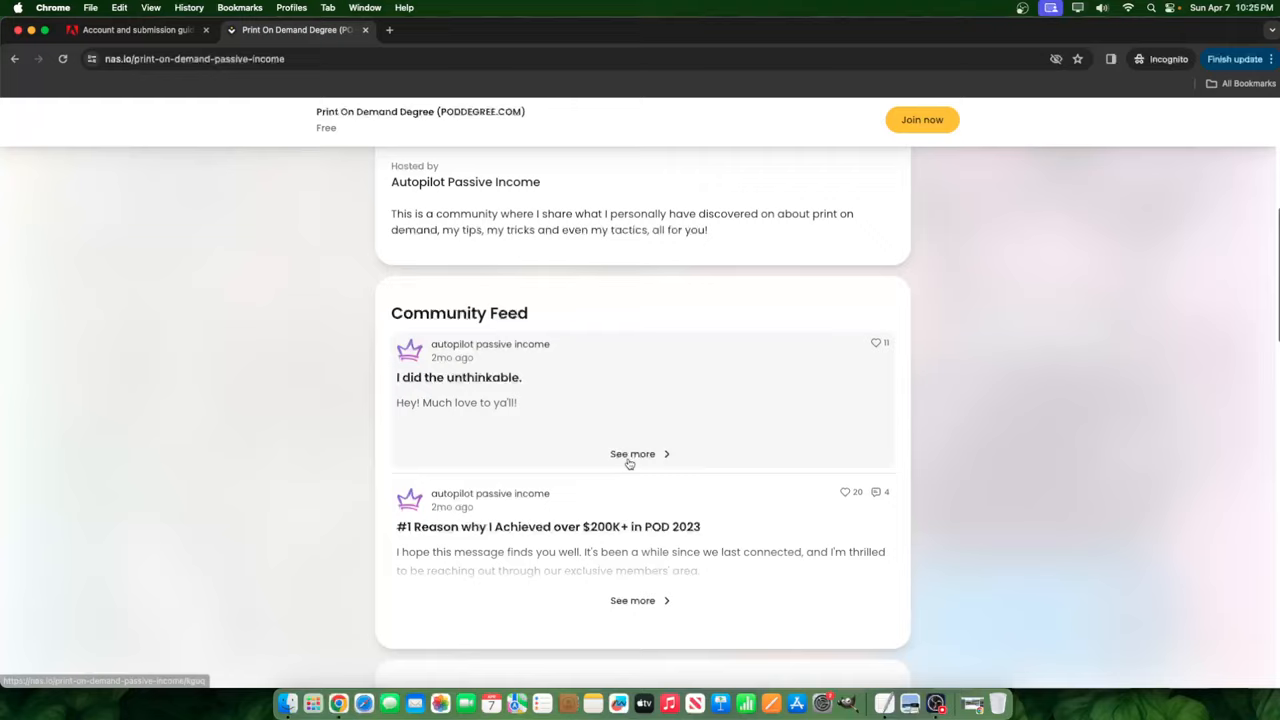
pyautogui.scroll(-3)
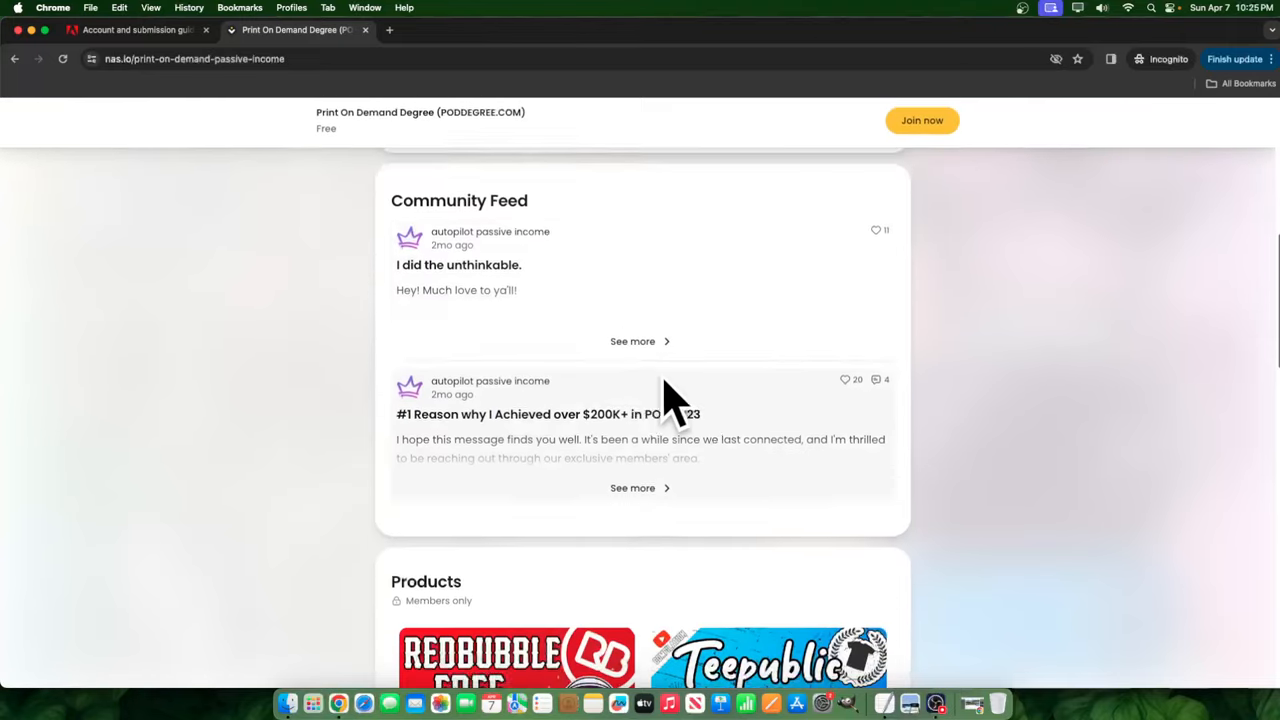
pyautogui.scroll(-3)
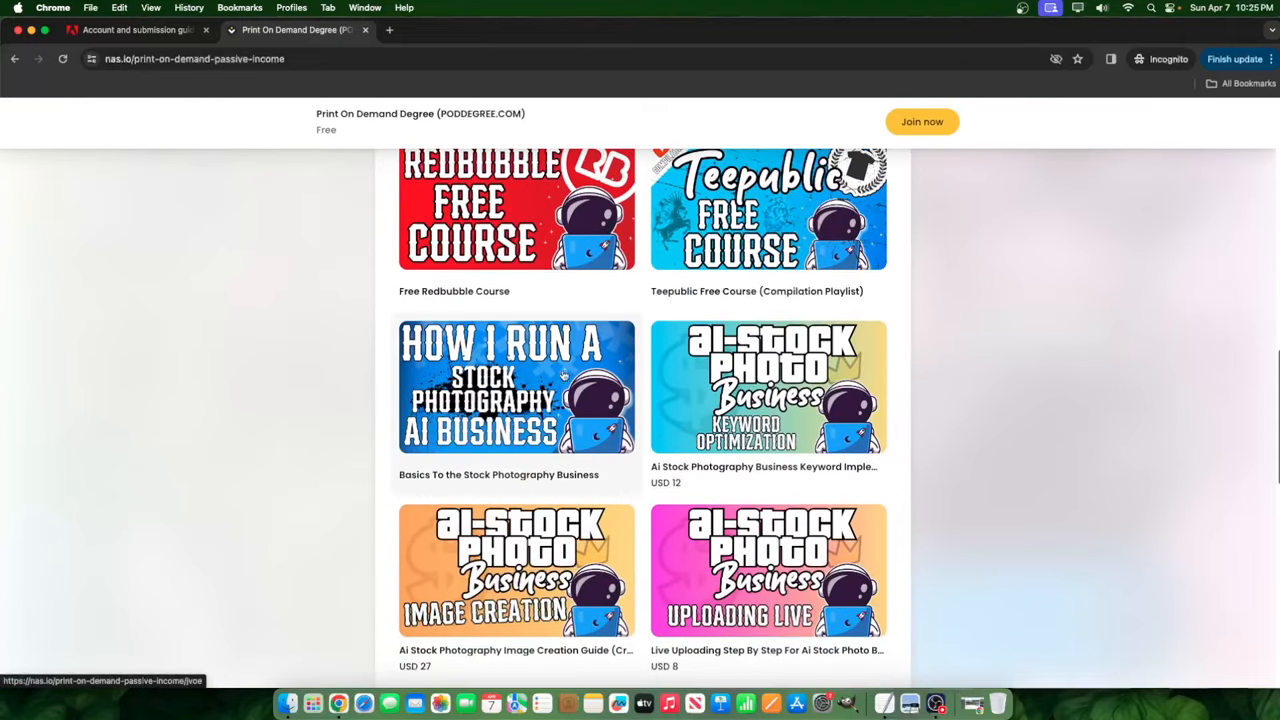
pyautogui.moveTo(405, 370)
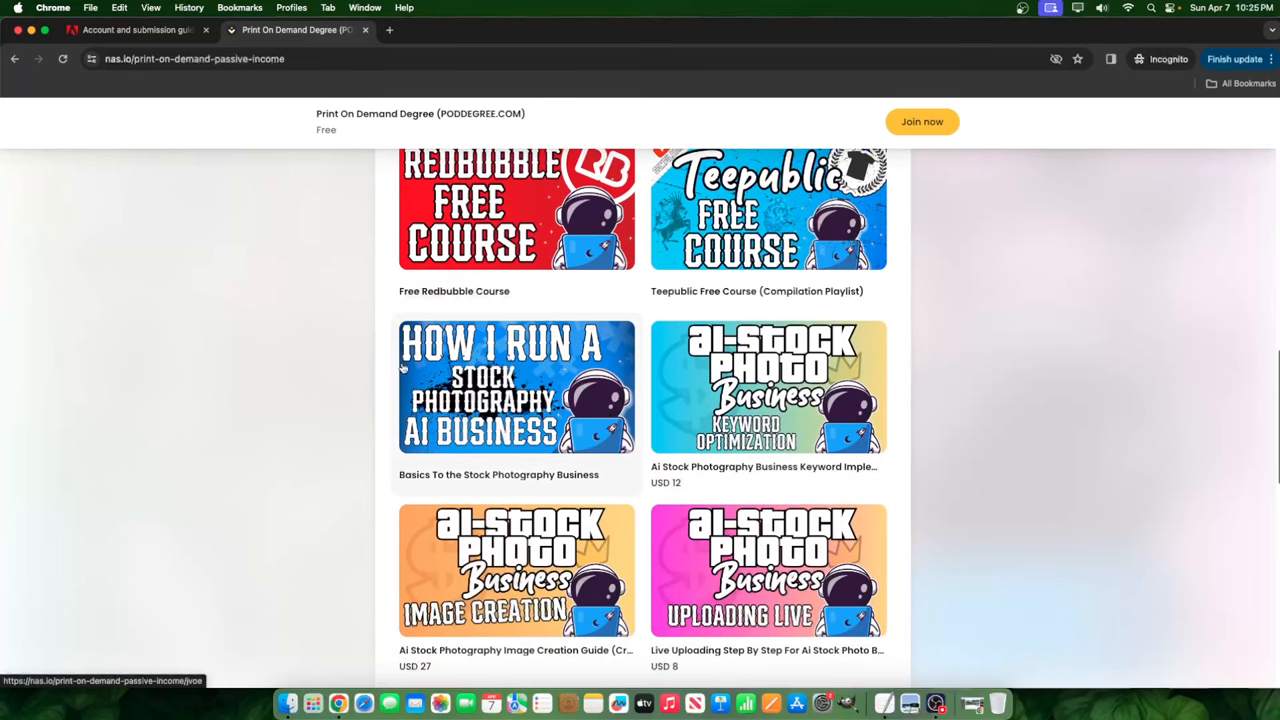
pyautogui.scroll(-3)
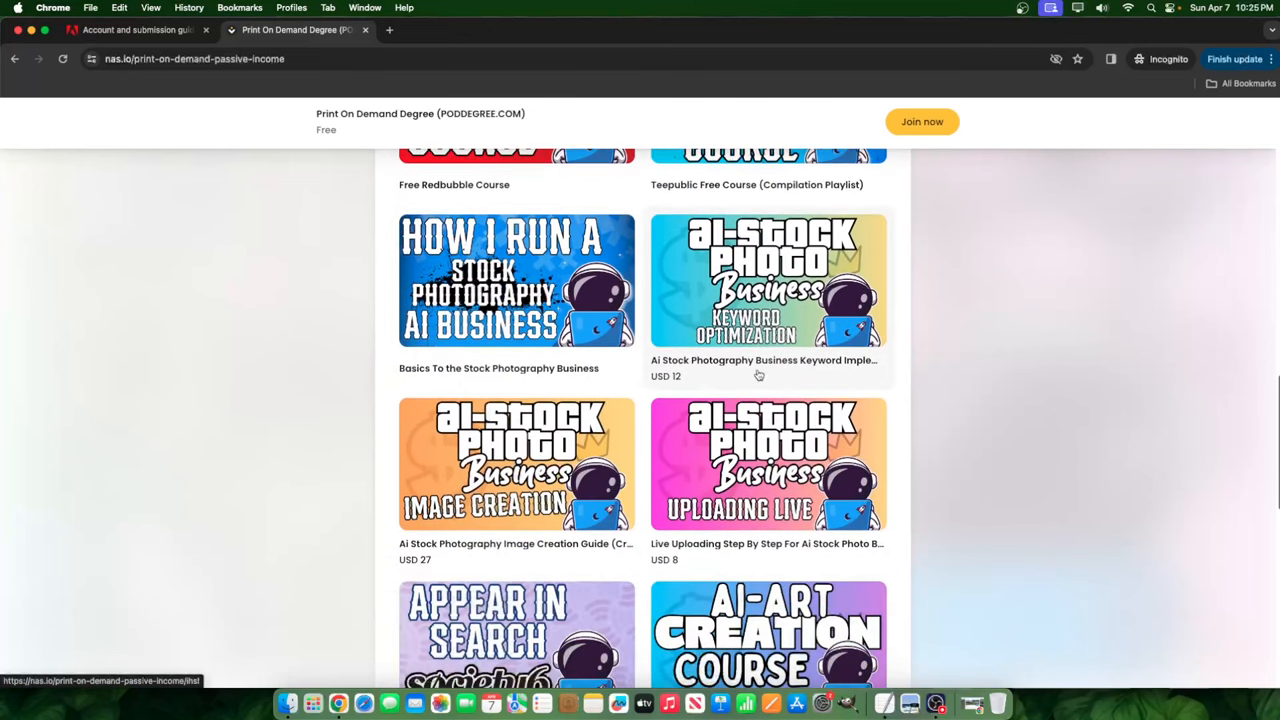
pyautogui.scroll(-3)
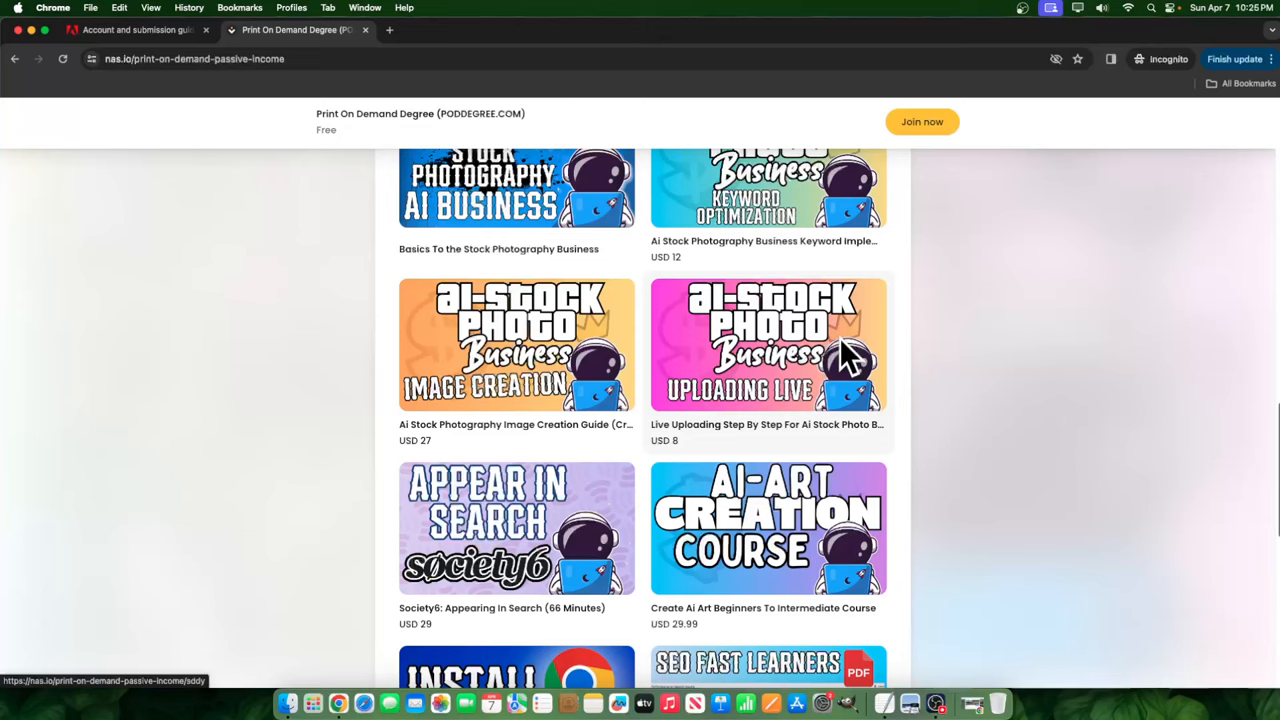
pyautogui.scroll(3)
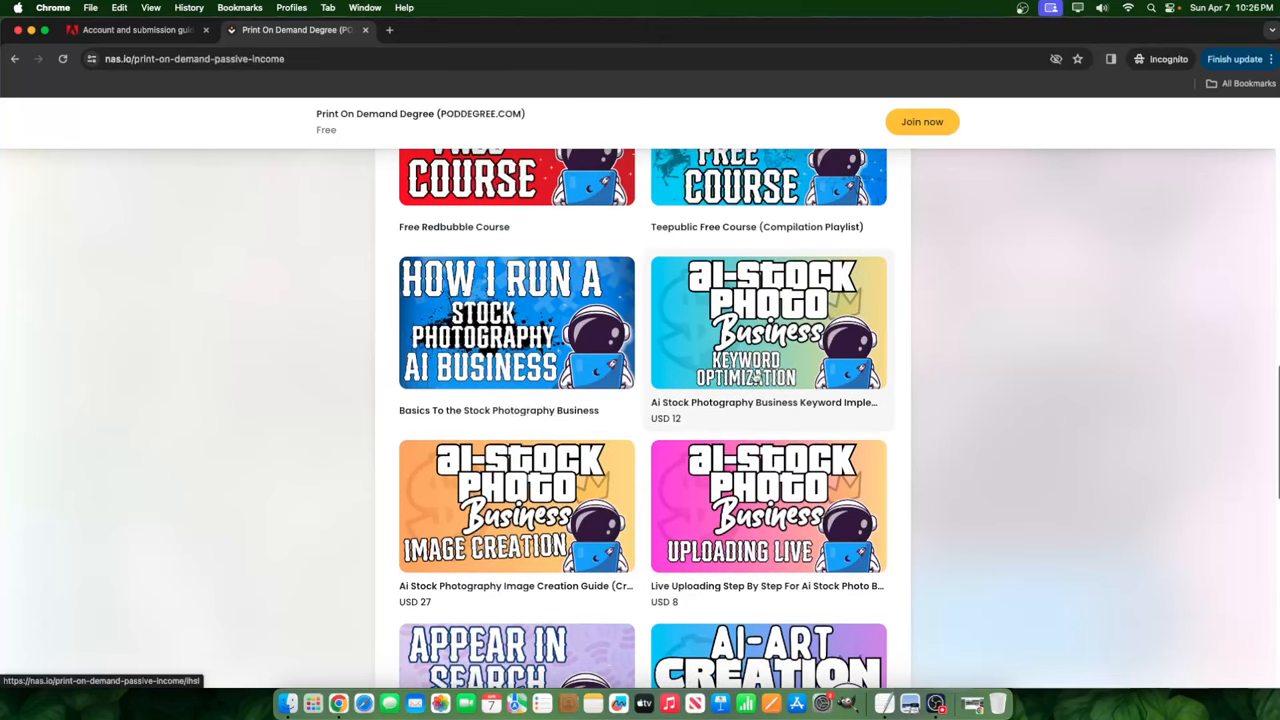
pyautogui.moveTo(650, 309)
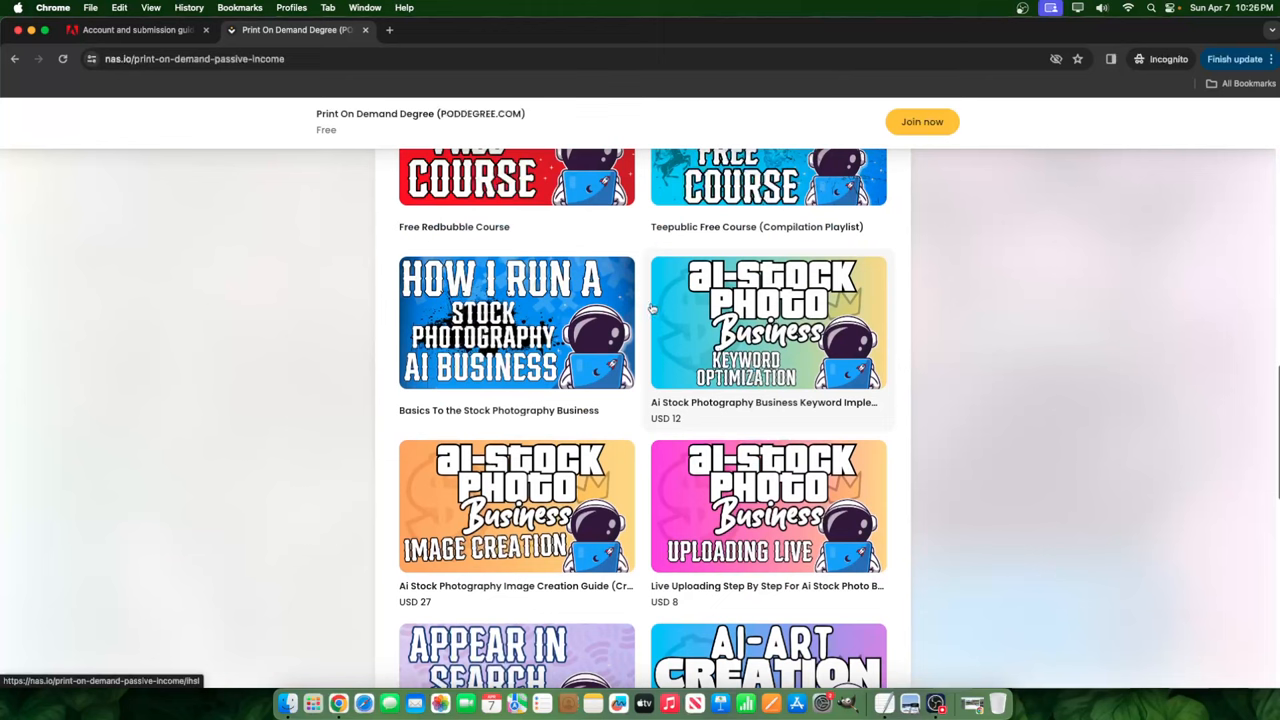
pyautogui.scroll(3)
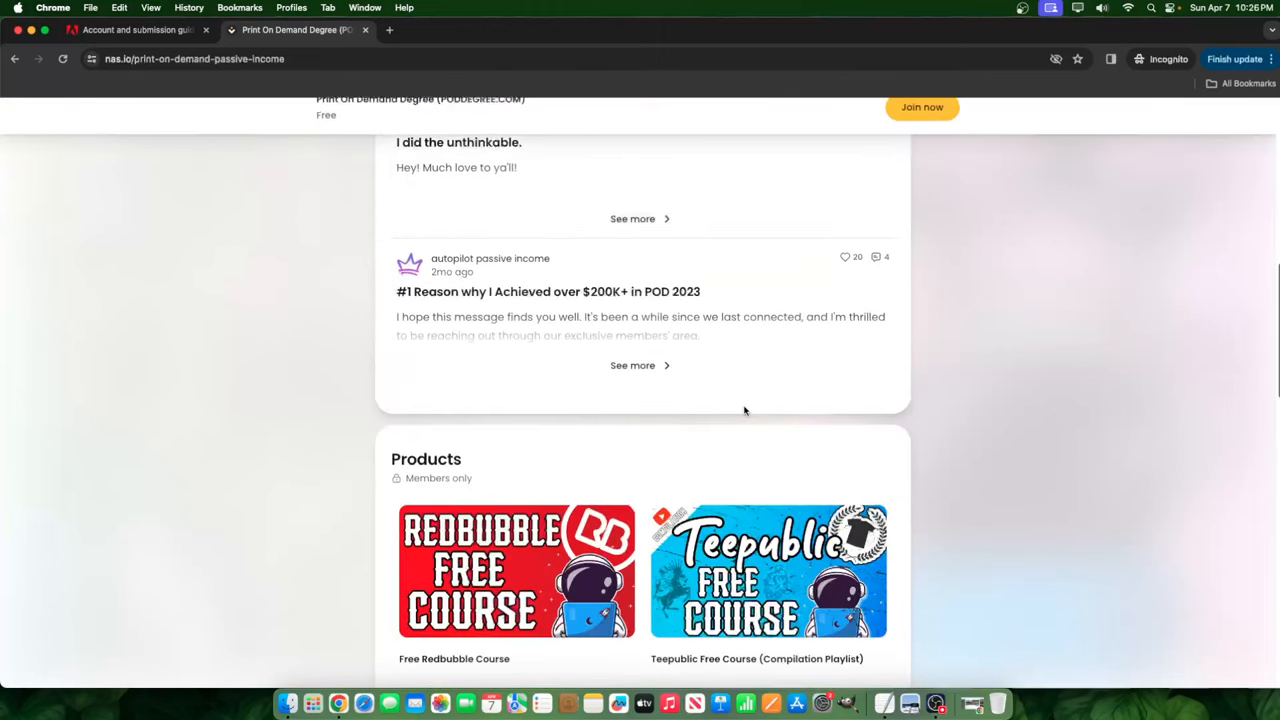
pyautogui.scroll(-3)
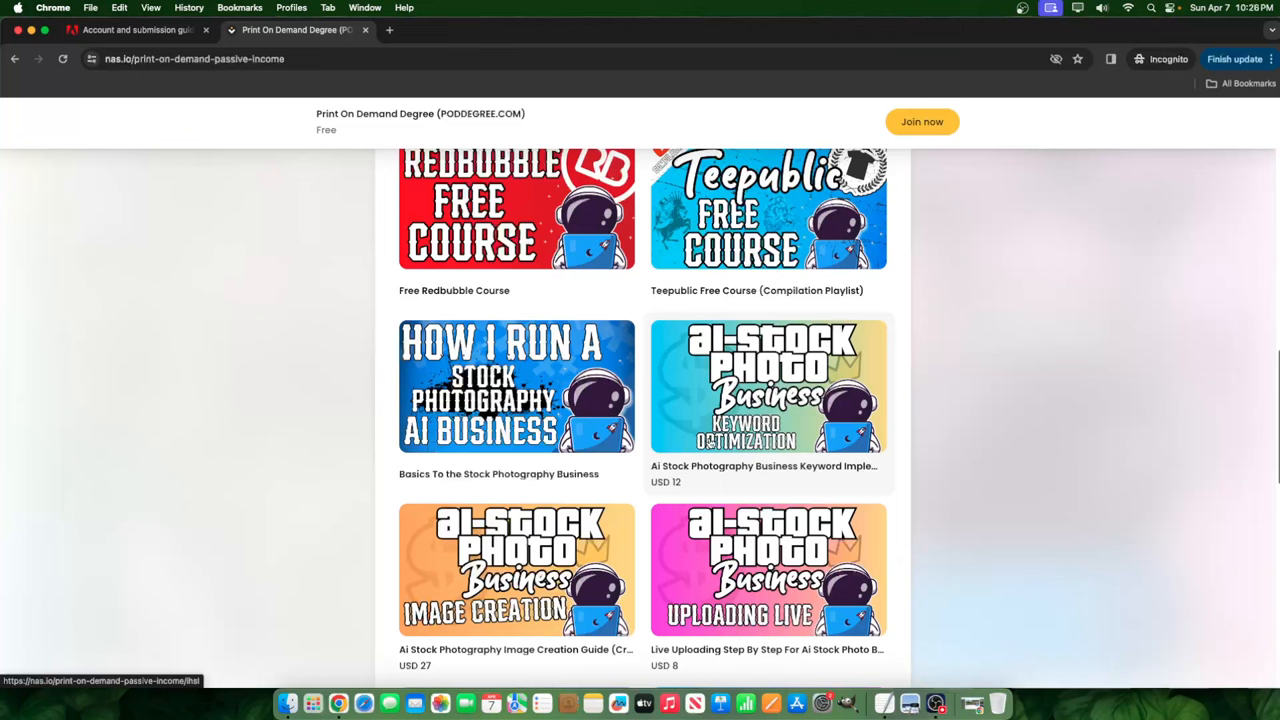
pyautogui.scroll(3)
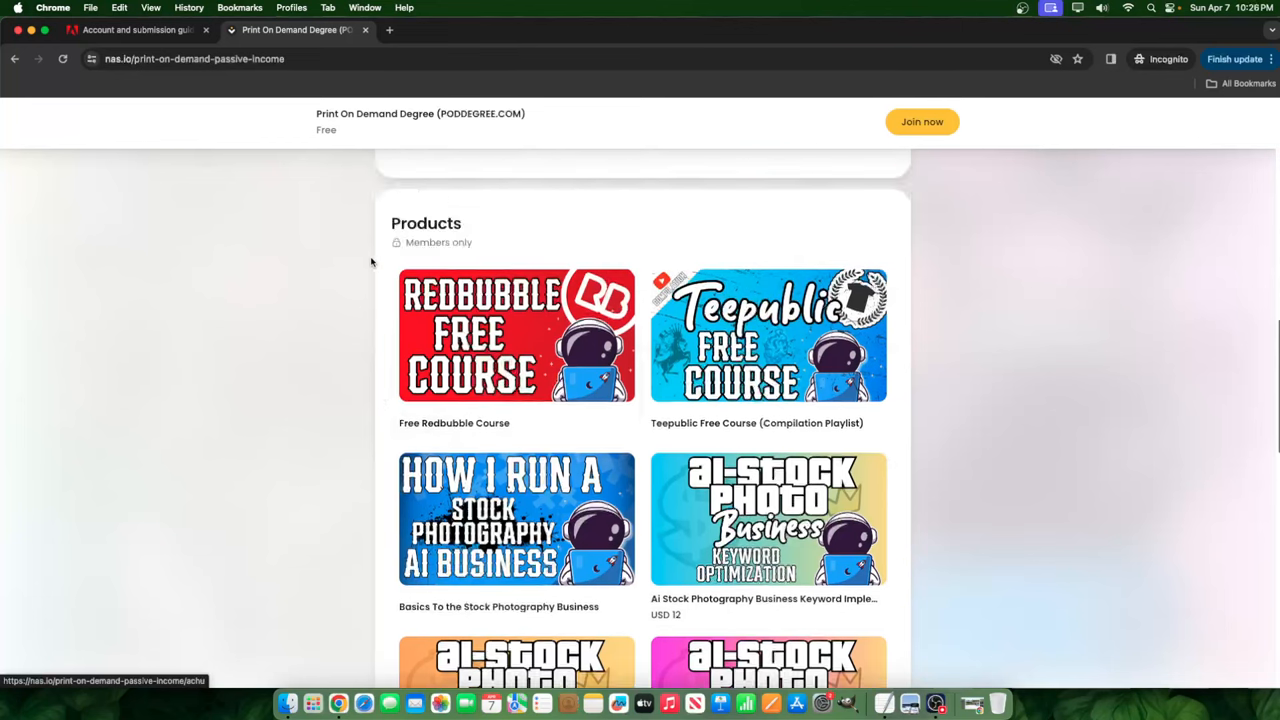
pyautogui.click(135, 29)
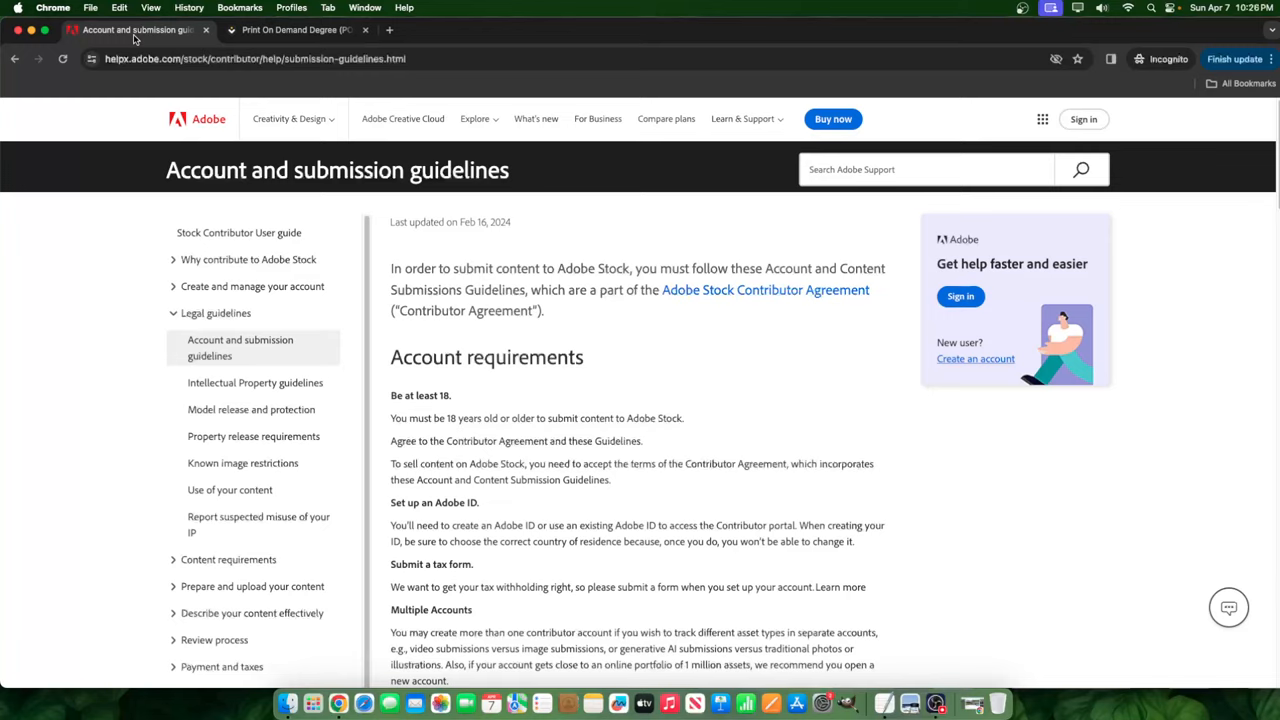
pyautogui.moveTo(603, 405)
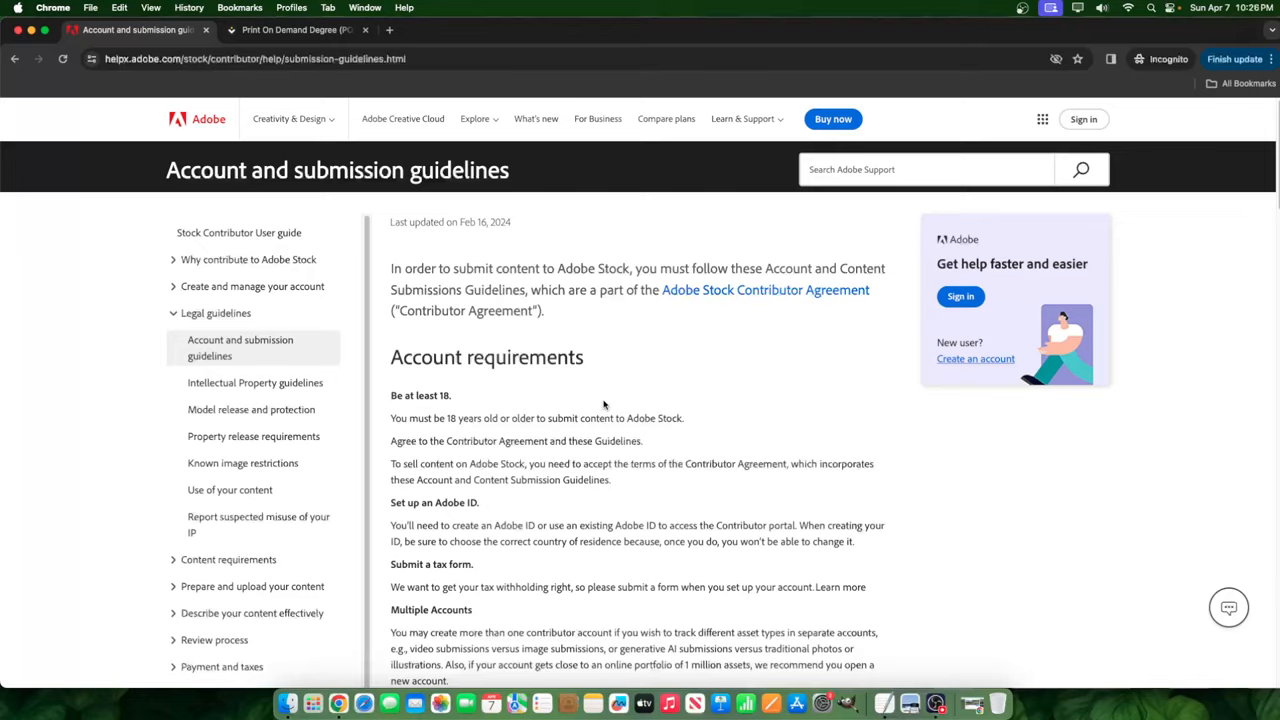
# Read the account requirements on age, agreement, Adobe ID, tax form and multiple accounts.
pyautogui.scroll(-3)
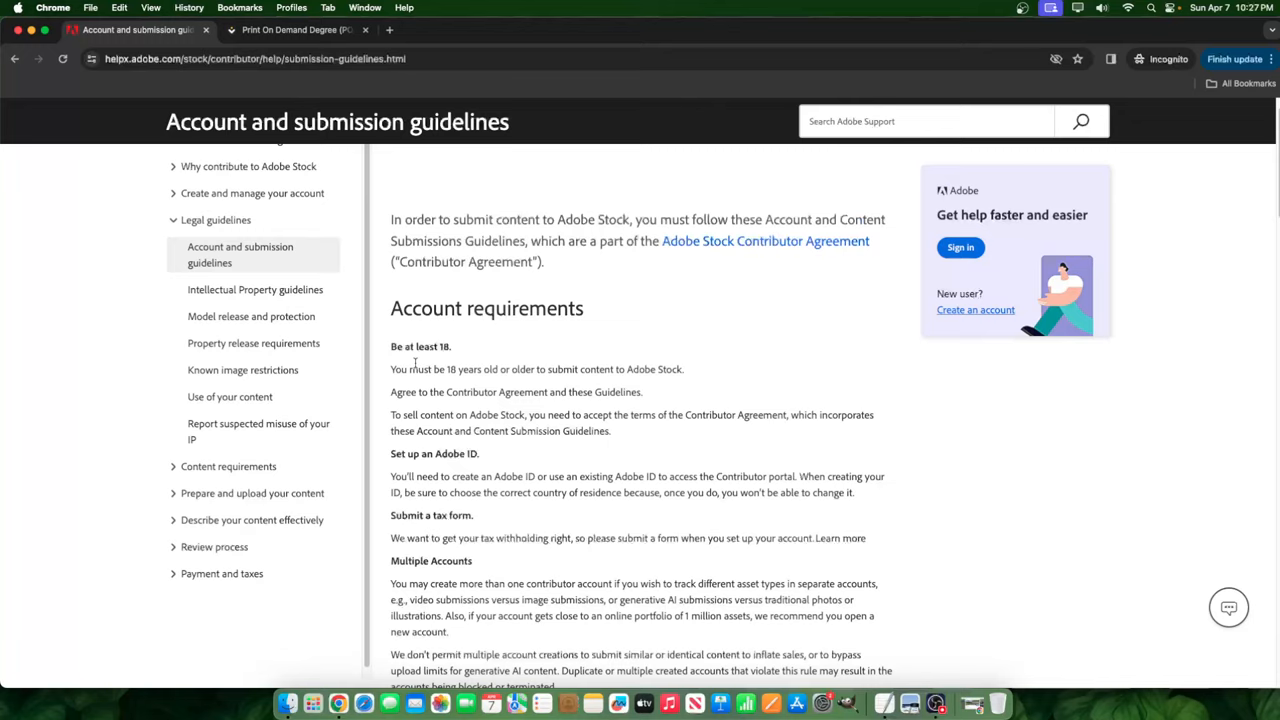
pyautogui.moveTo(520, 390)
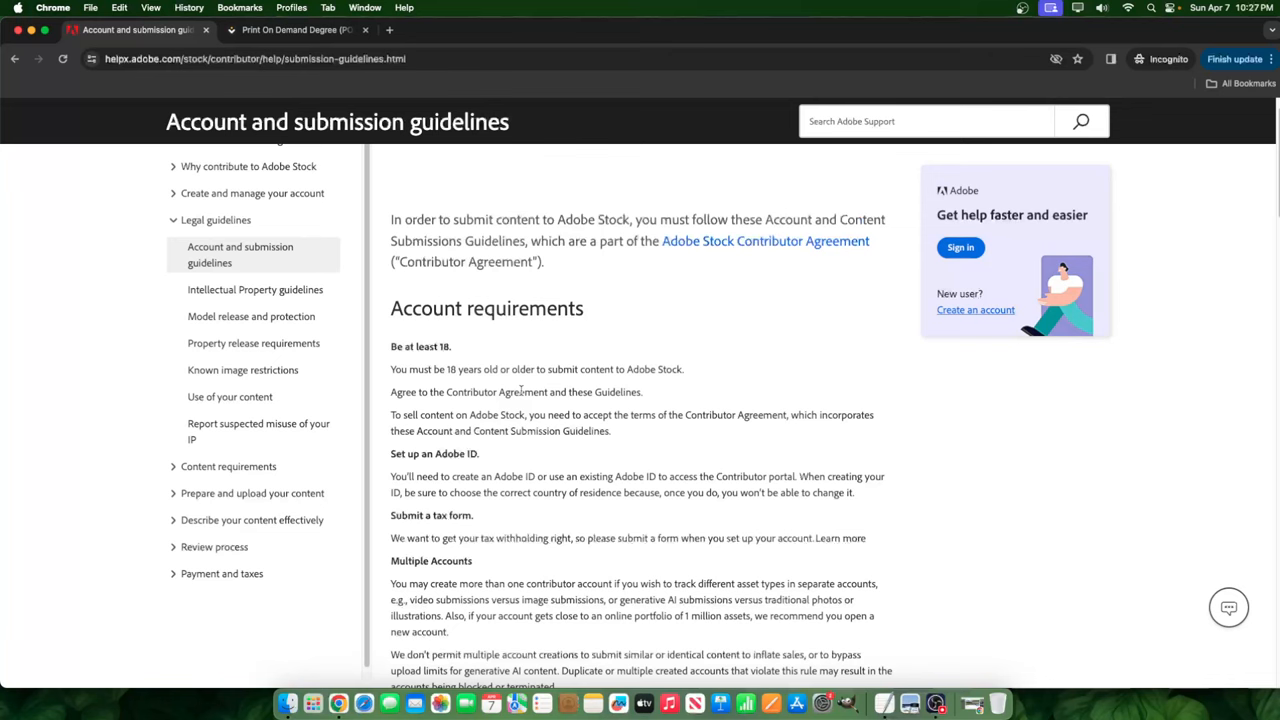
# Scroll down to the Content submission guidelines and clear the stray text selection.
pyautogui.scroll(-3)
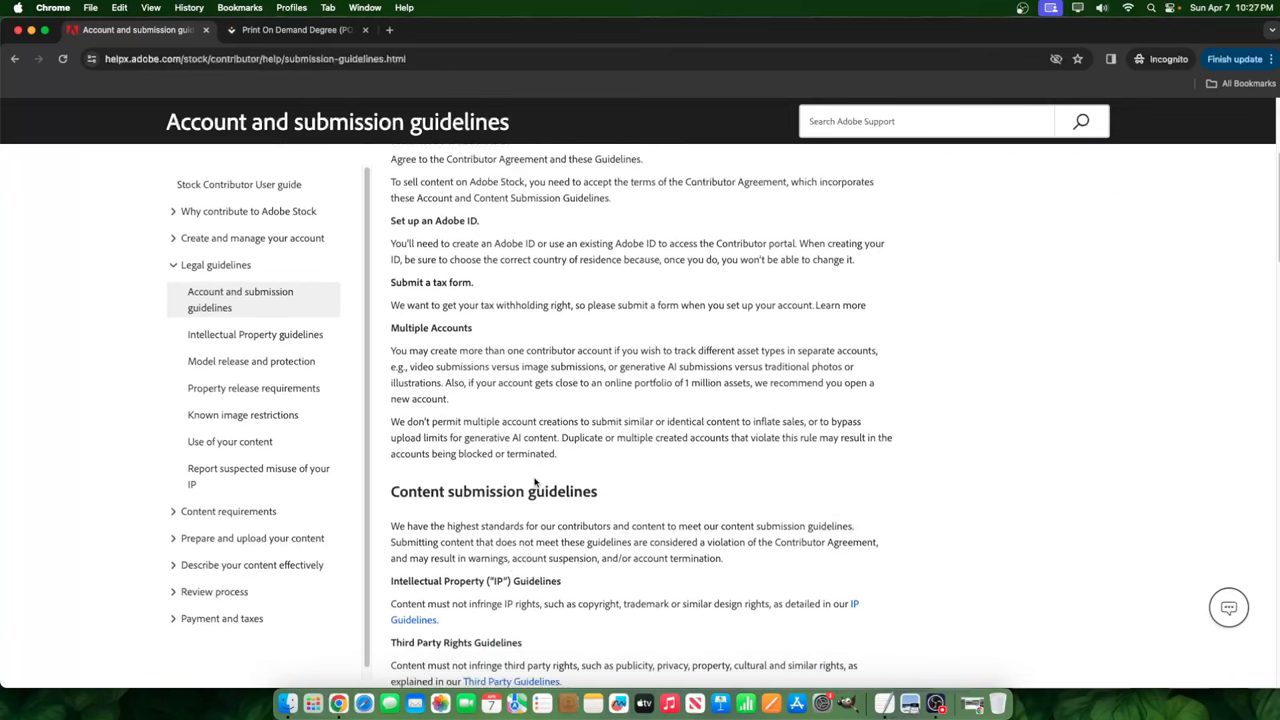
pyautogui.scroll(-3)
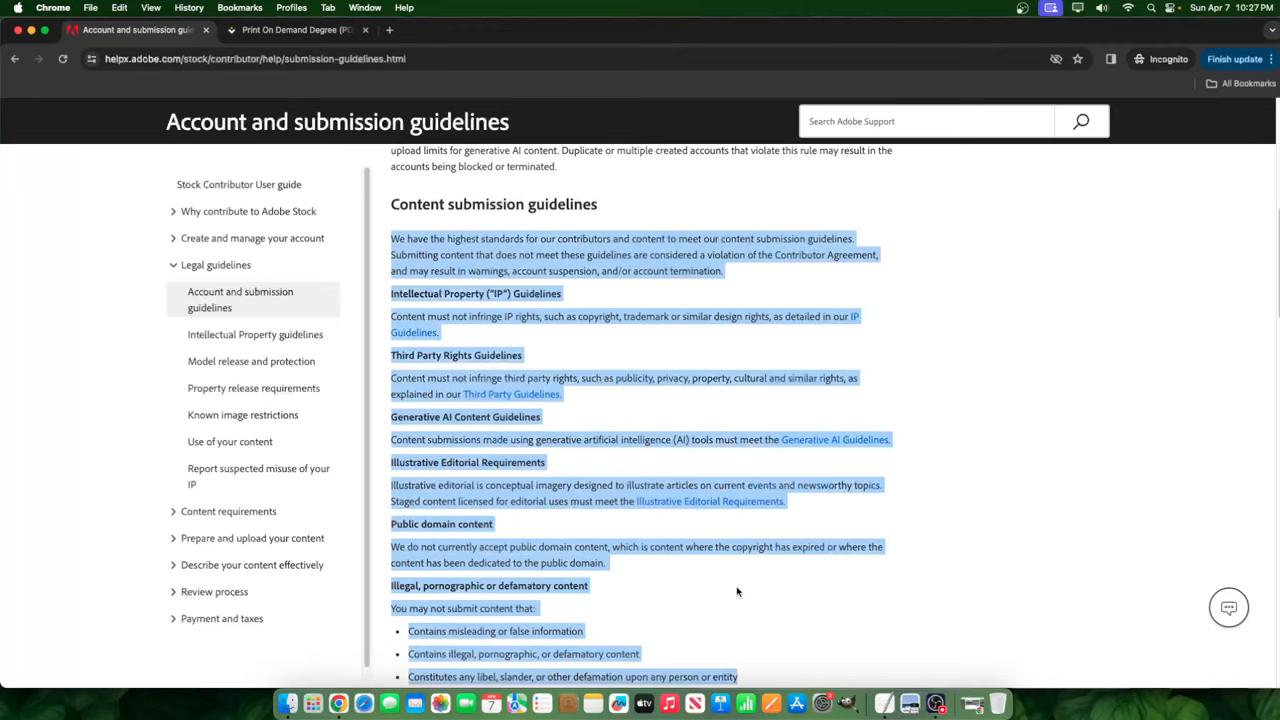
pyautogui.click(446, 285)
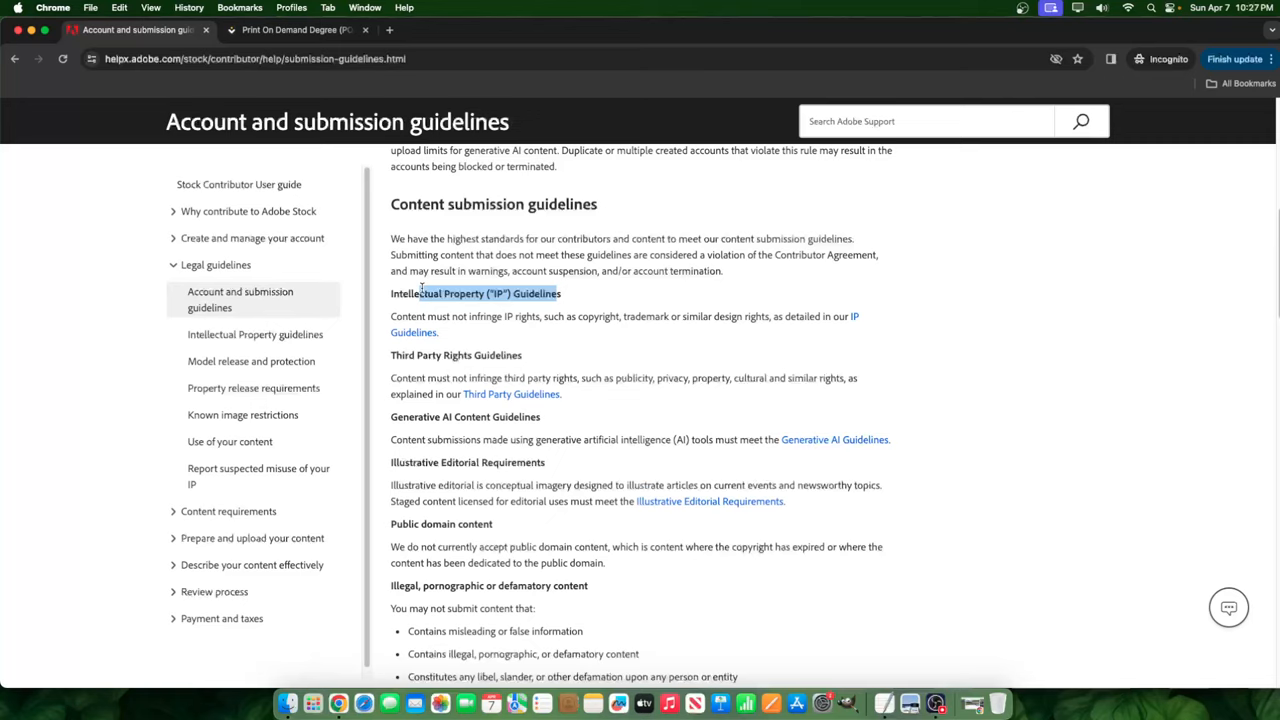
pyautogui.moveTo(445, 335)
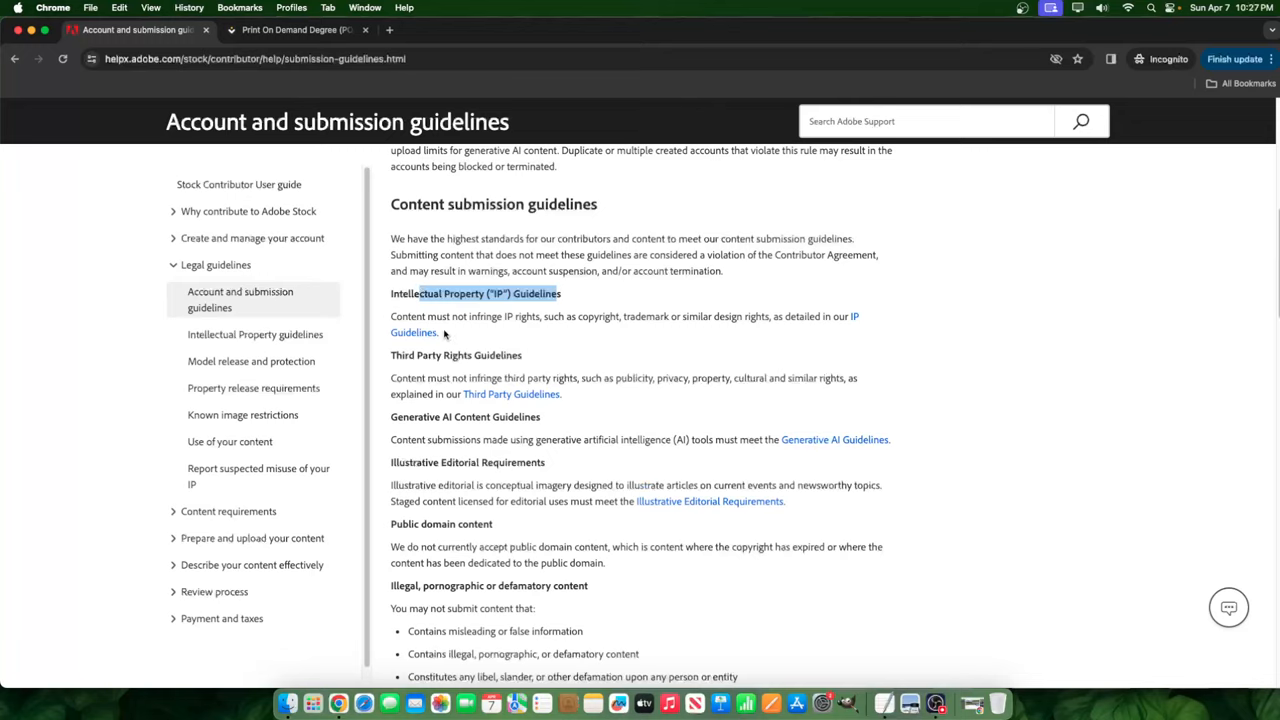
pyautogui.doubleClick(489, 316)
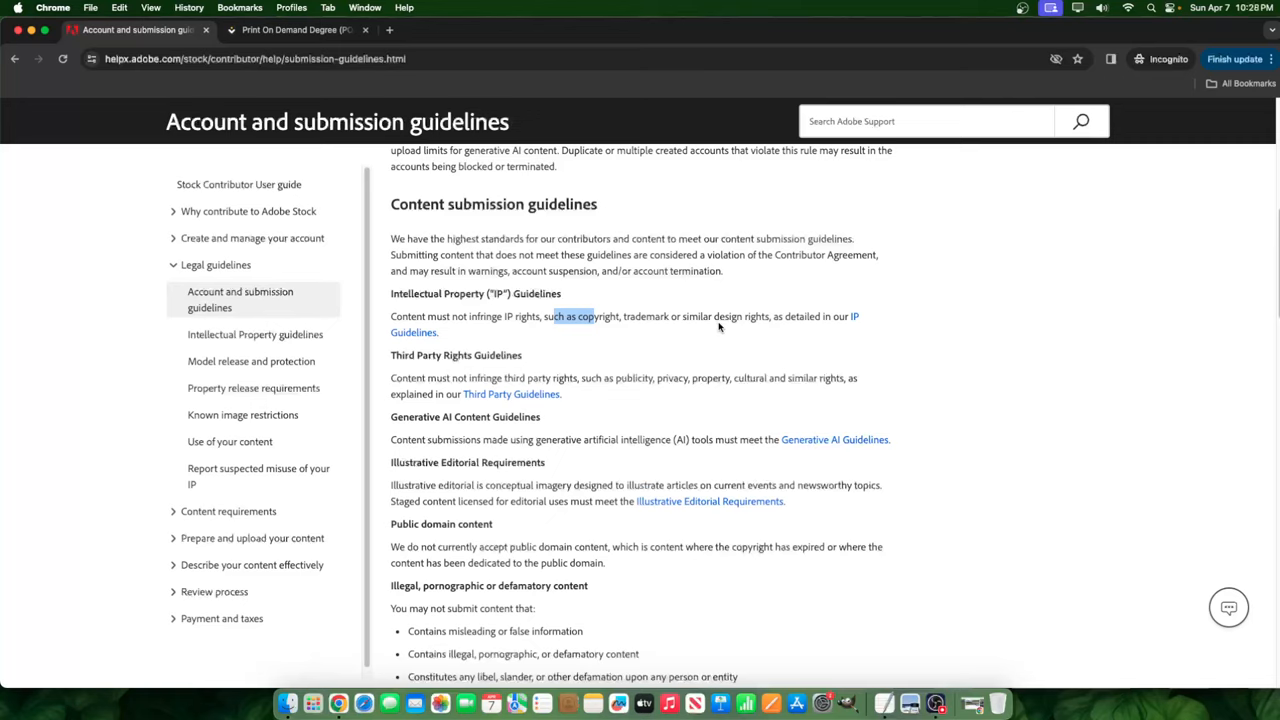
pyautogui.moveTo(801, 337)
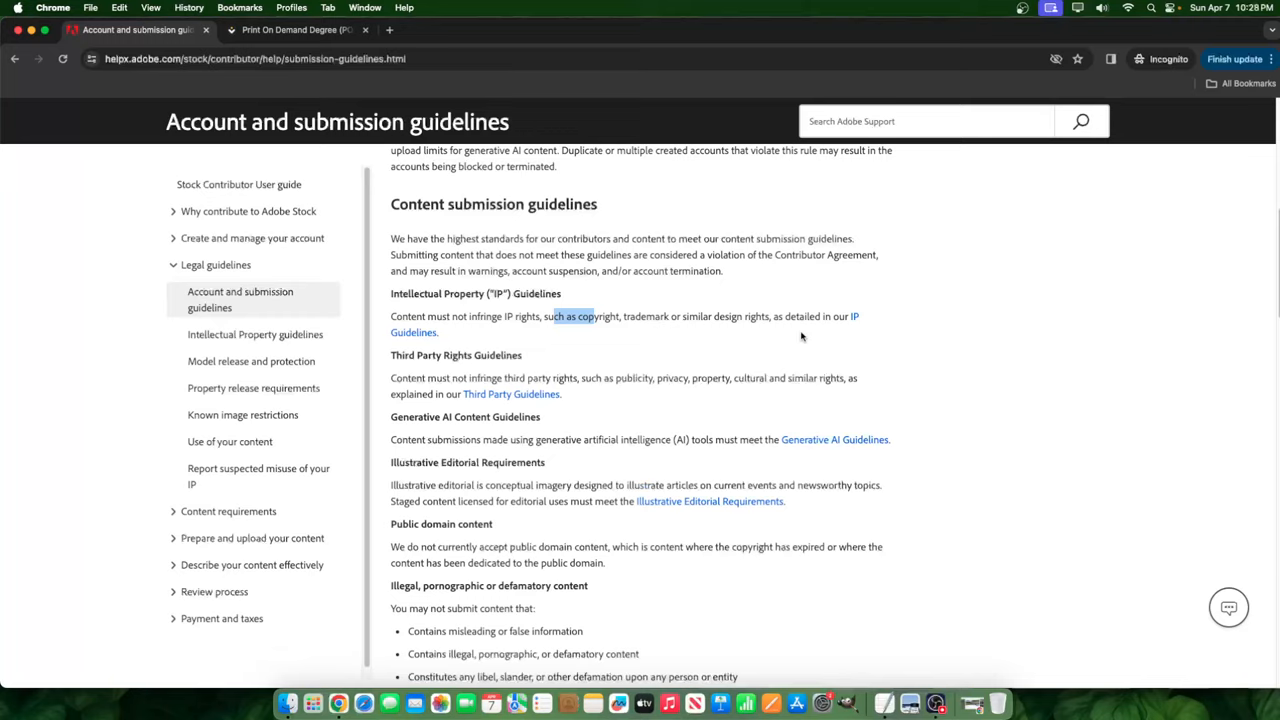
pyautogui.click(1101, 7)
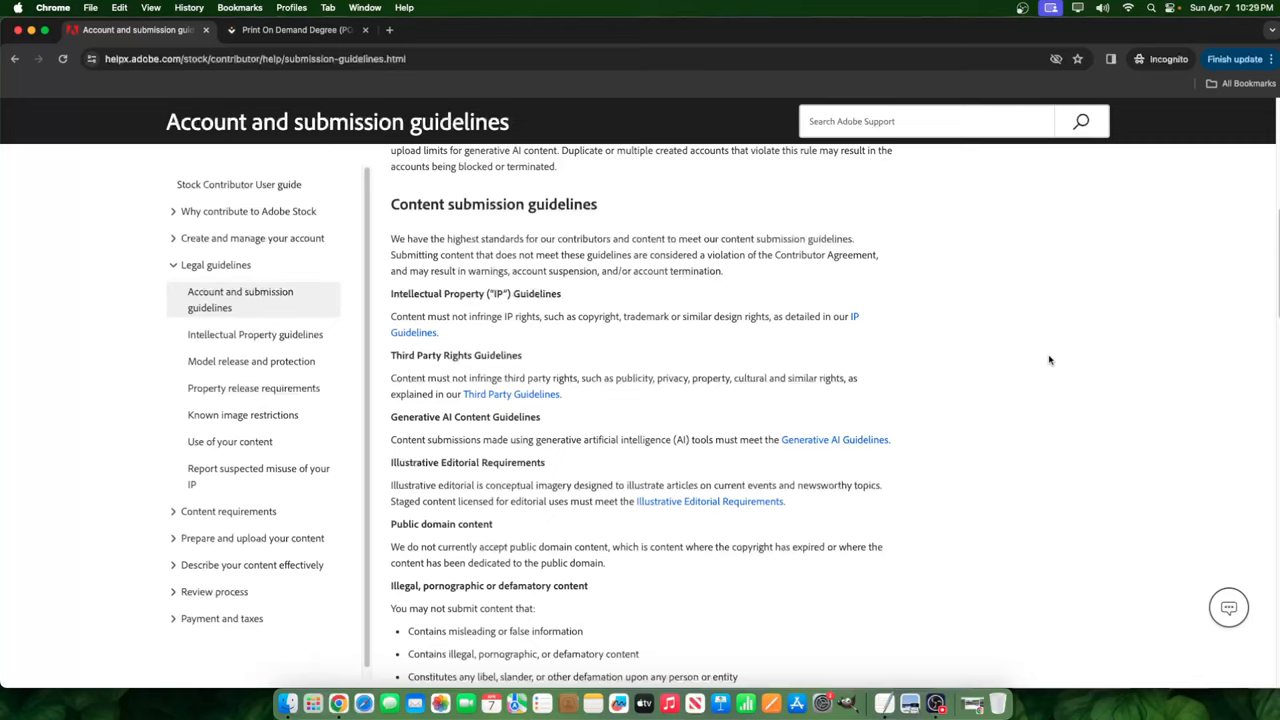
pyautogui.moveTo(559, 352)
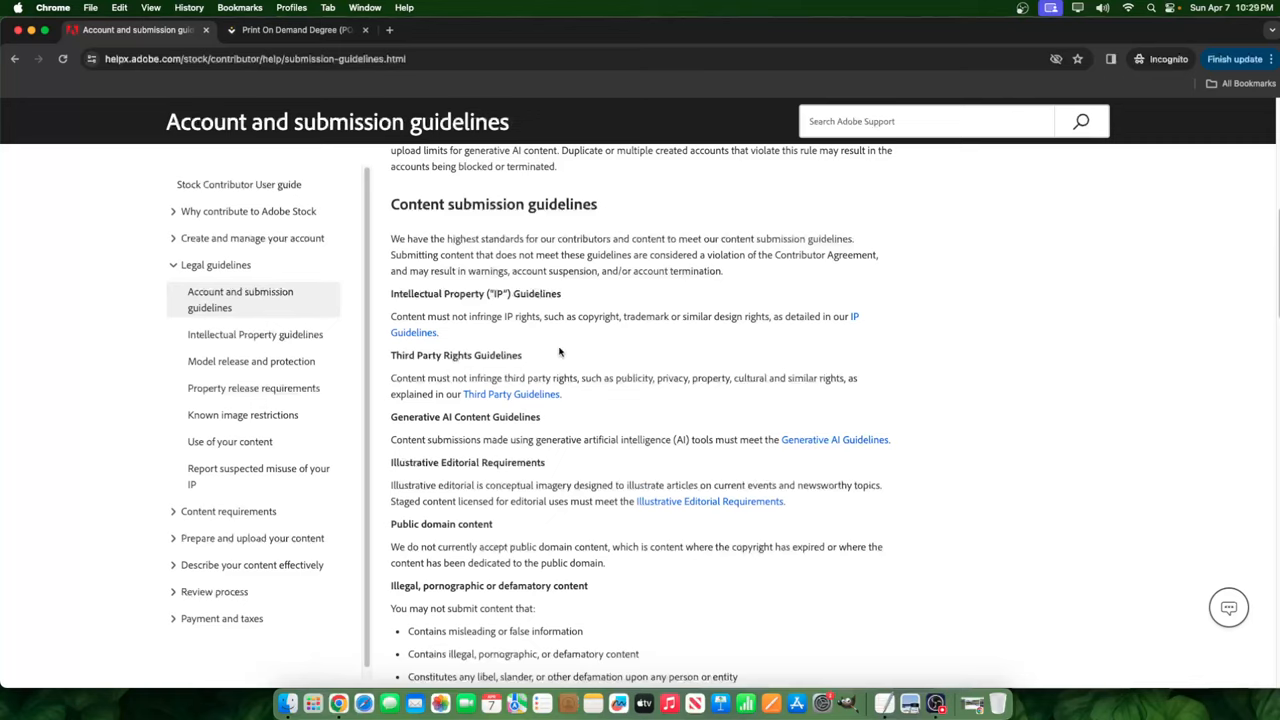
pyautogui.moveTo(568, 383)
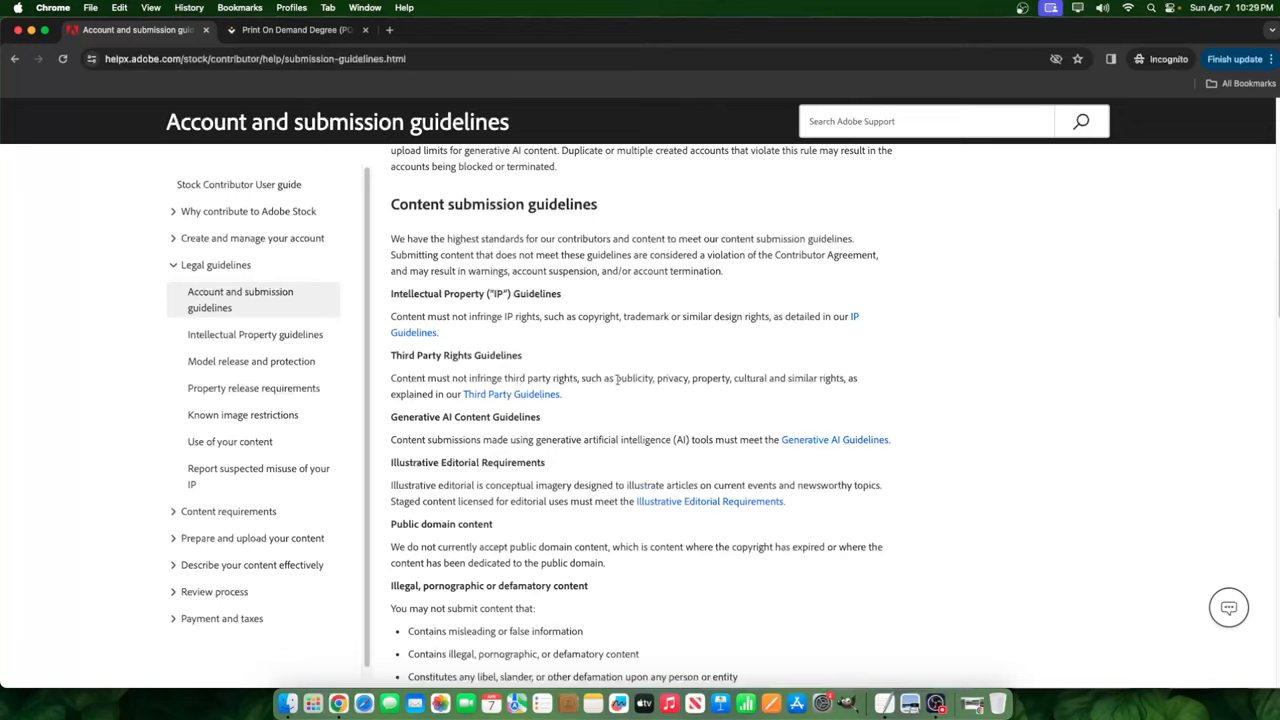
pyautogui.moveTo(695, 389)
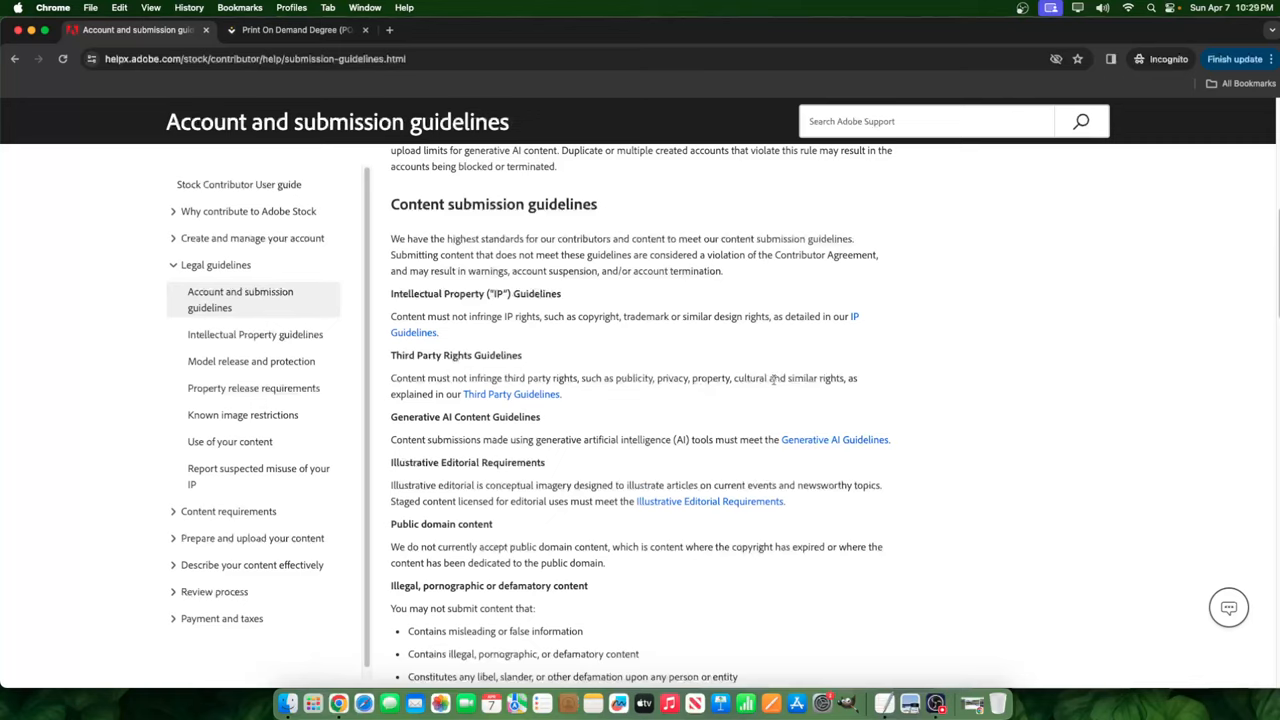
pyautogui.moveTo(511, 393)
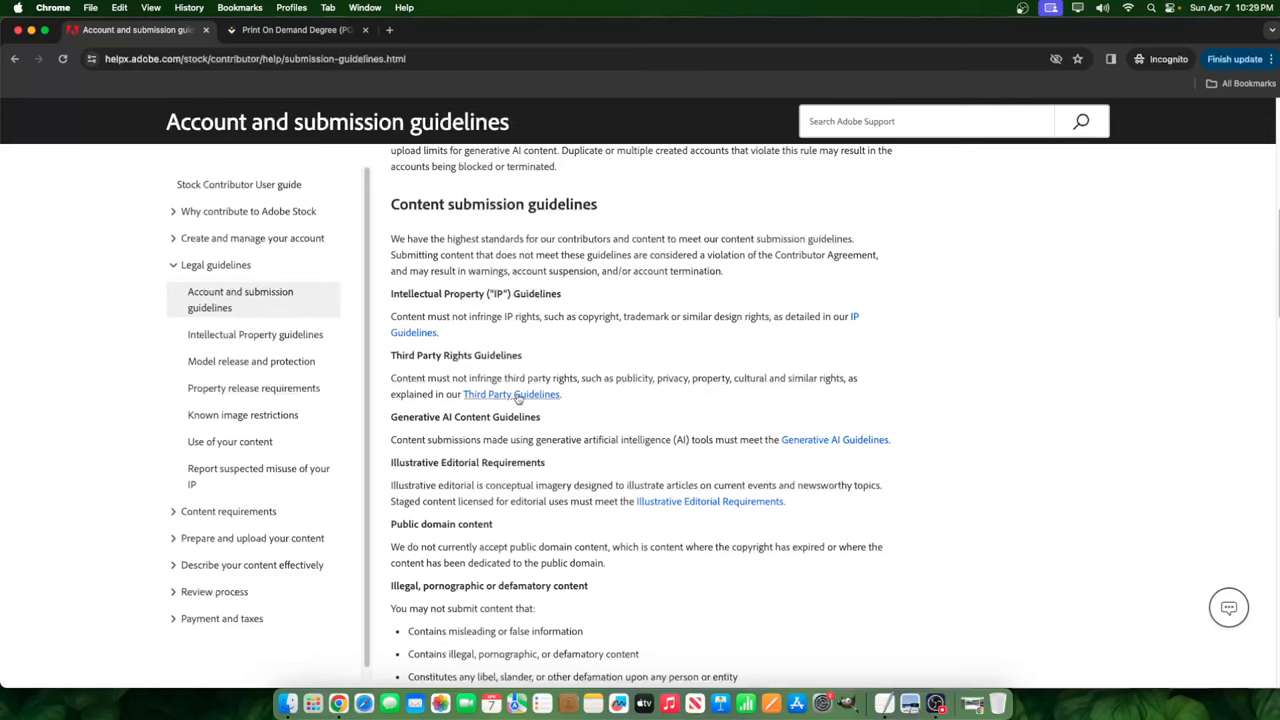
# Open the Third Party Guidelines link in a separate browser tab.
pyautogui.rightClick(511, 393)
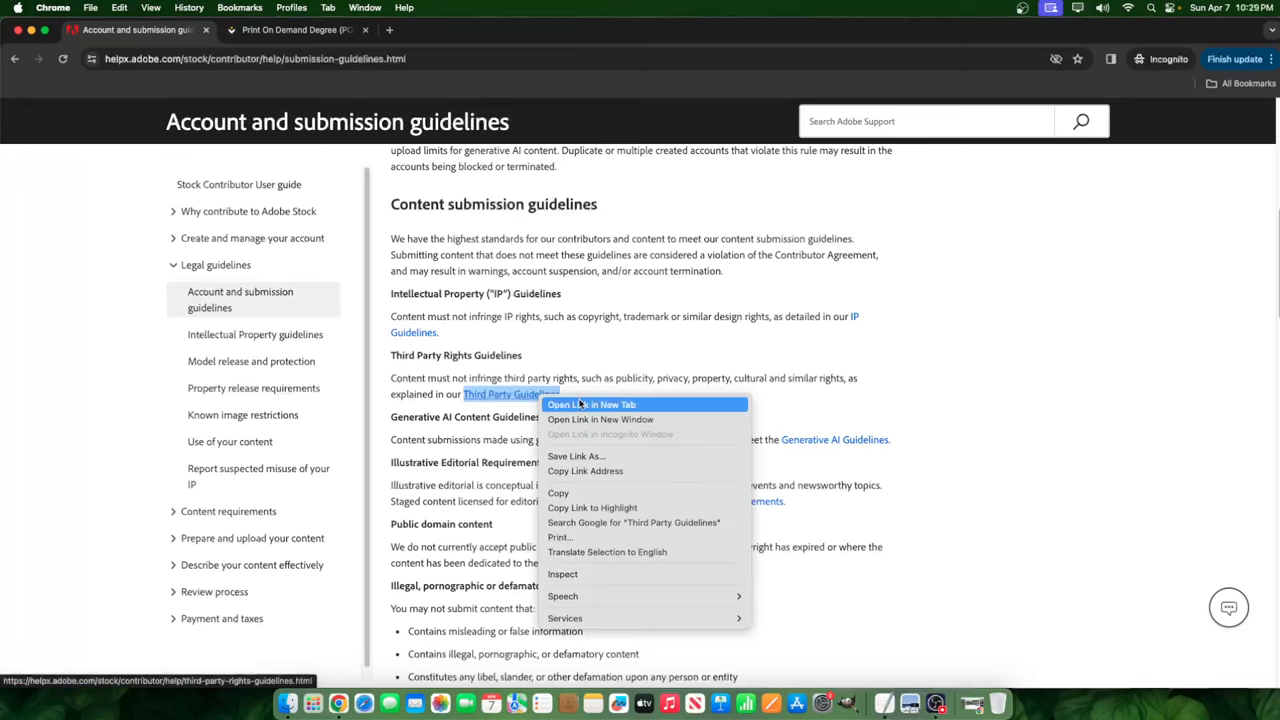
pyautogui.click(591, 404)
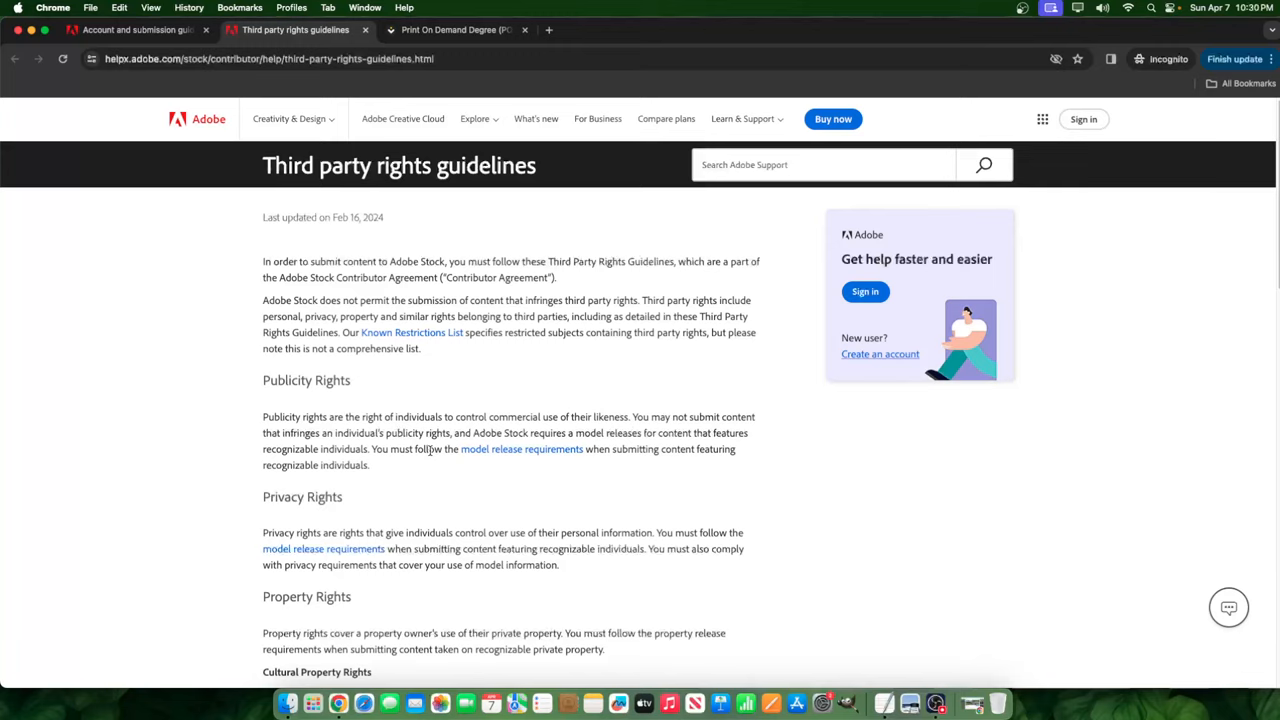
pyautogui.moveTo(478, 388)
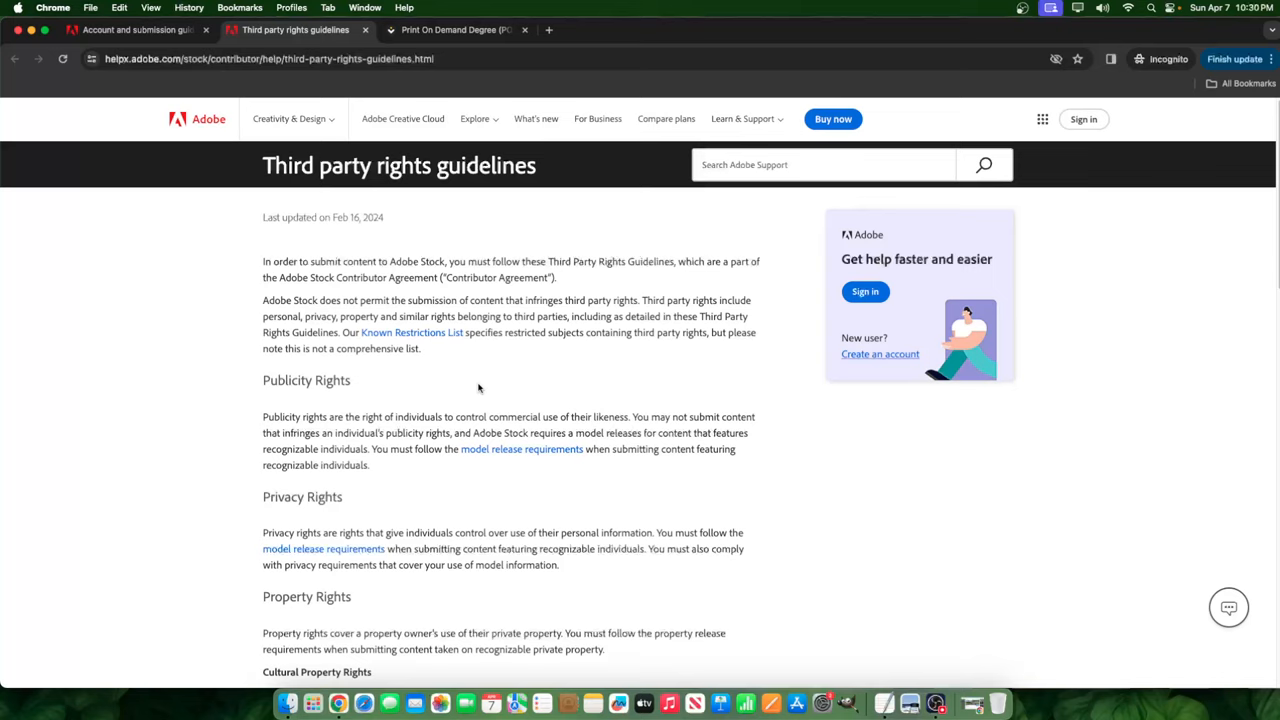
pyautogui.moveTo(397, 373)
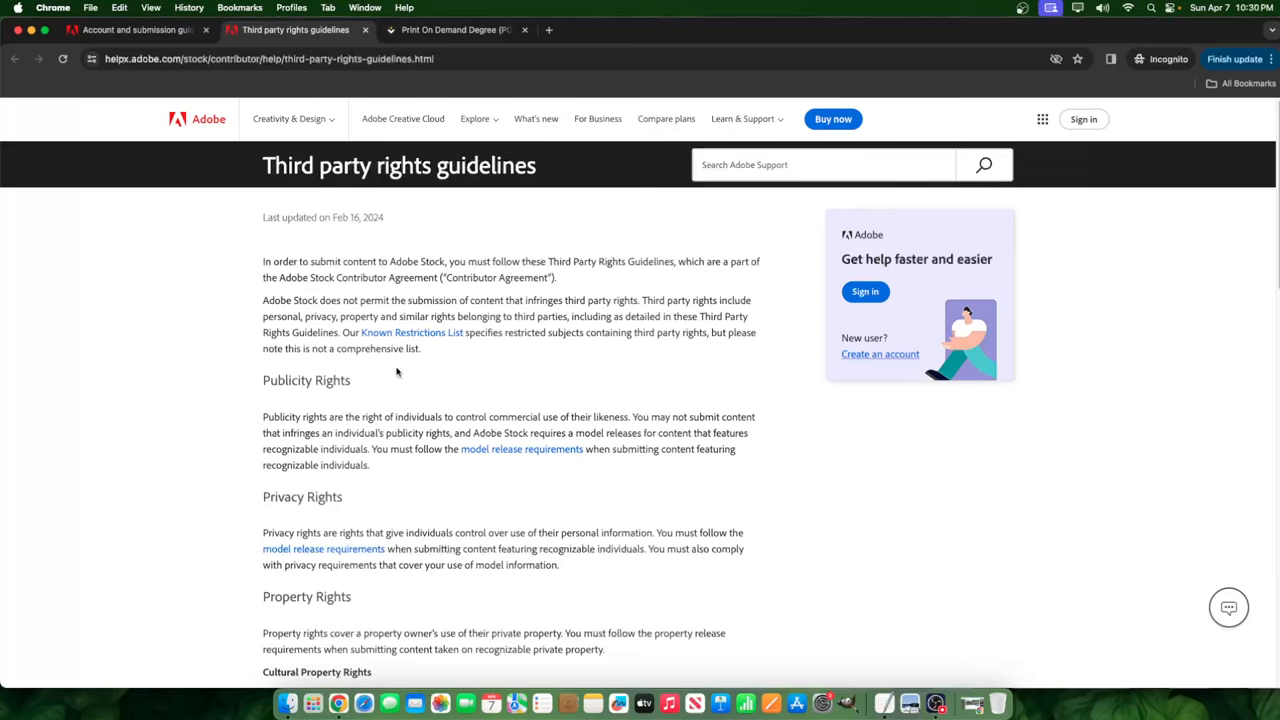
# Read through Publicity, Privacy and Property Rights down to content removal and account termination.
pyautogui.scroll(-3)
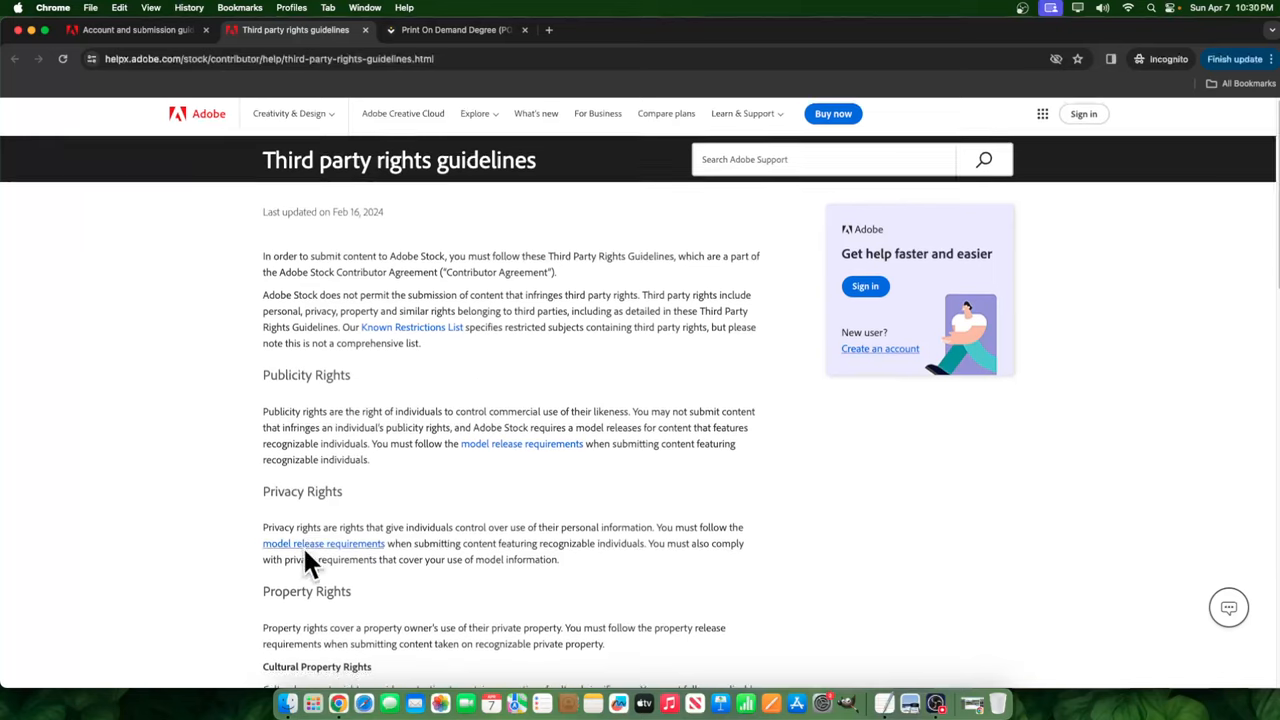
pyautogui.scroll(-3)
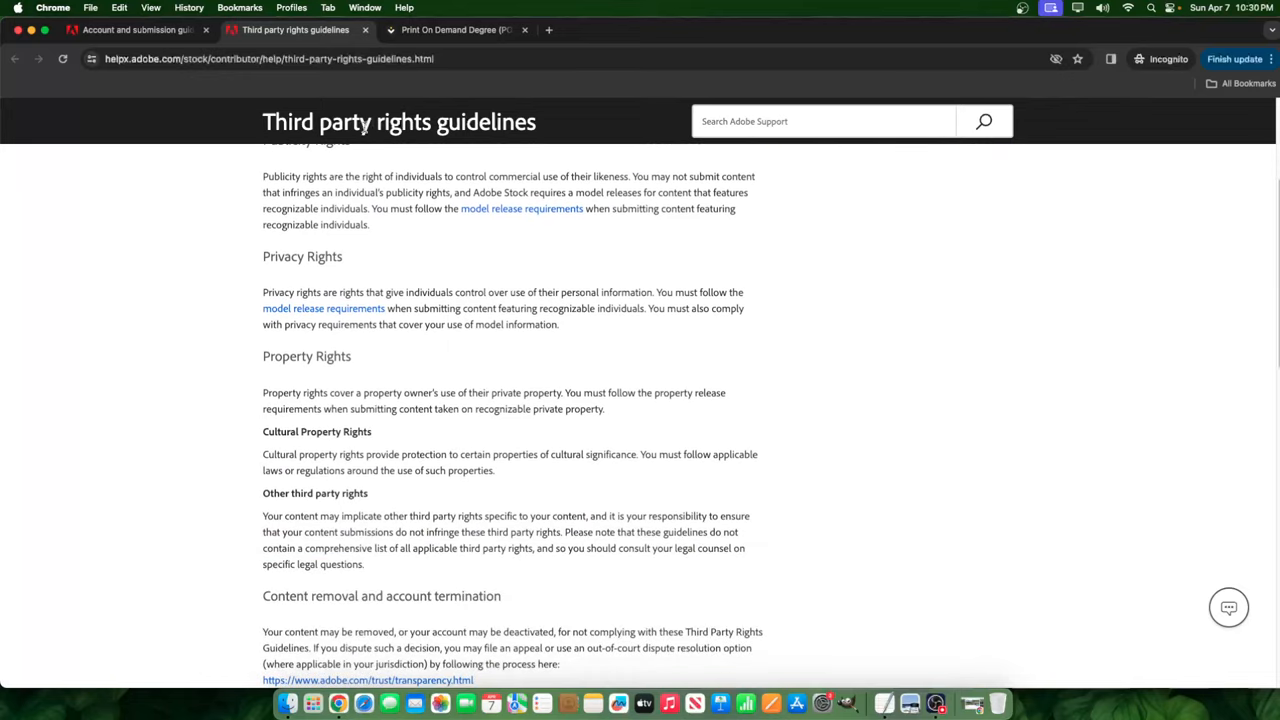
pyautogui.scroll(3)
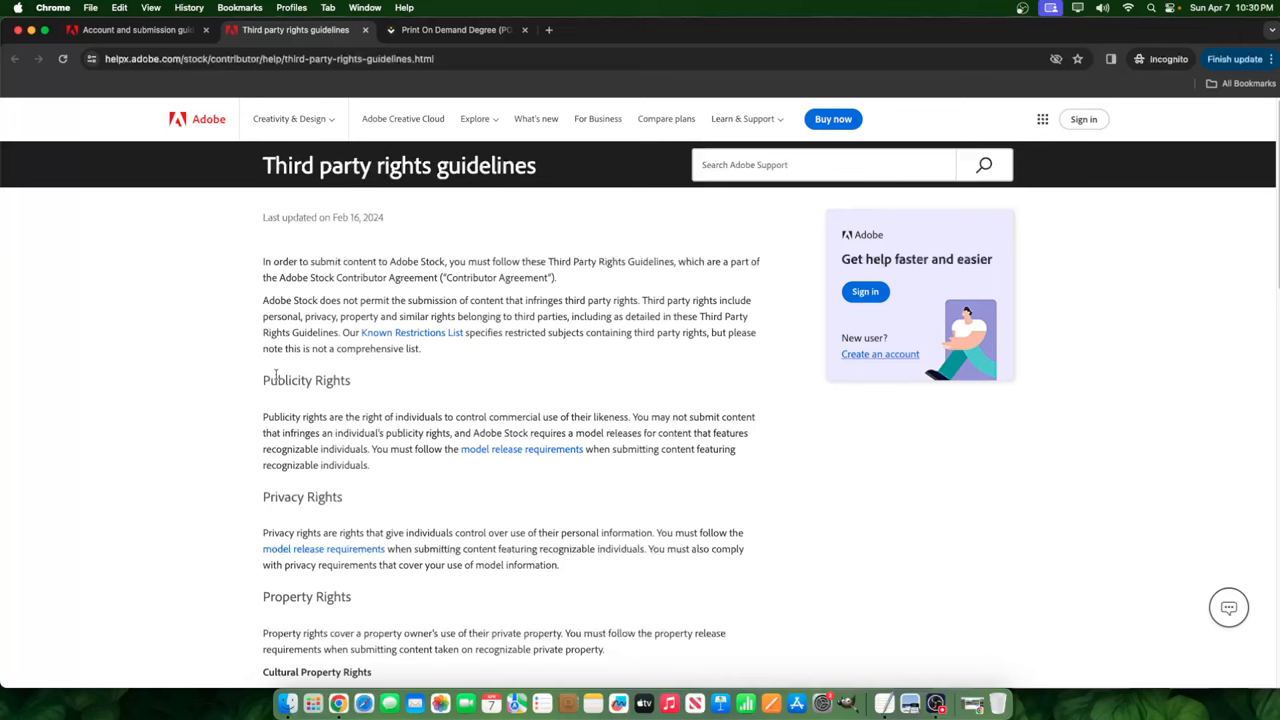
pyautogui.scroll(-3)
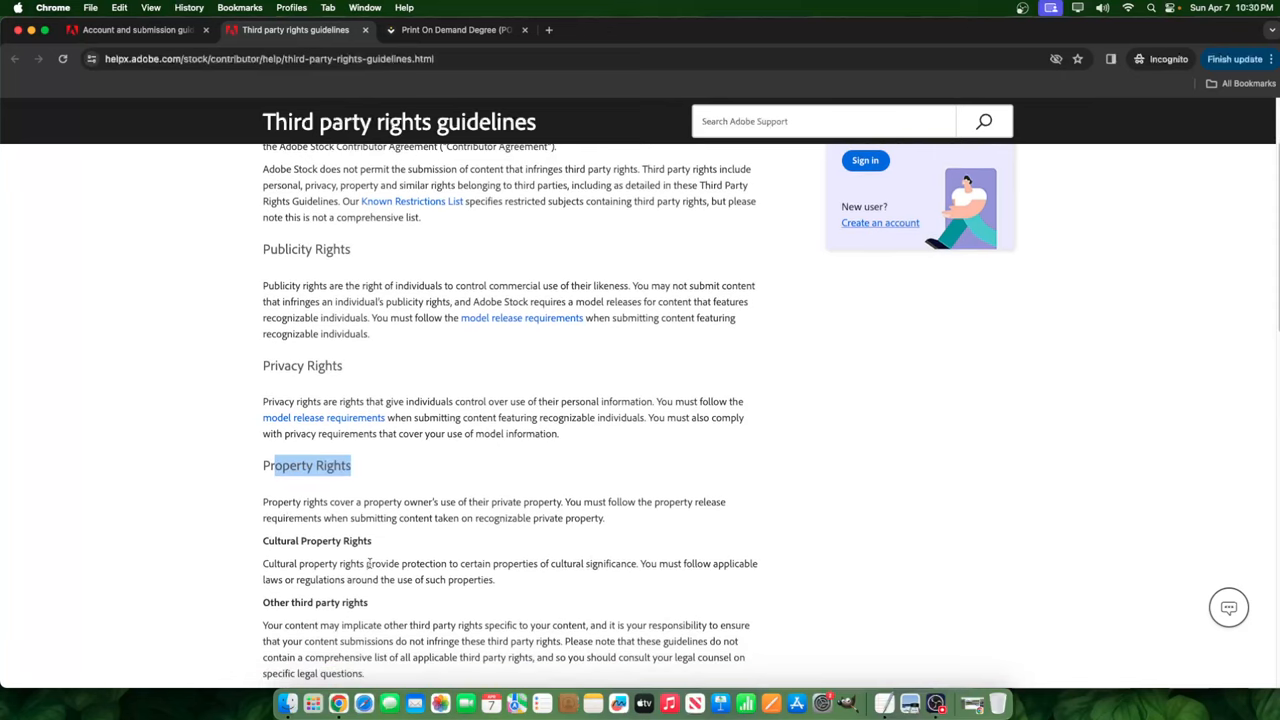
pyautogui.scroll(-3)
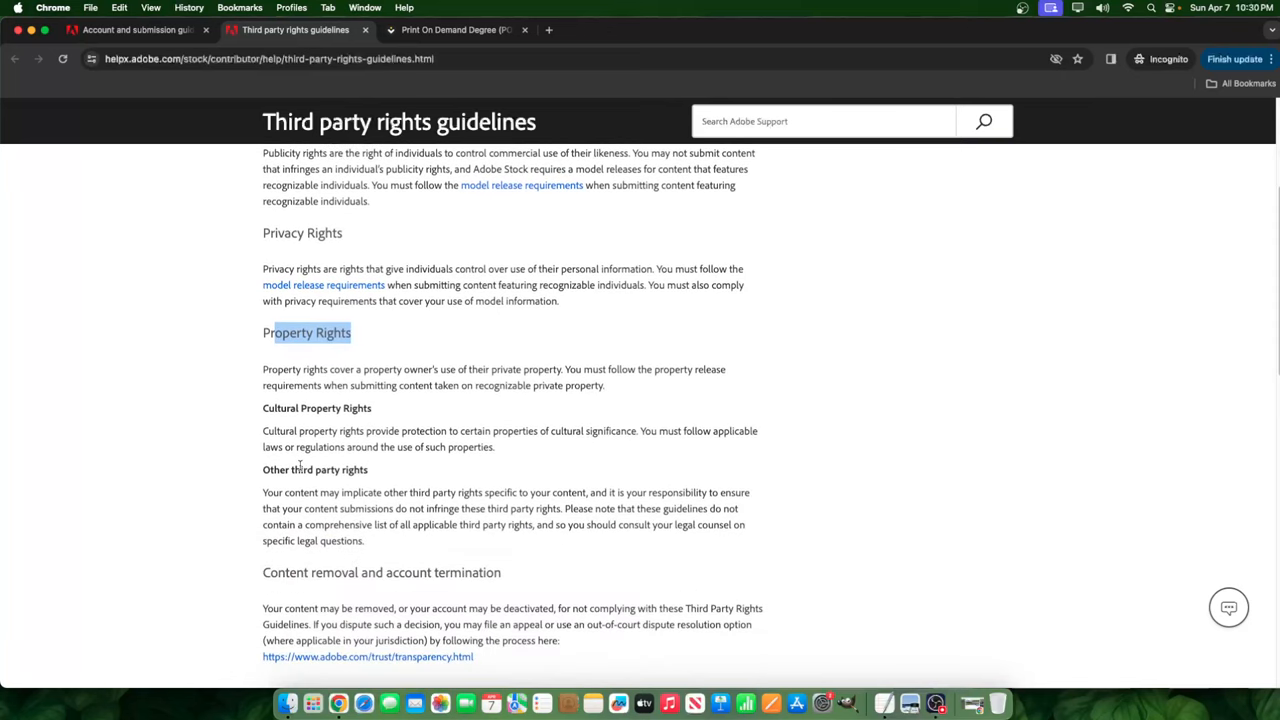
pyautogui.scroll(-3)
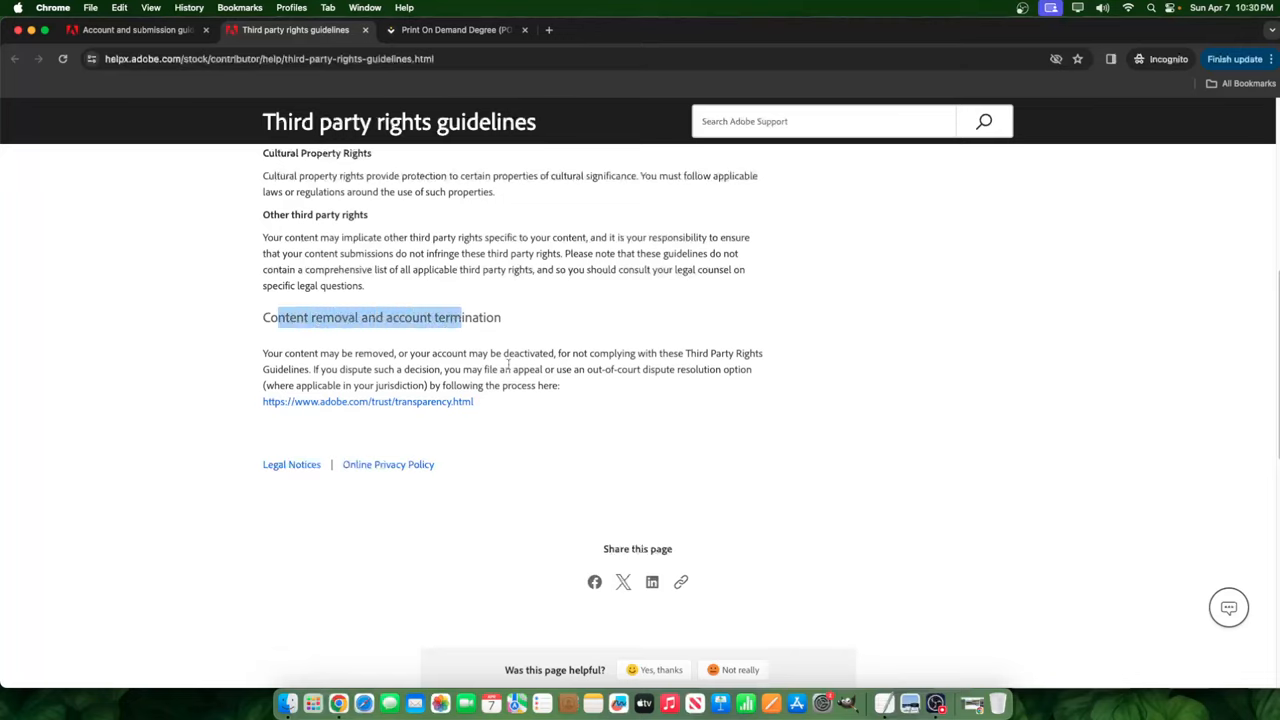
pyautogui.moveTo(334, 300)
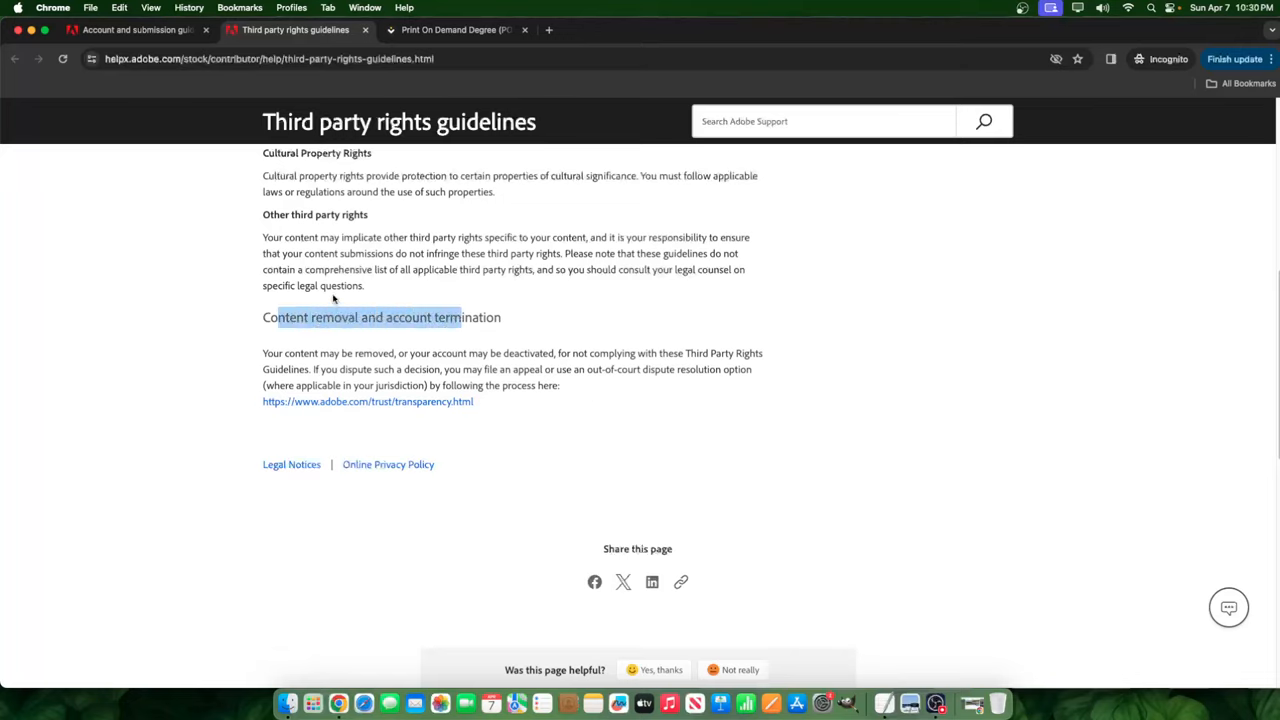
pyautogui.moveTo(476, 339)
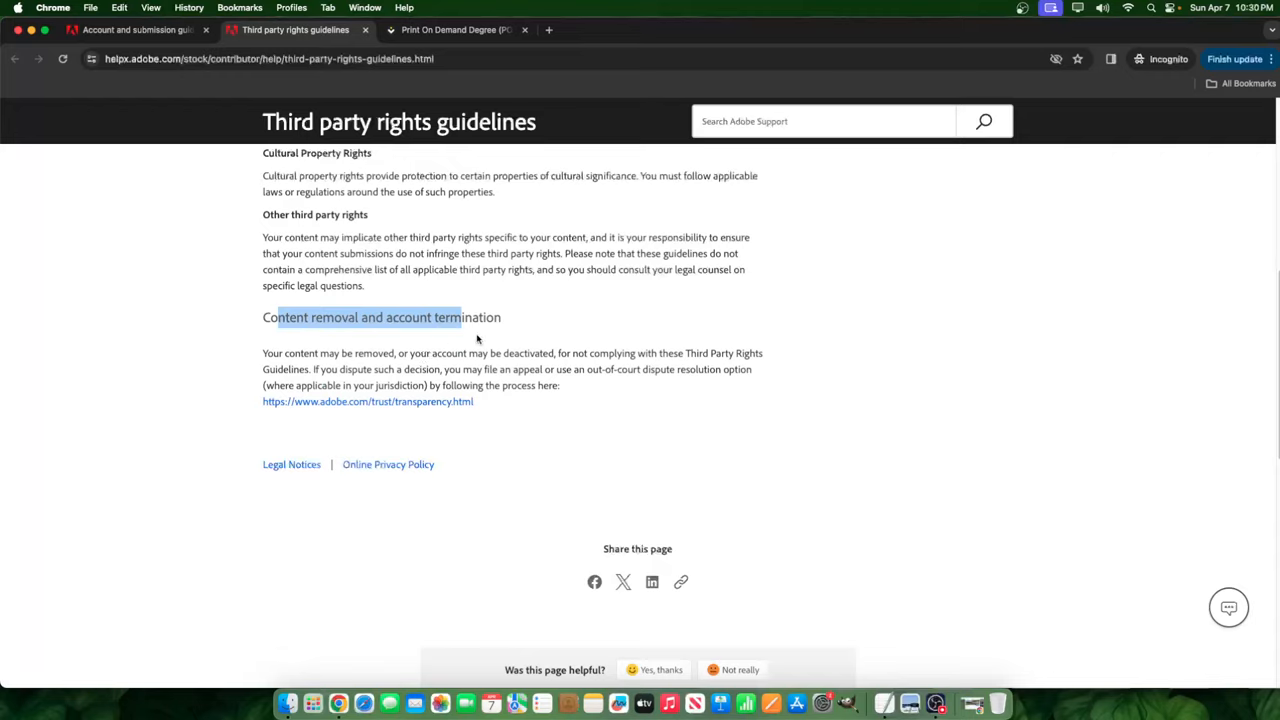
pyautogui.moveTo(533, 333)
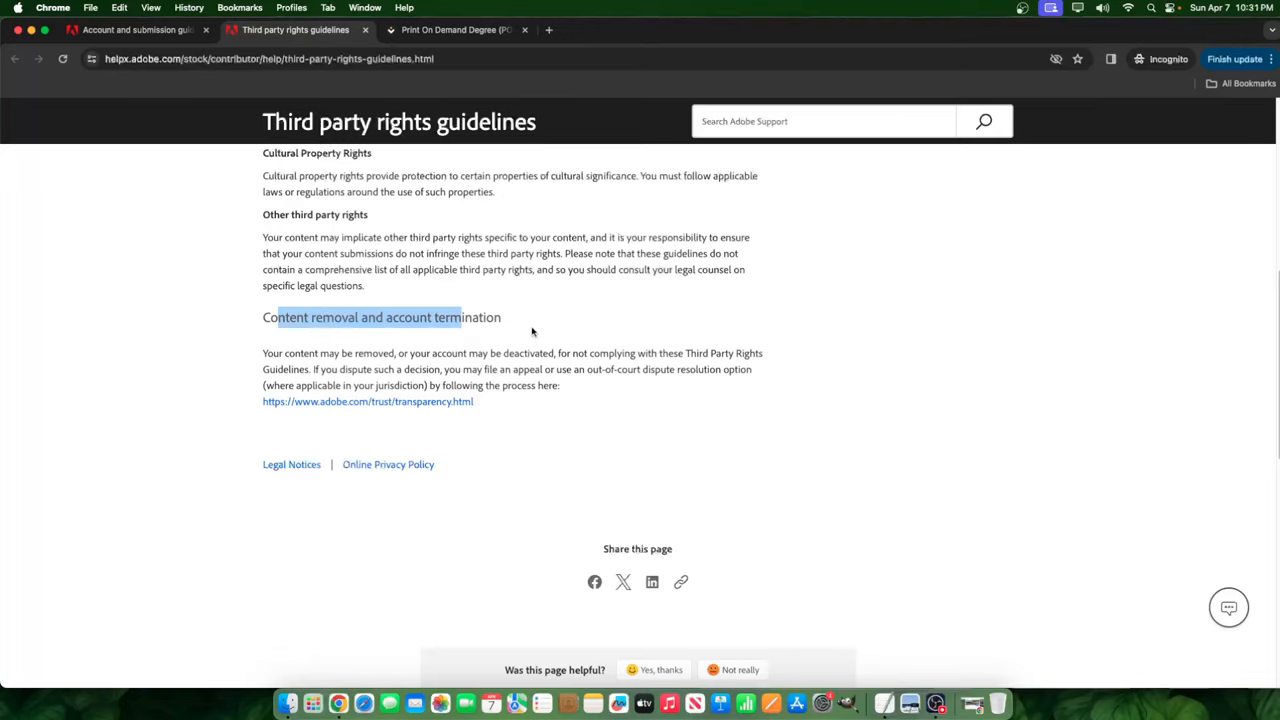
# Switch back to the Account and submission guidelines tab.
pyautogui.click(135, 29)
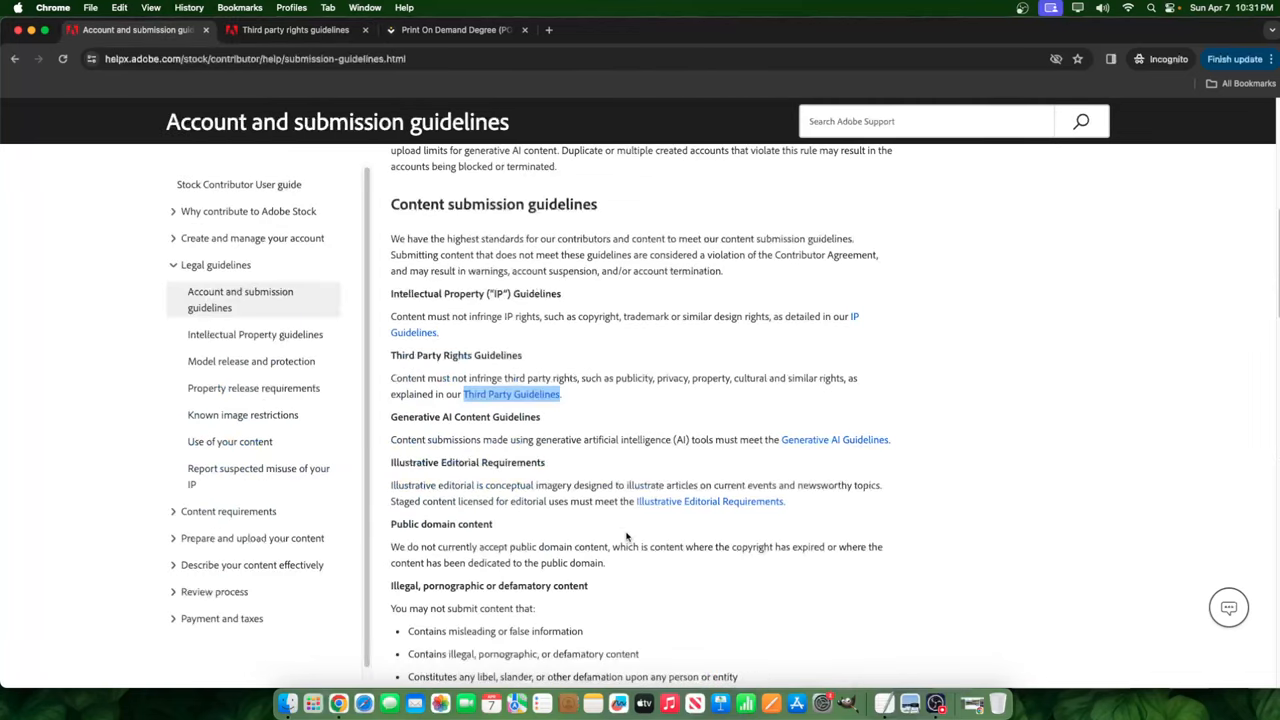
pyautogui.moveTo(620, 533)
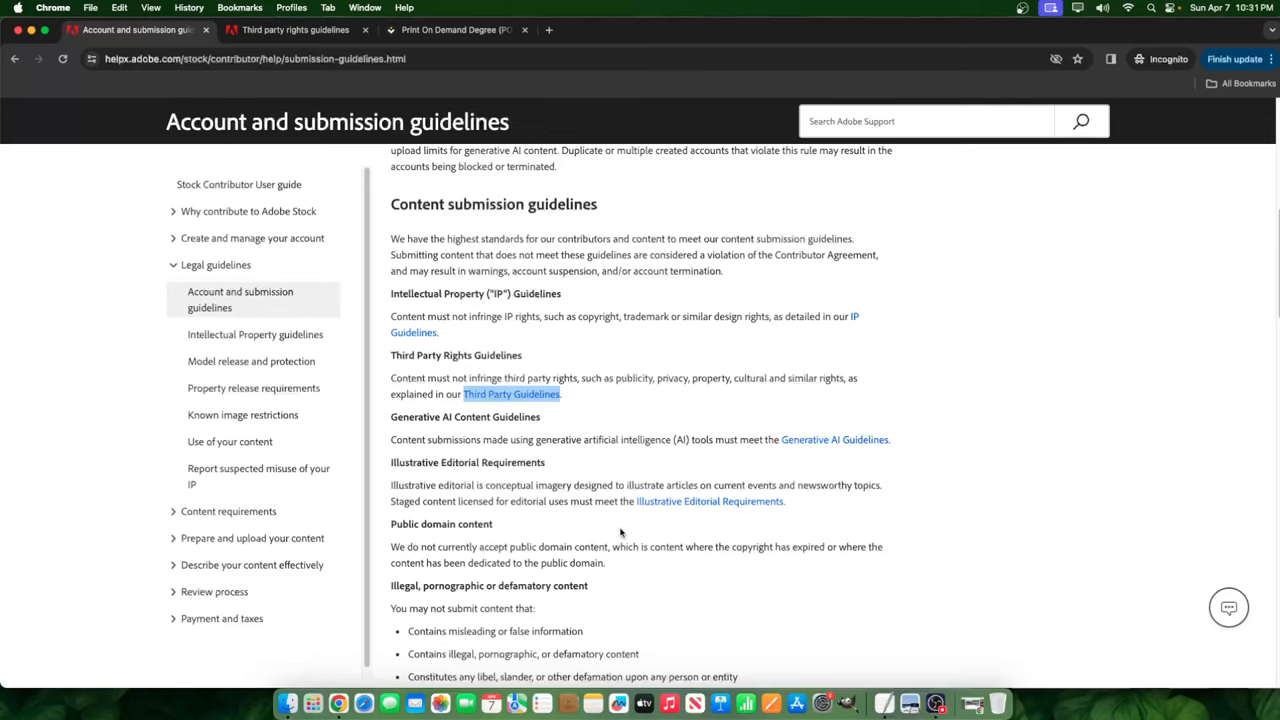
pyautogui.moveTo(398, 438)
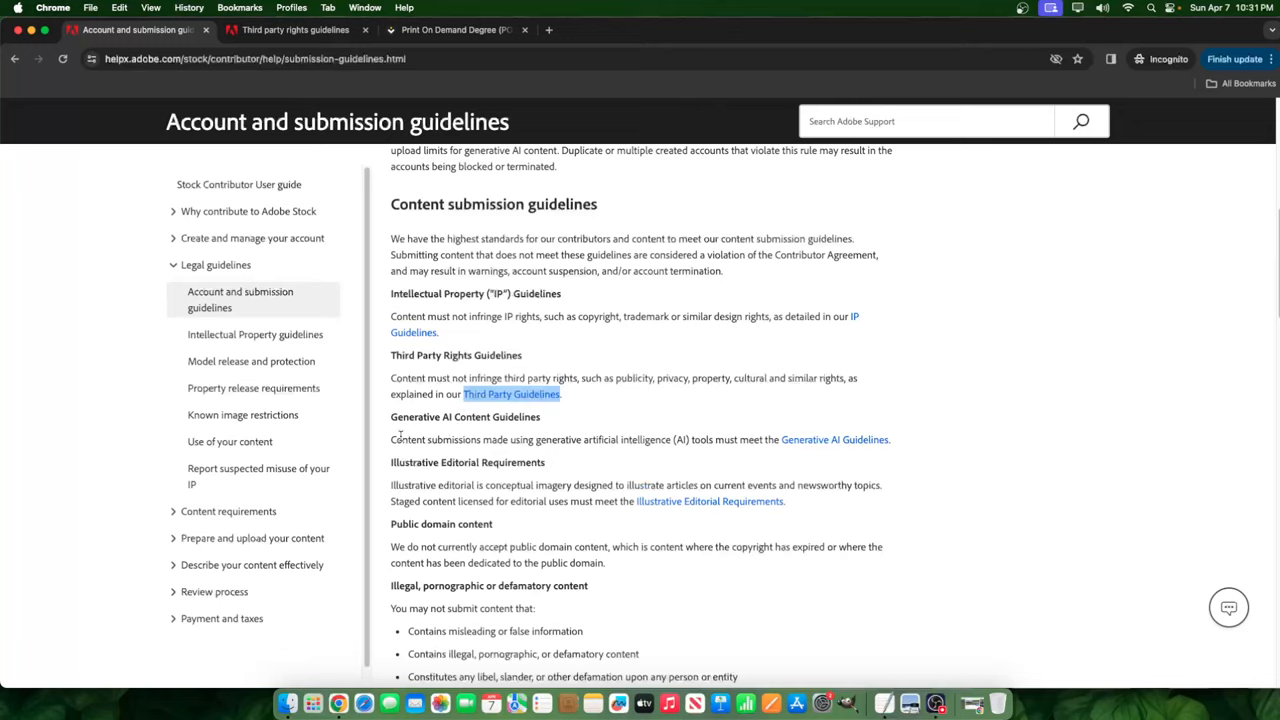
pyautogui.moveTo(398, 438)
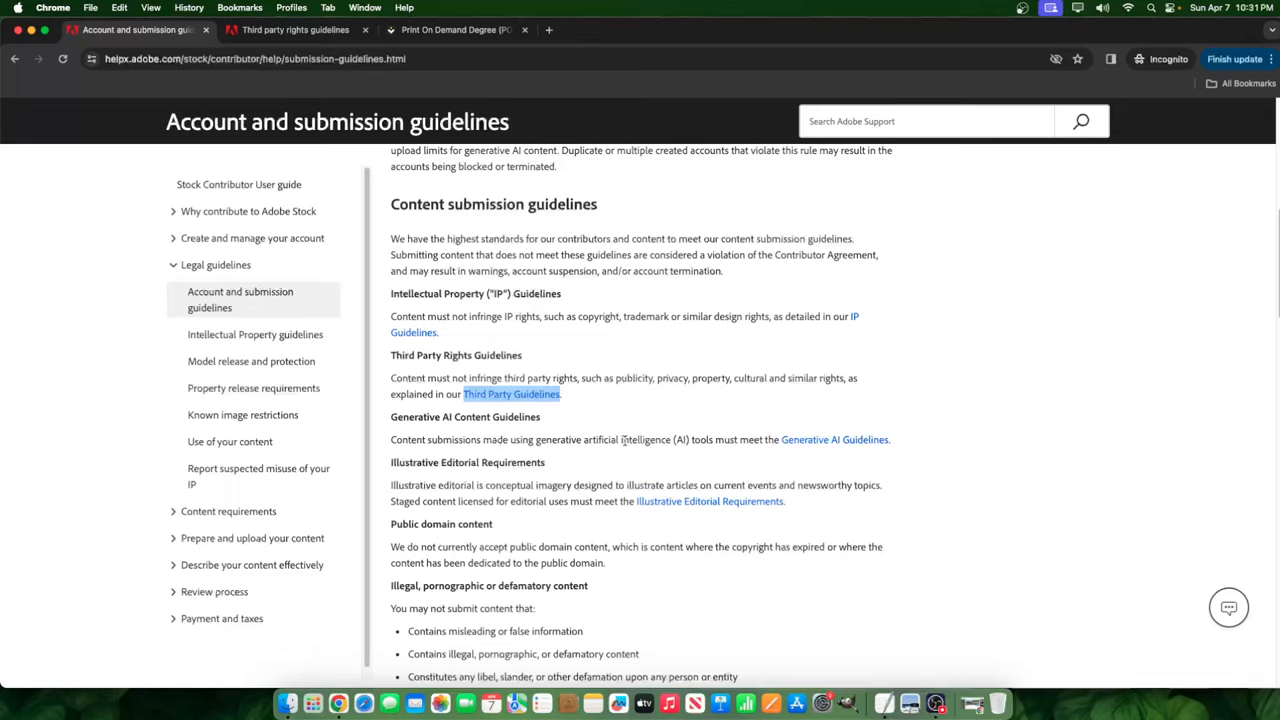
pyautogui.moveTo(858, 444)
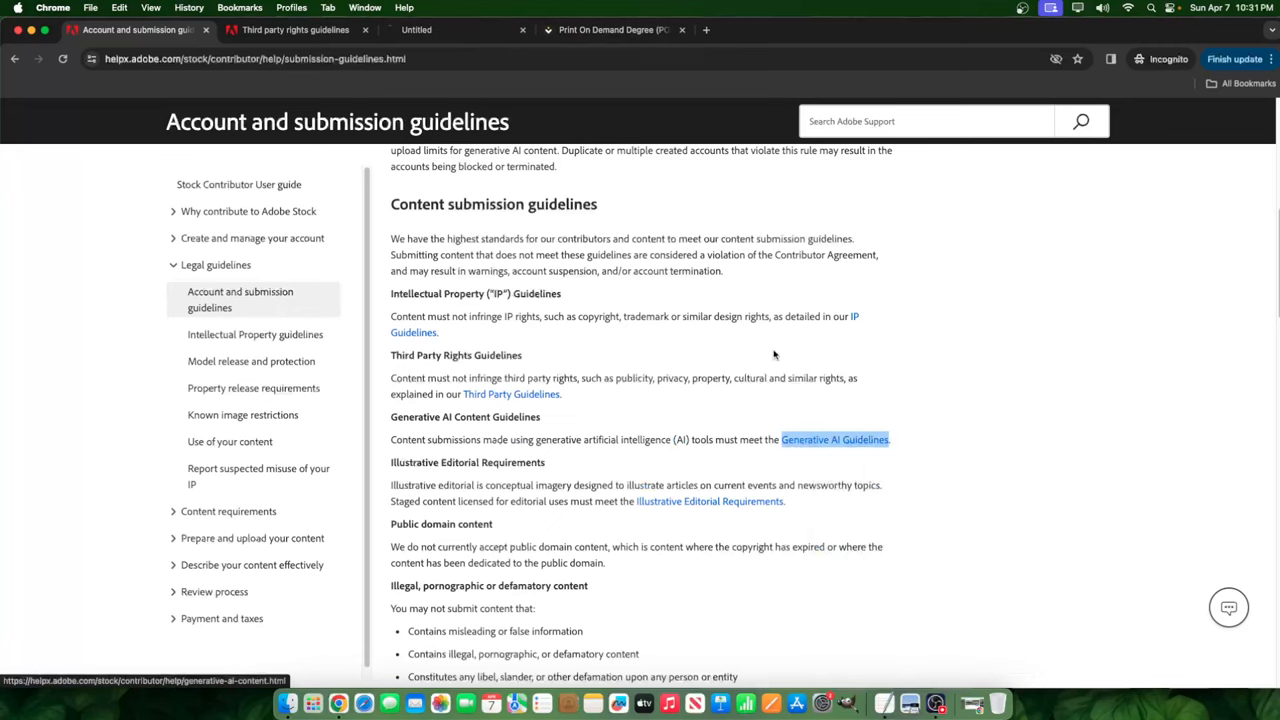
pyautogui.click(834, 439)
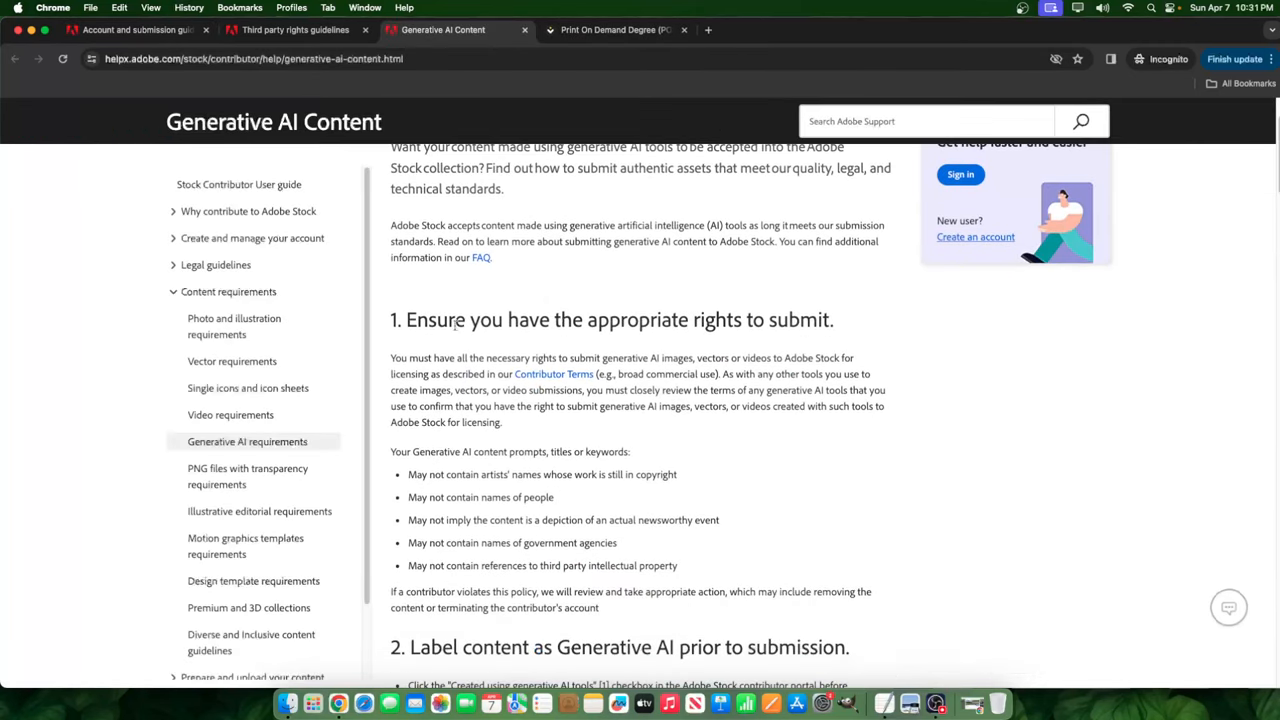
pyautogui.moveTo(452, 319); pyautogui.dragTo(795, 319)
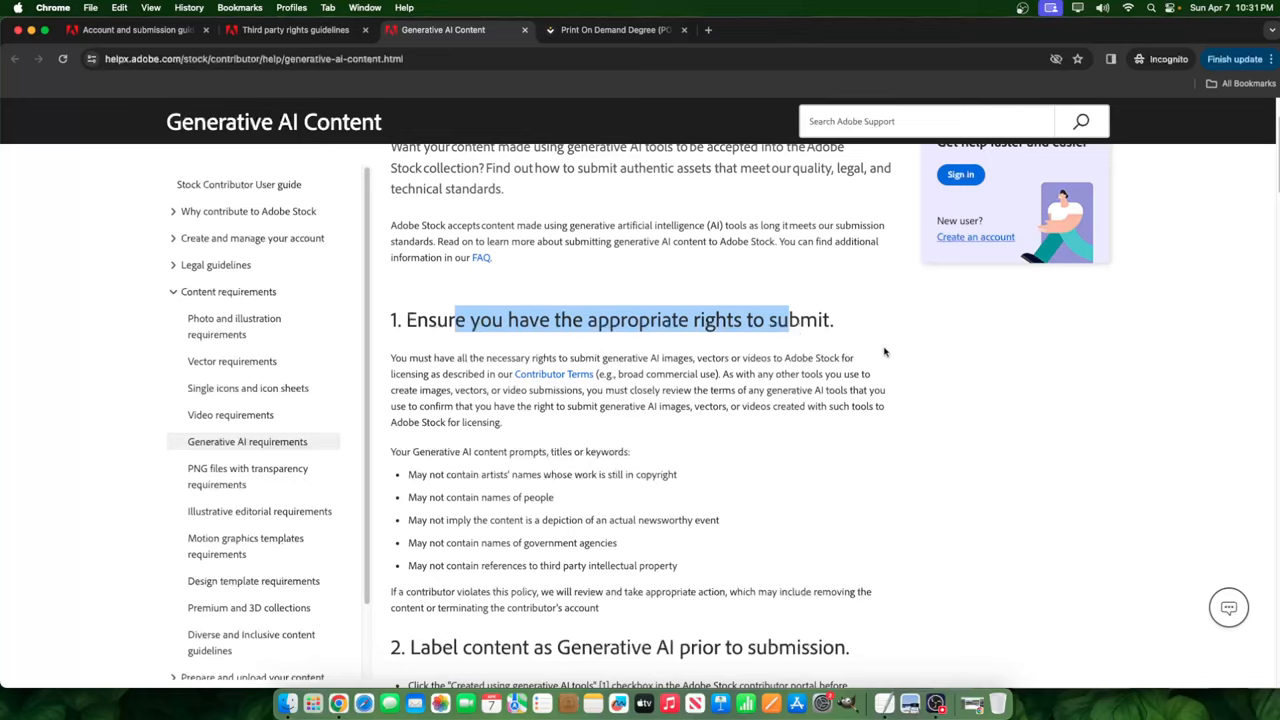
pyautogui.moveTo(675, 410)
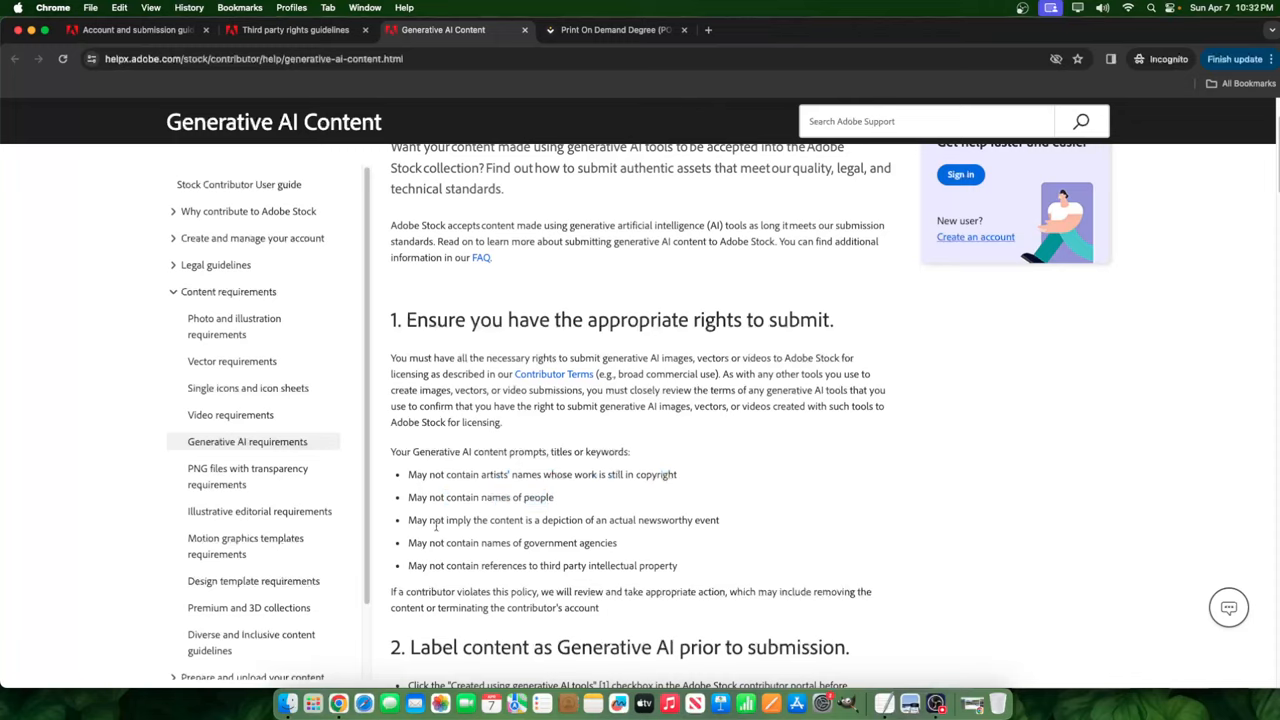
pyautogui.doubleClick(470, 519)
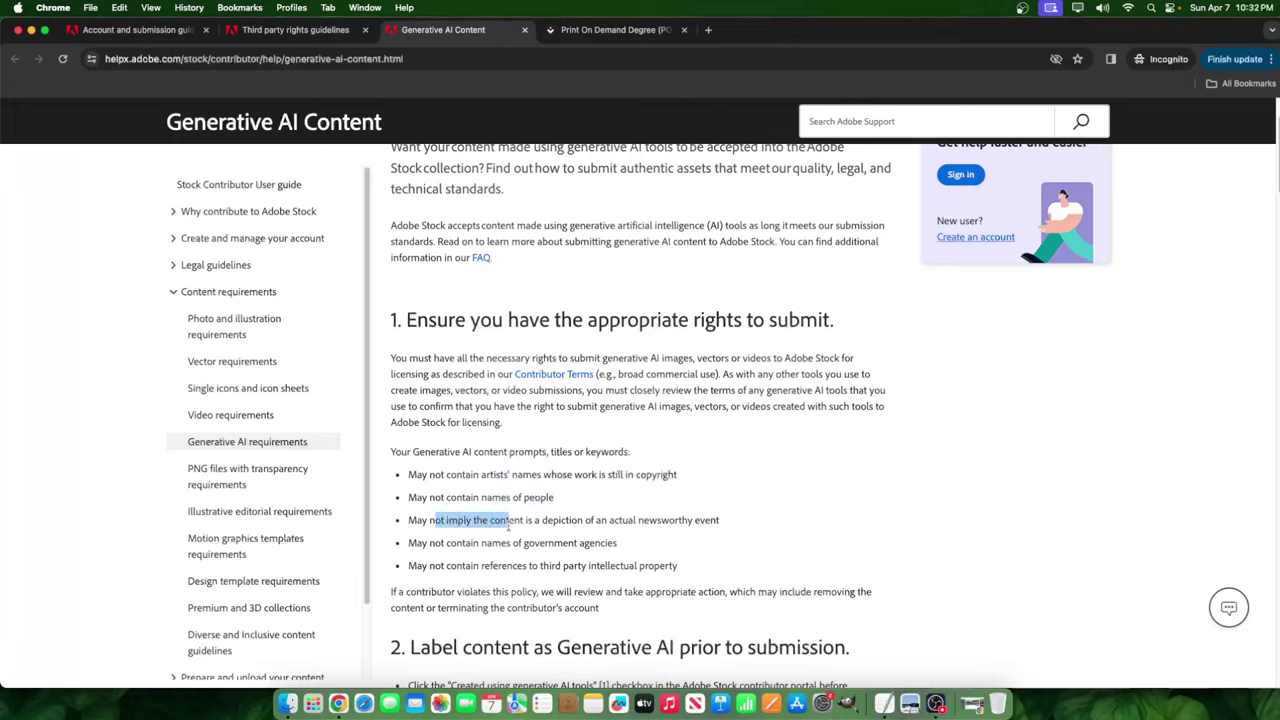
pyautogui.doubleClick(562, 519)
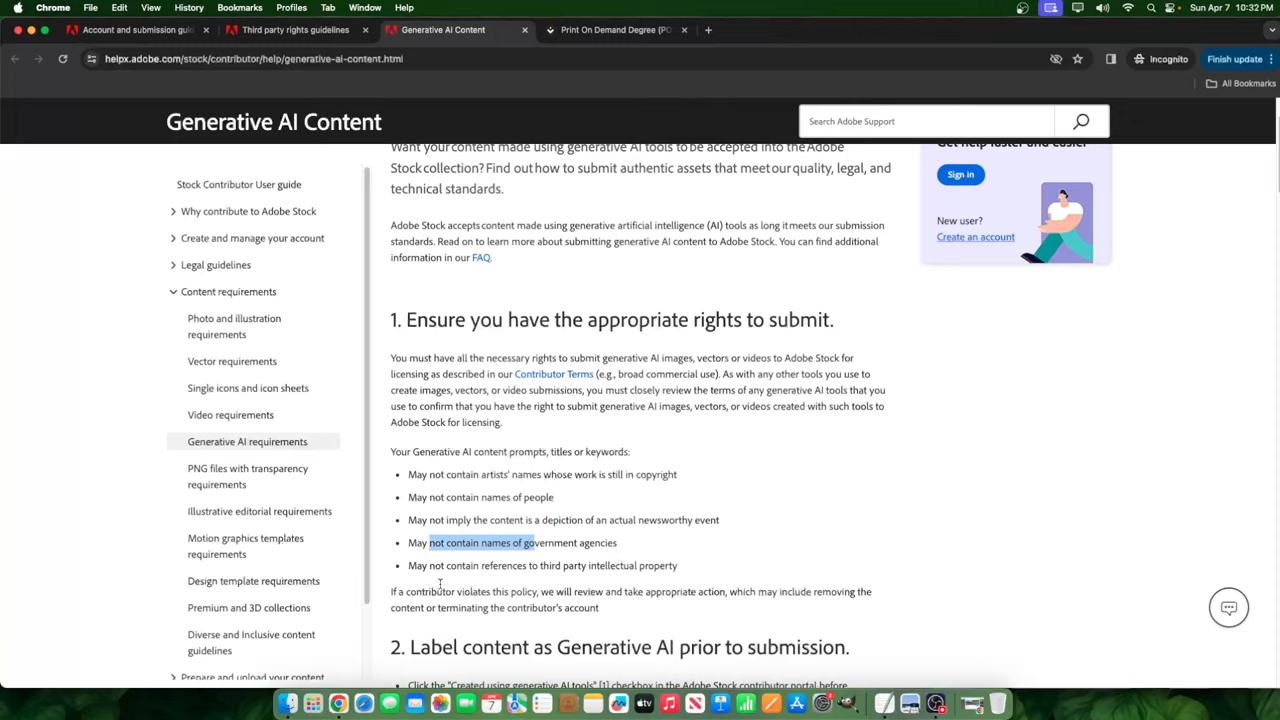
pyautogui.moveTo(603, 578)
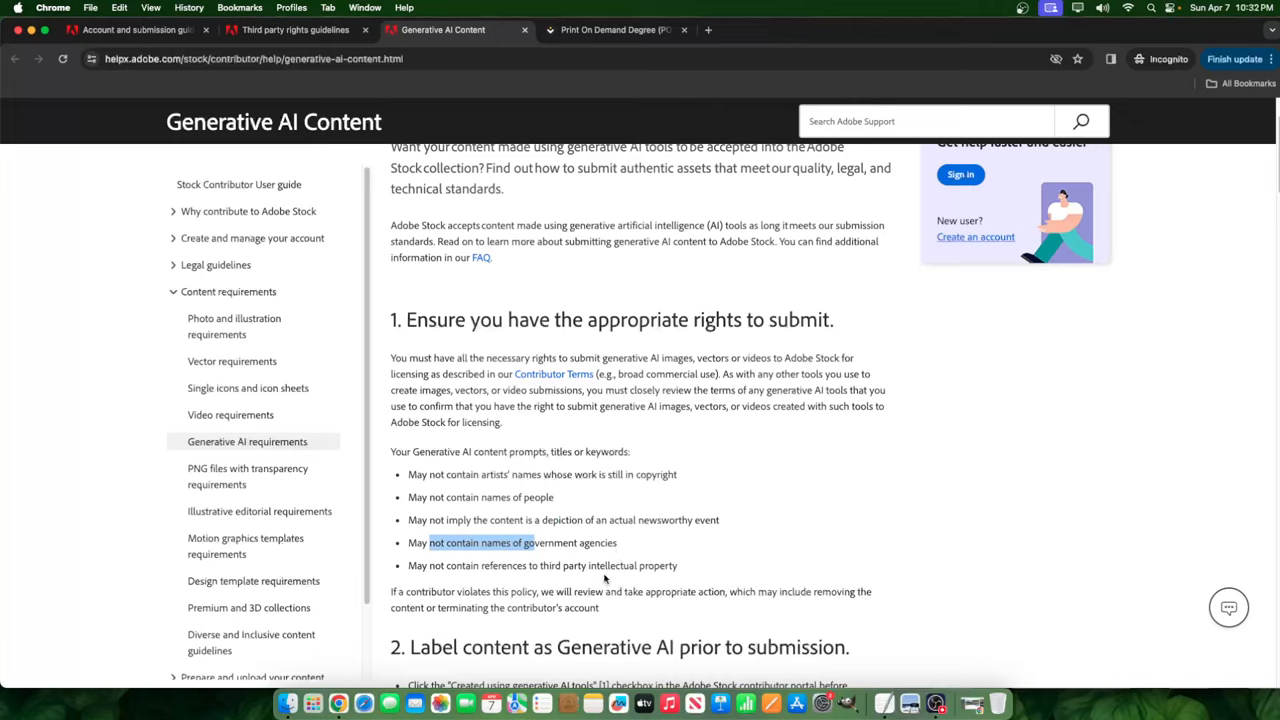
pyautogui.moveTo(693, 571)
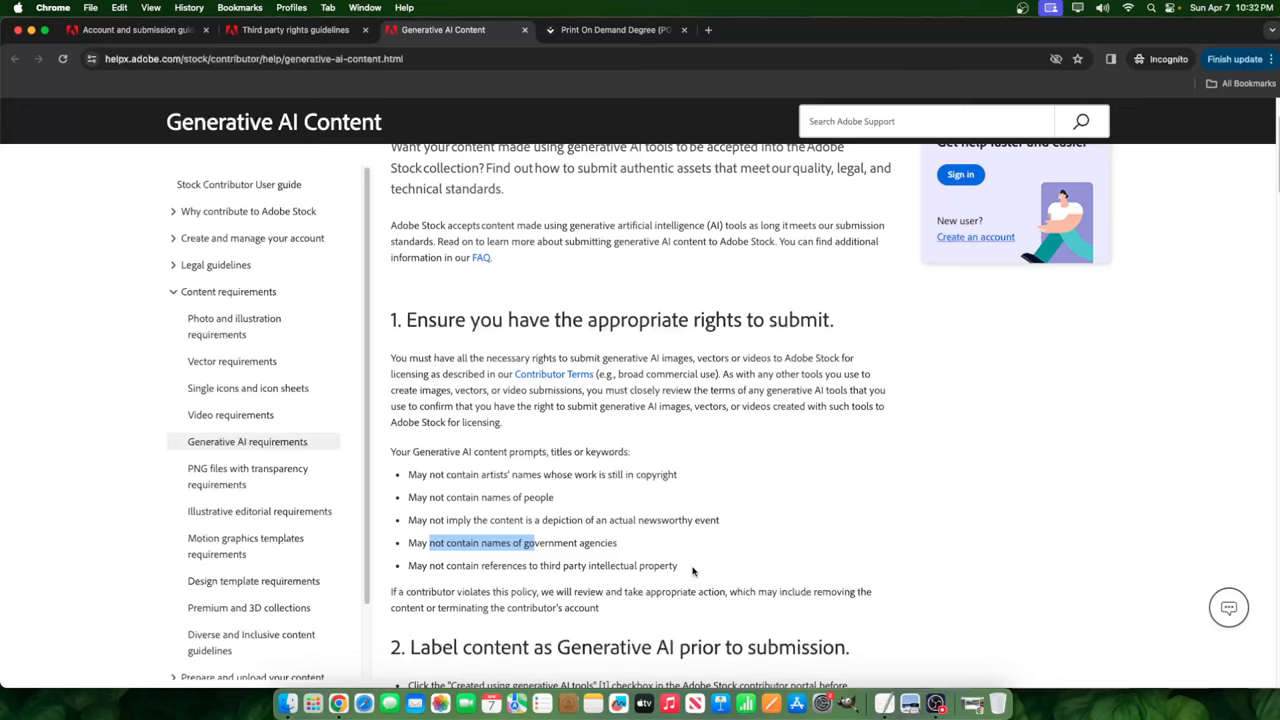
pyautogui.moveTo(330, 561)
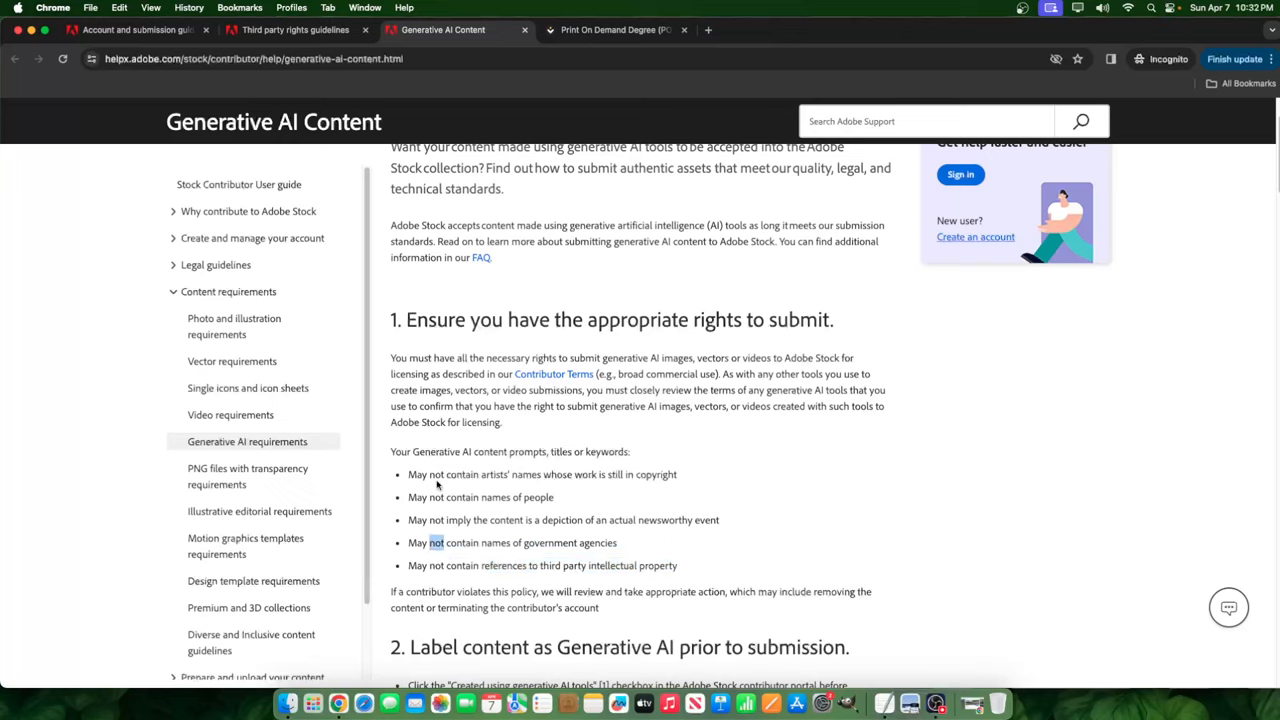
pyautogui.moveTo(485, 530)
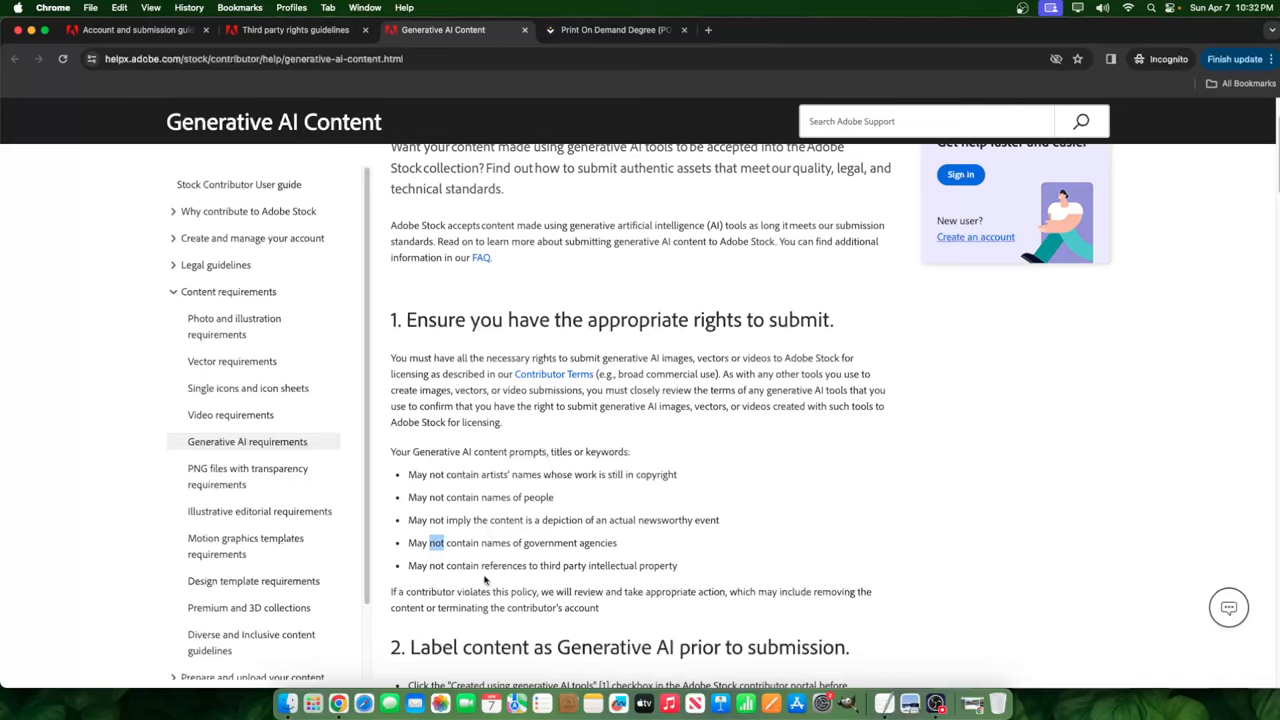
pyautogui.moveTo(717, 522)
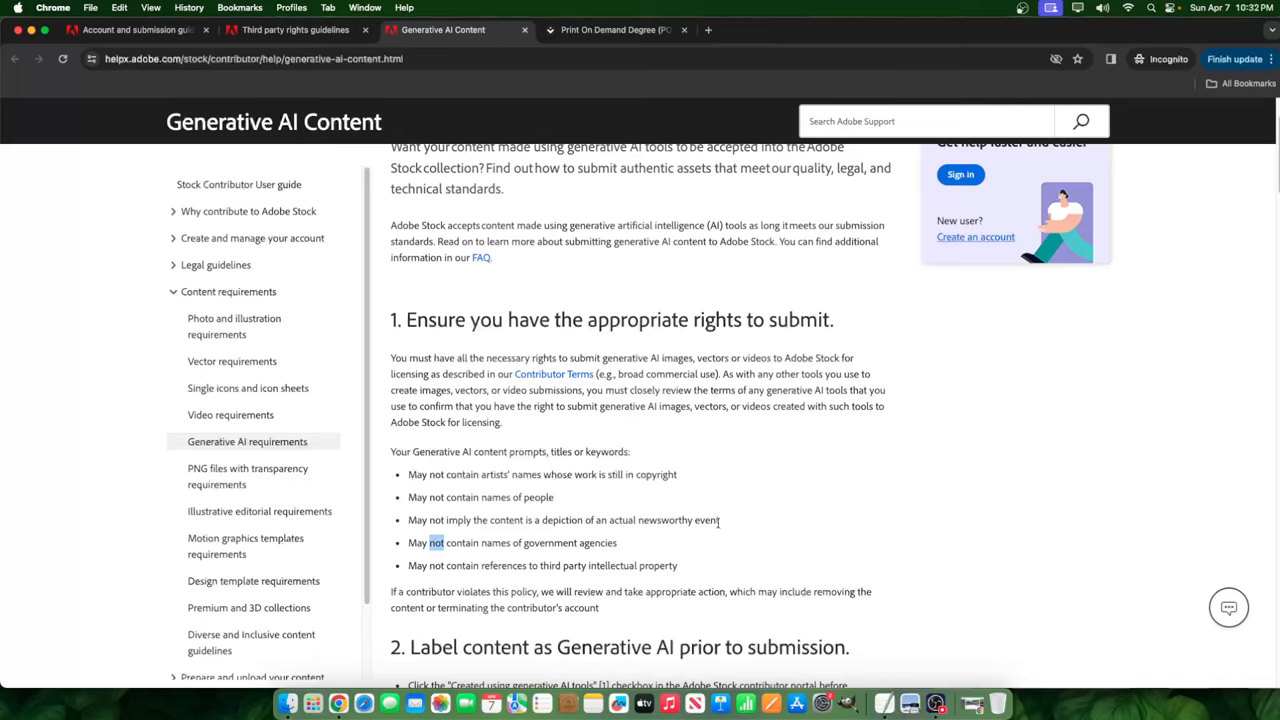
pyautogui.moveTo(464, 519); pyautogui.dragTo(538, 519)
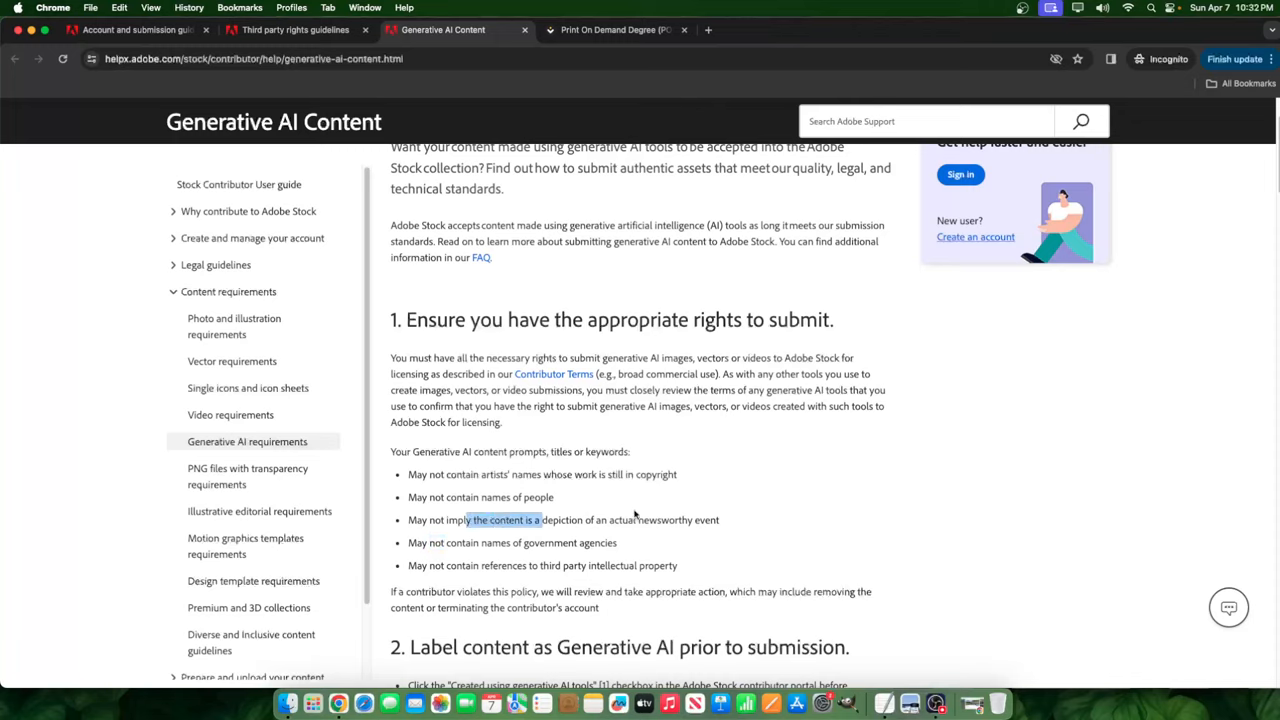
pyautogui.moveTo(465, 519); pyautogui.dragTo(720, 519)
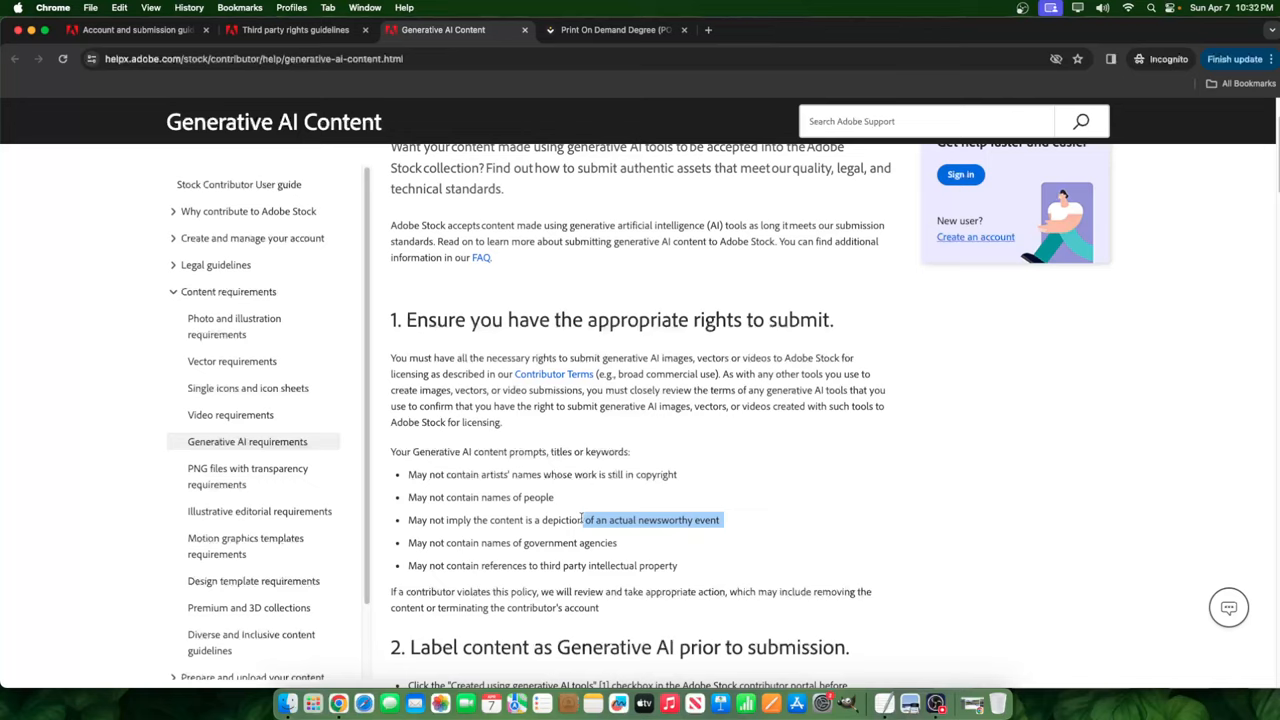
pyautogui.moveTo(603, 511)
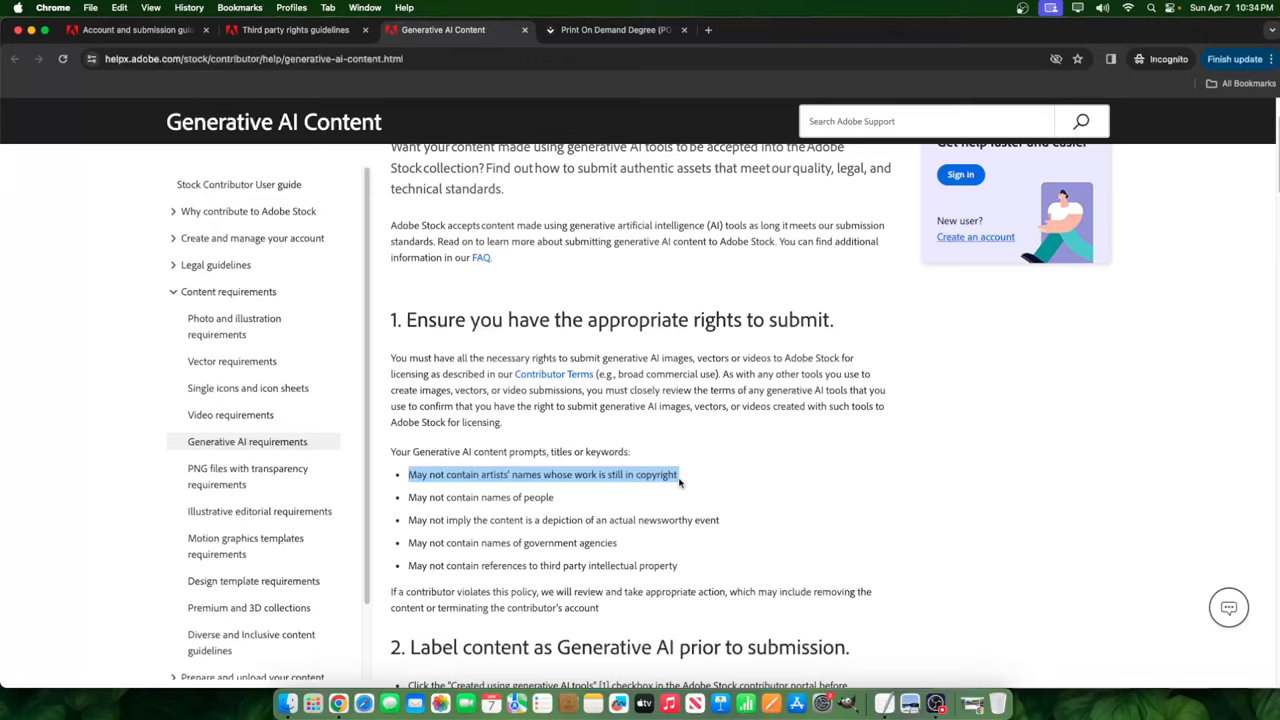
# Scroll to section 2 on marking content AI-created and people or property fictional.
pyautogui.scroll(-3)
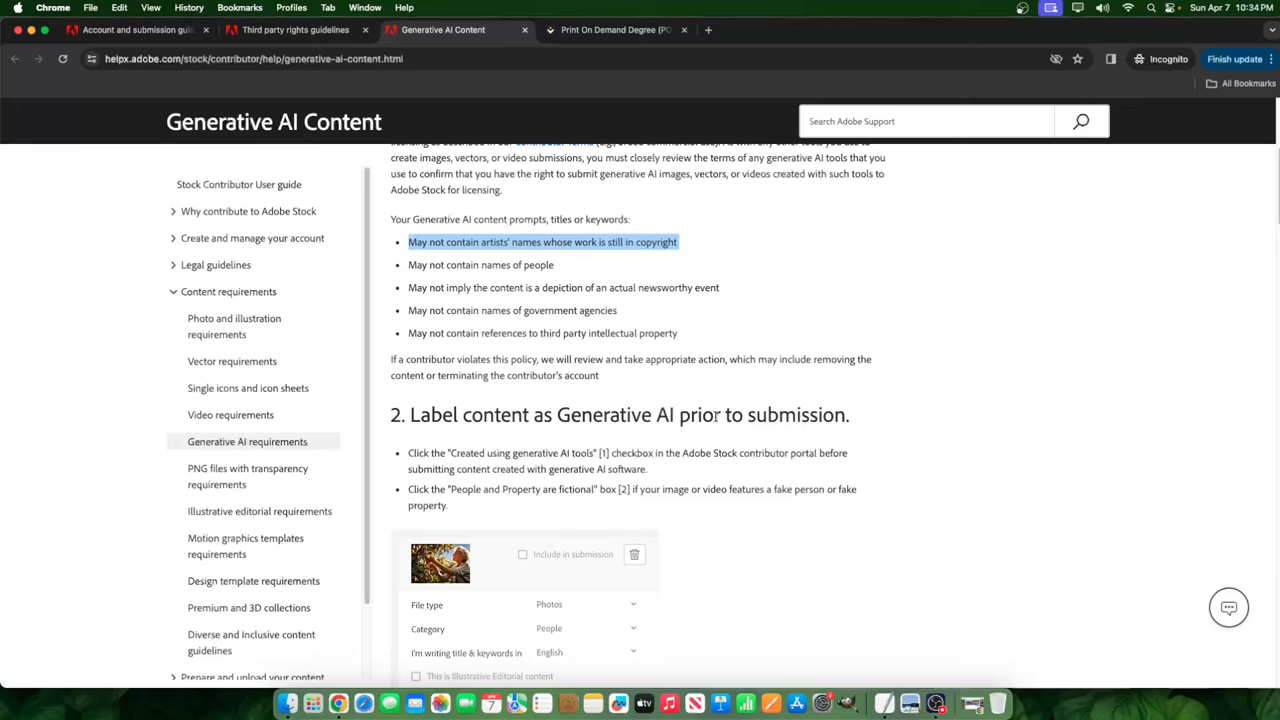
pyautogui.scroll(-3)
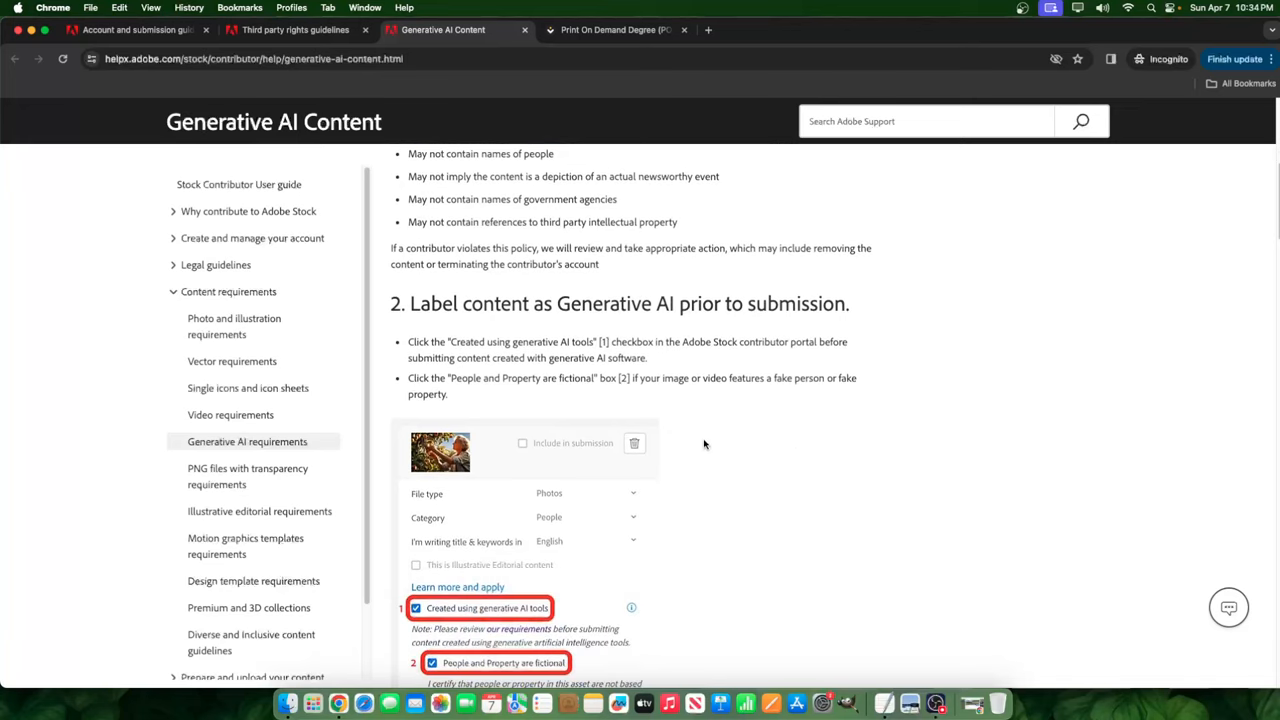
pyautogui.scroll(-3)
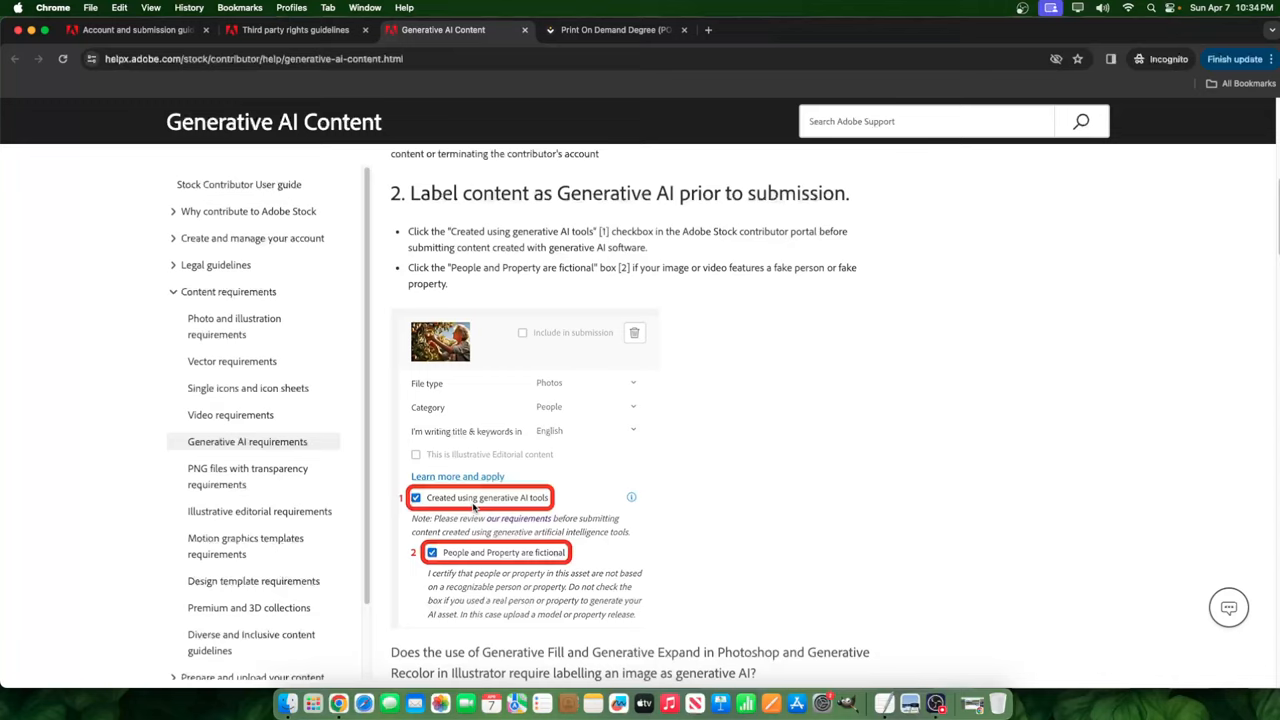
pyautogui.moveTo(465, 448)
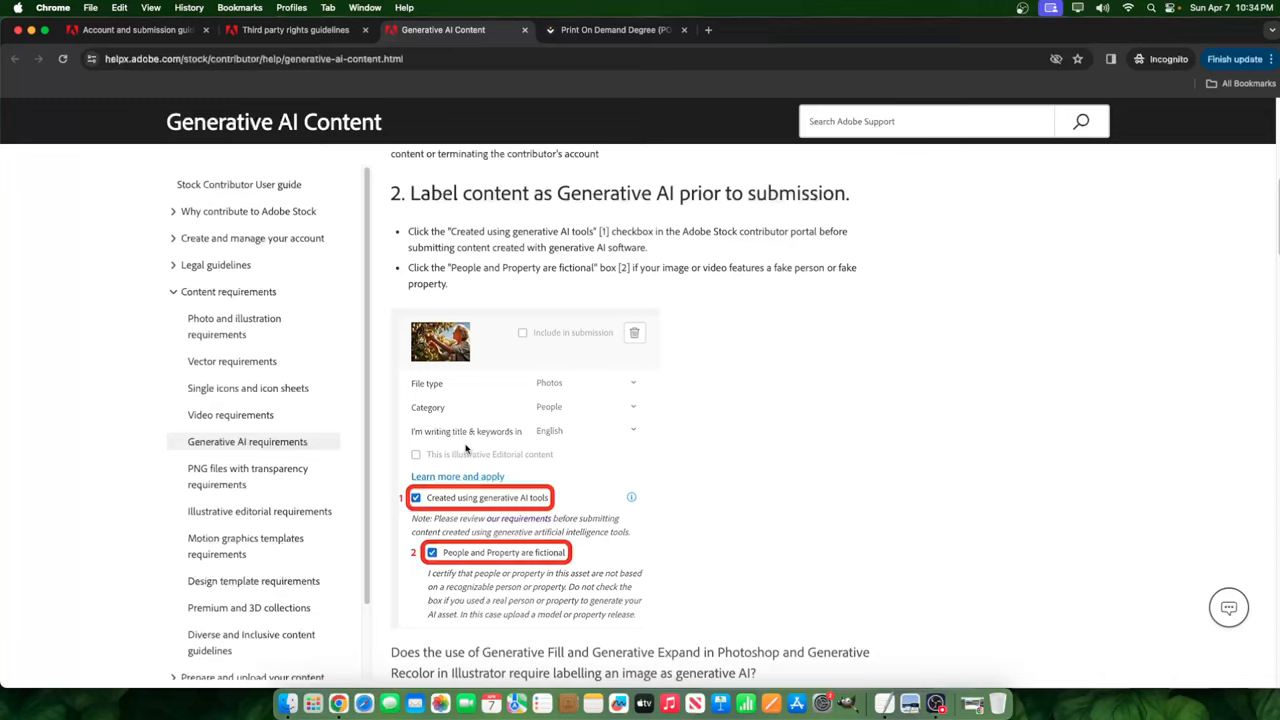
pyautogui.moveTo(390, 513)
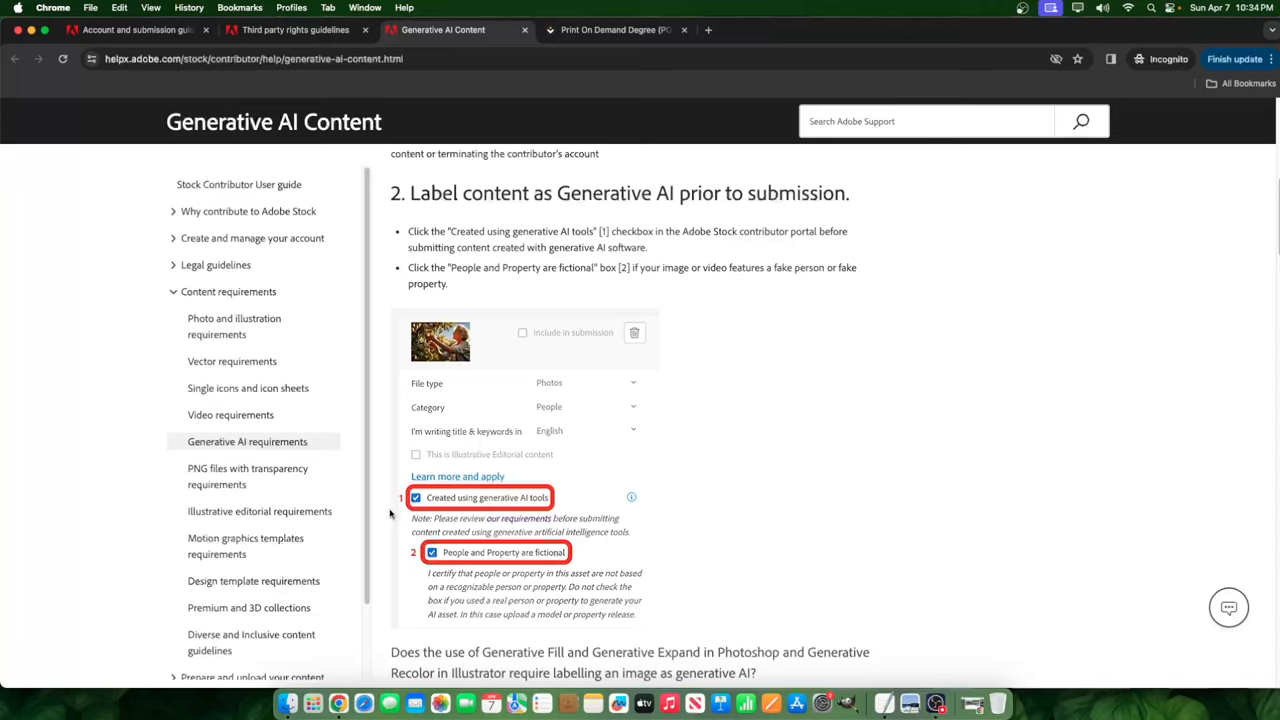
pyautogui.moveTo(647, 485)
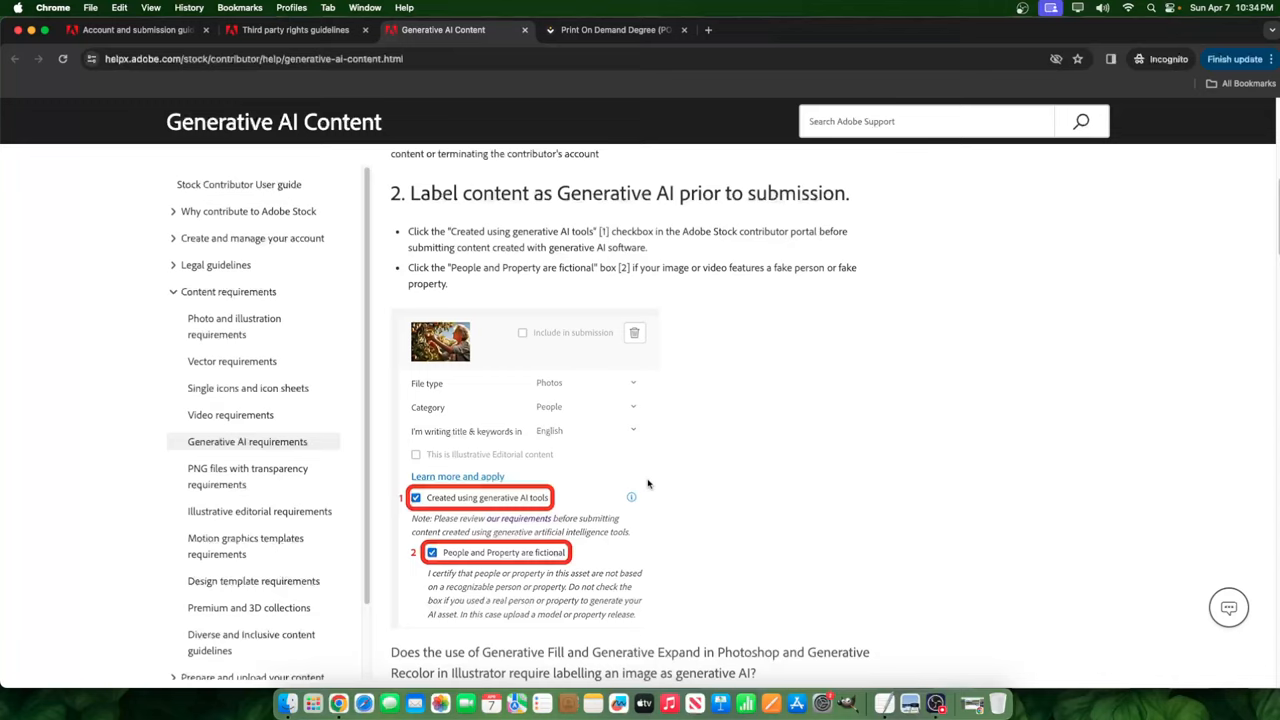
pyautogui.moveTo(652, 512)
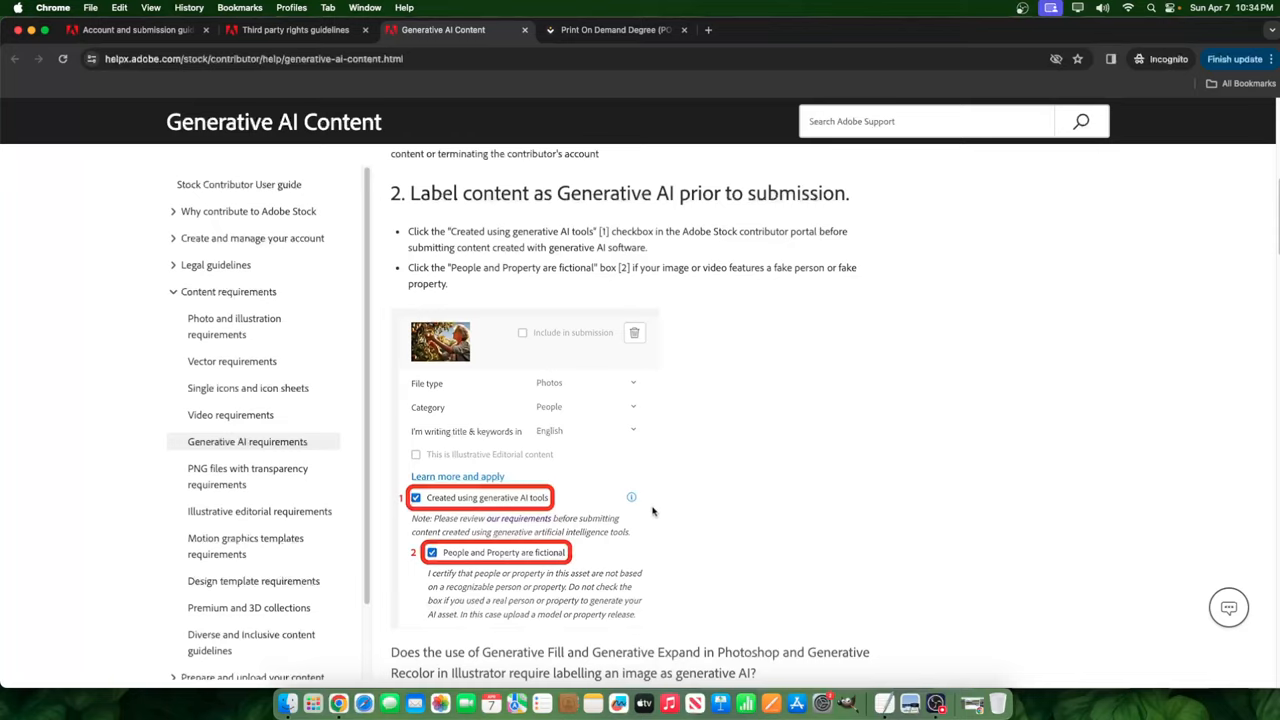
pyautogui.moveTo(715, 490)
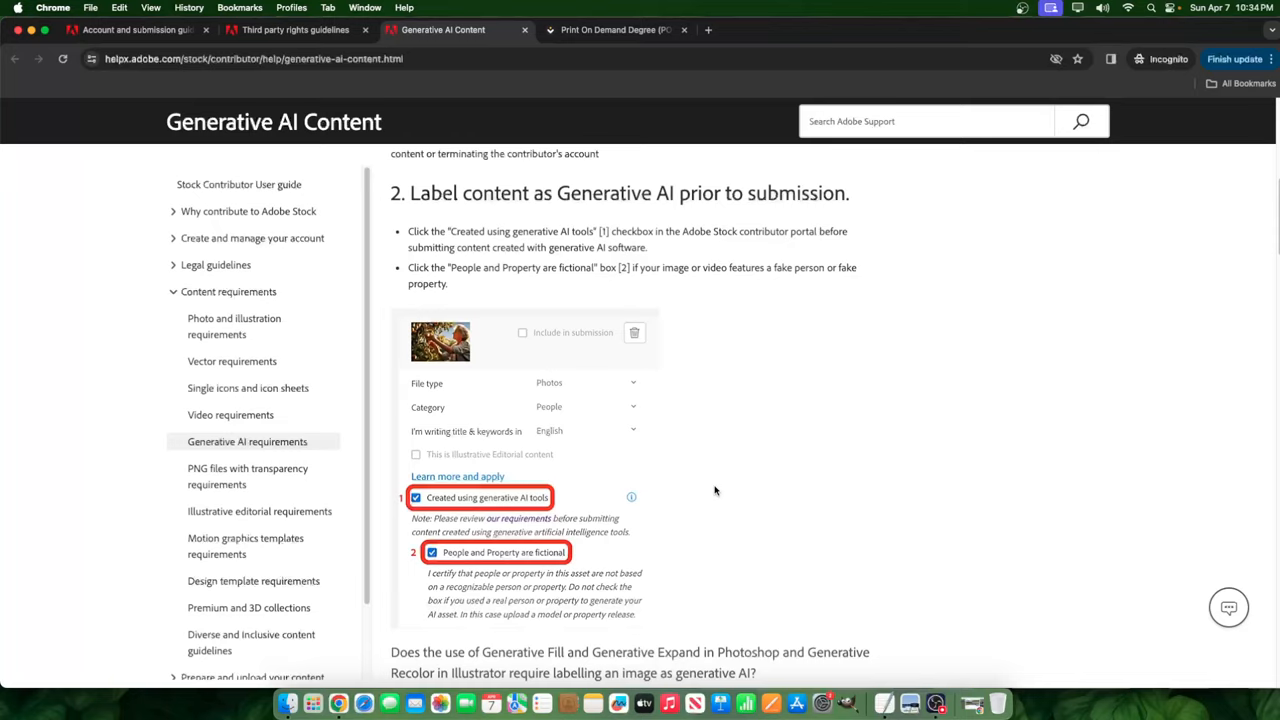
pyautogui.moveTo(450, 573)
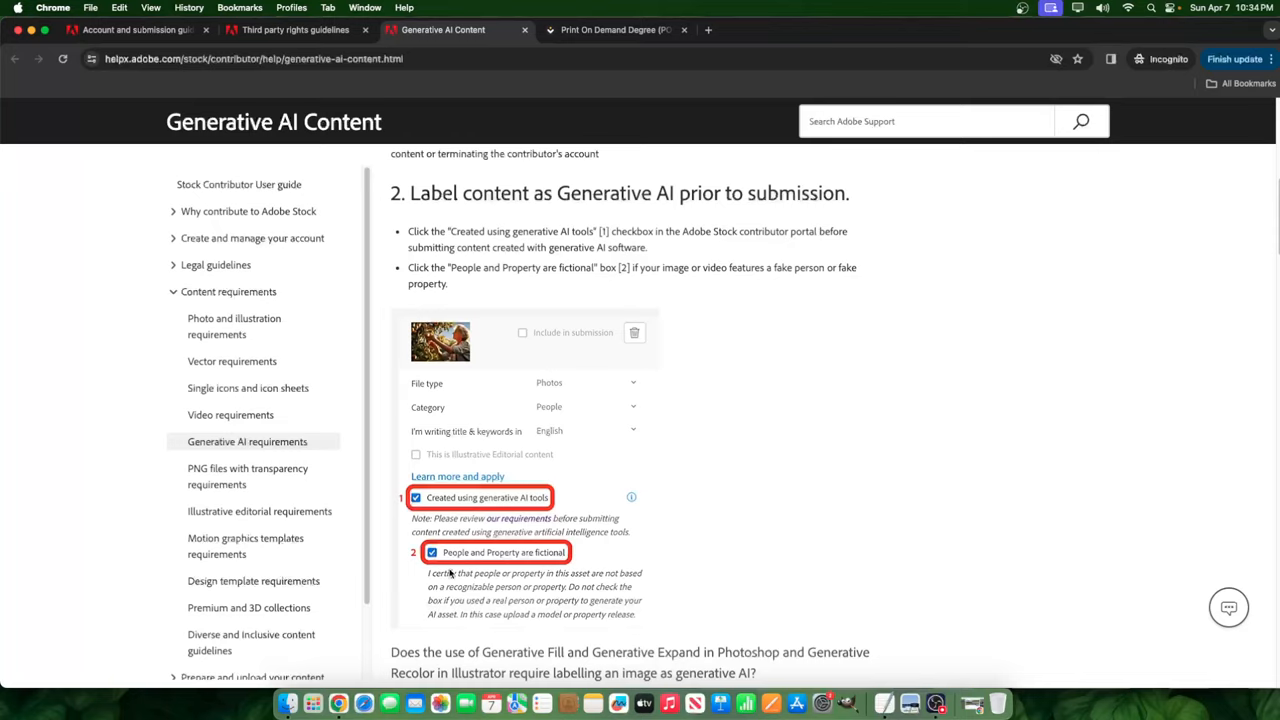
pyautogui.moveTo(528, 565)
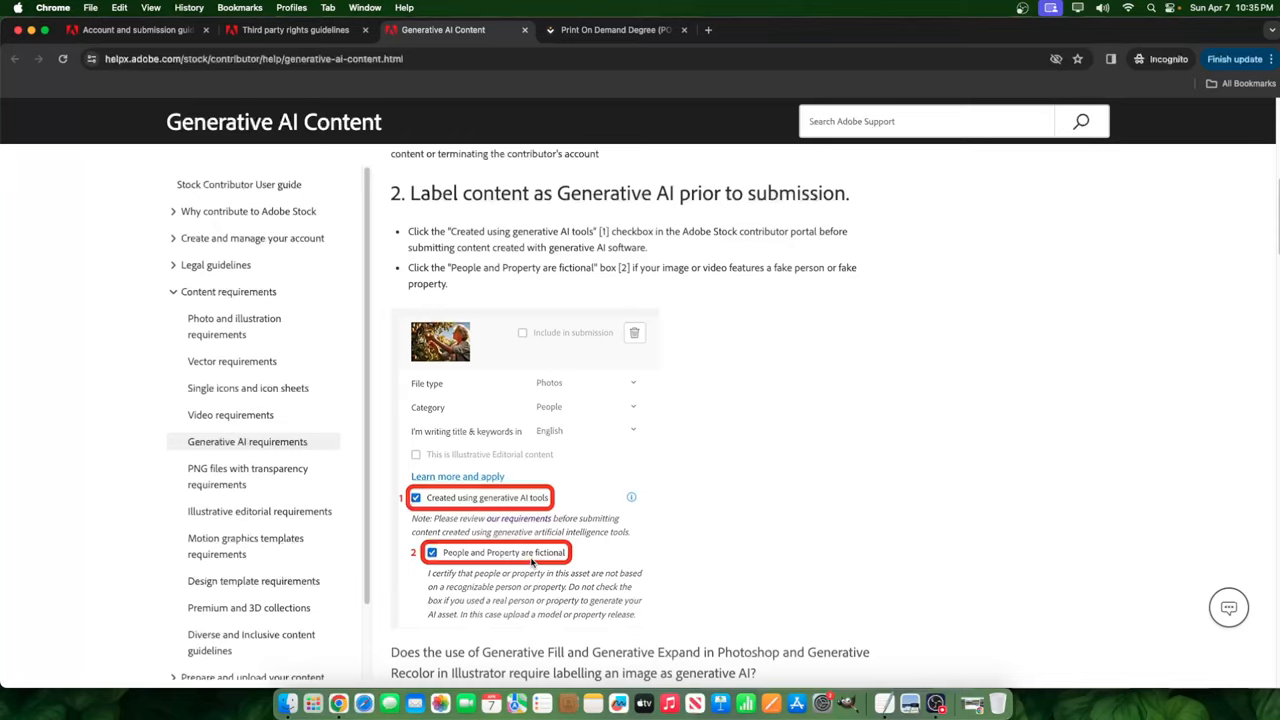
pyautogui.moveTo(490, 565)
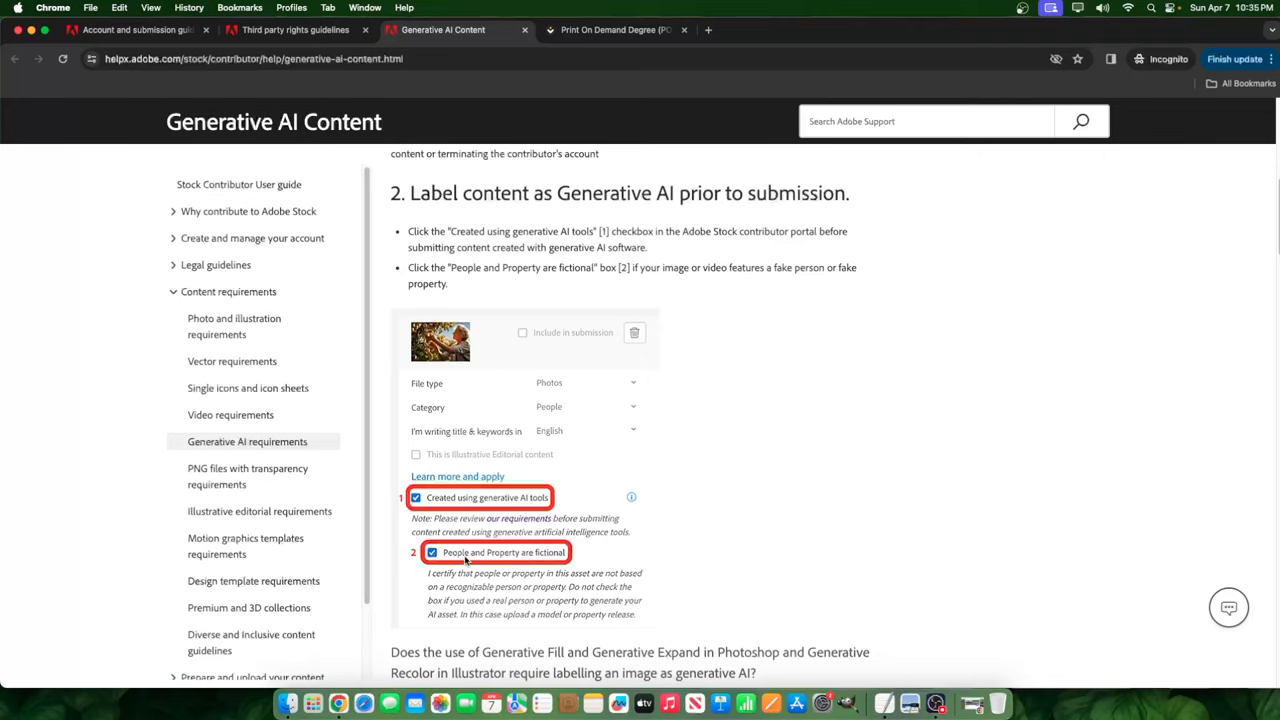
pyautogui.scroll(3)
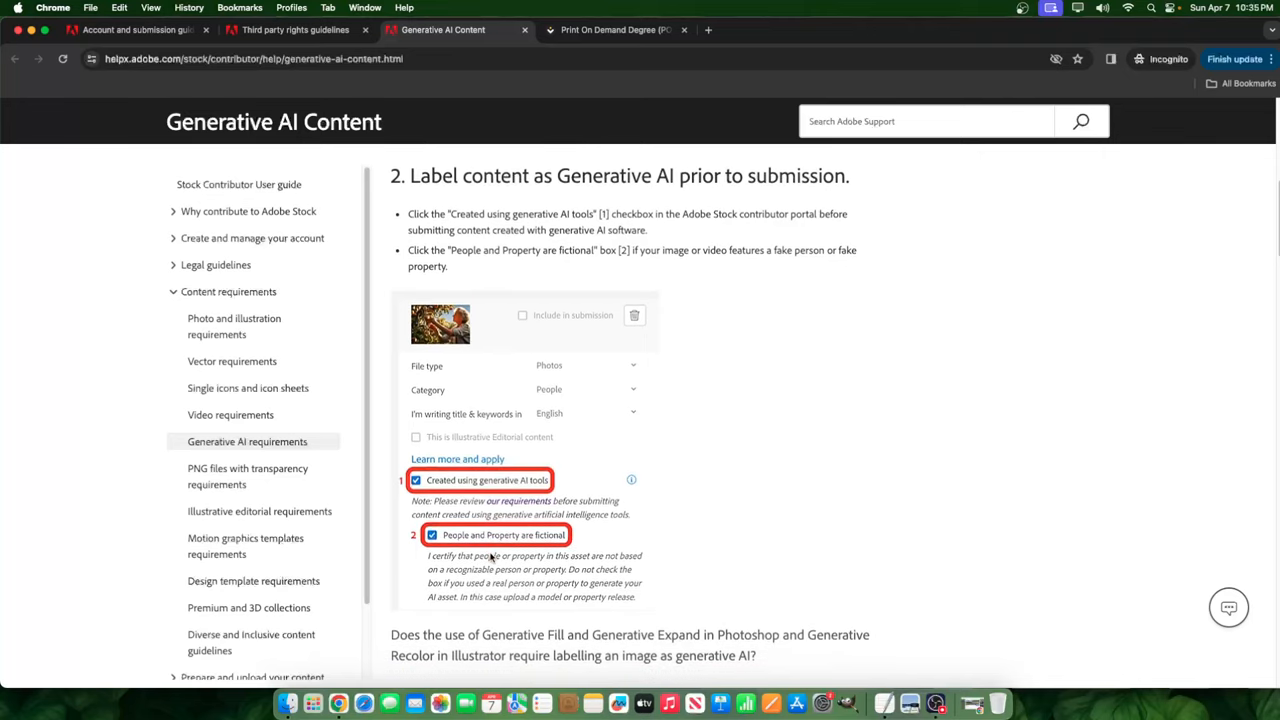
# Scroll to the Generative Fill and Expand FAQ examples and clear the partial selection.
pyautogui.scroll(-3)
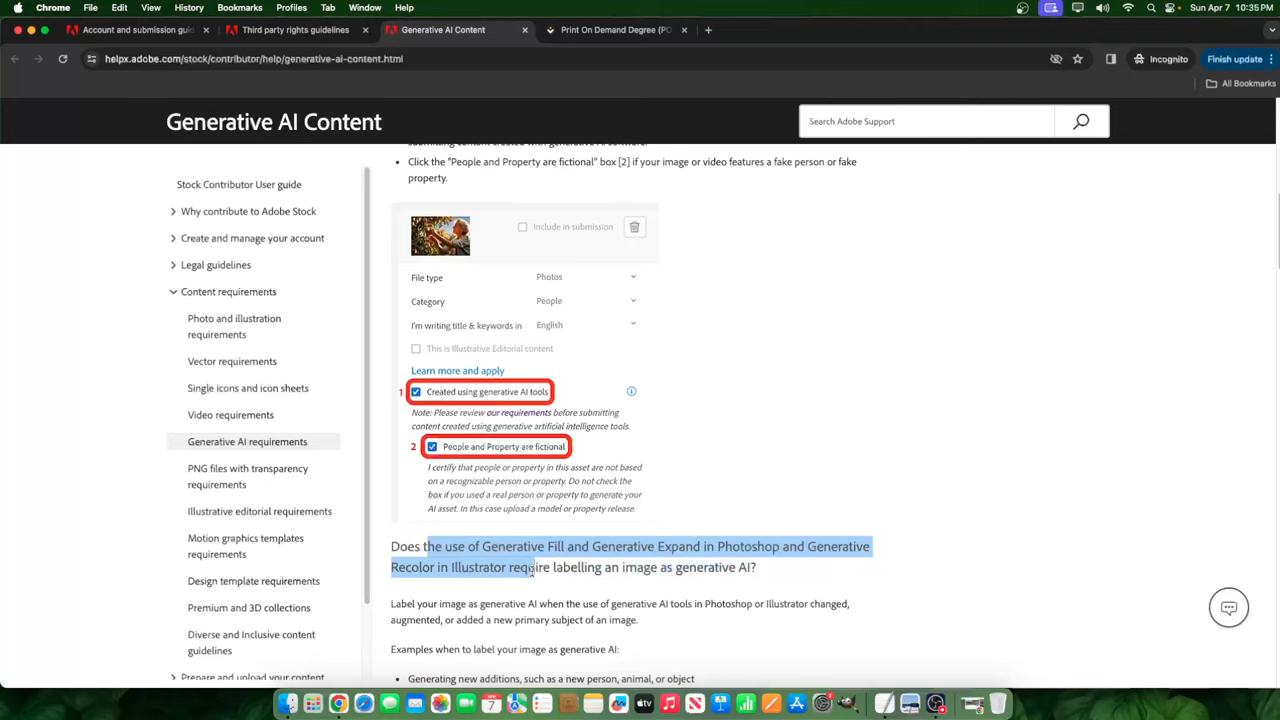
pyautogui.scroll(-3)
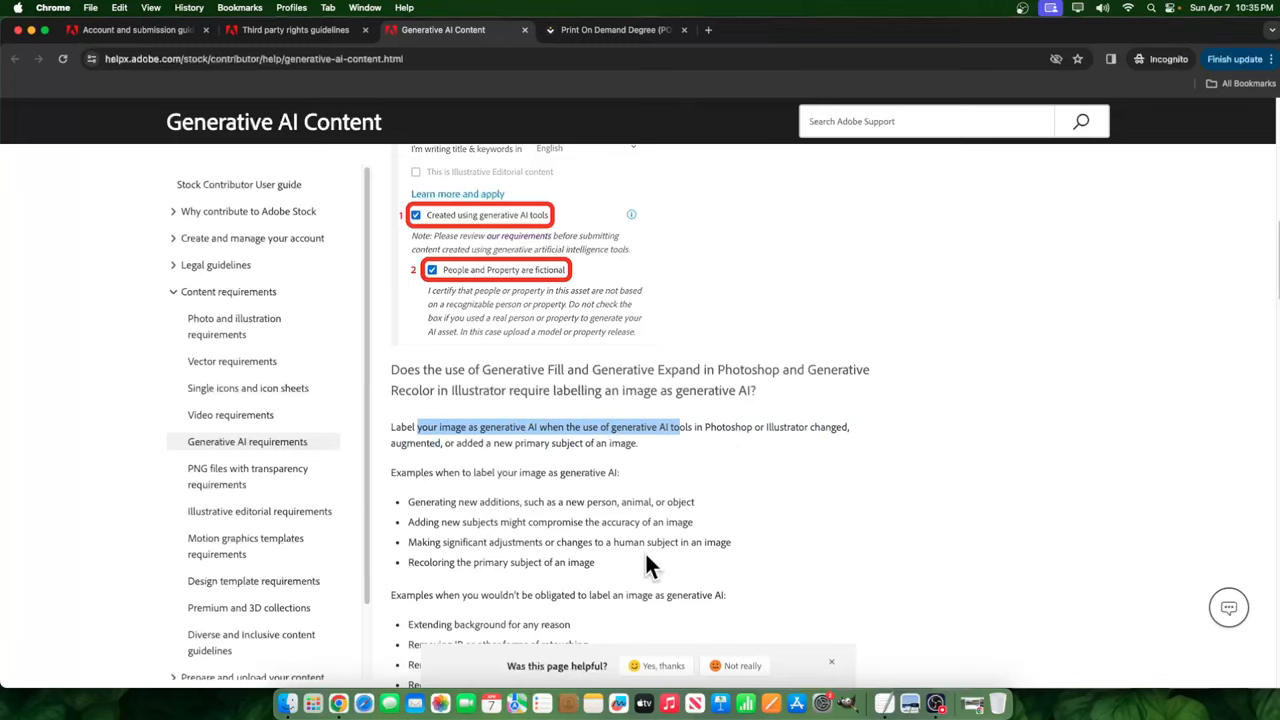
pyautogui.moveTo(645, 558)
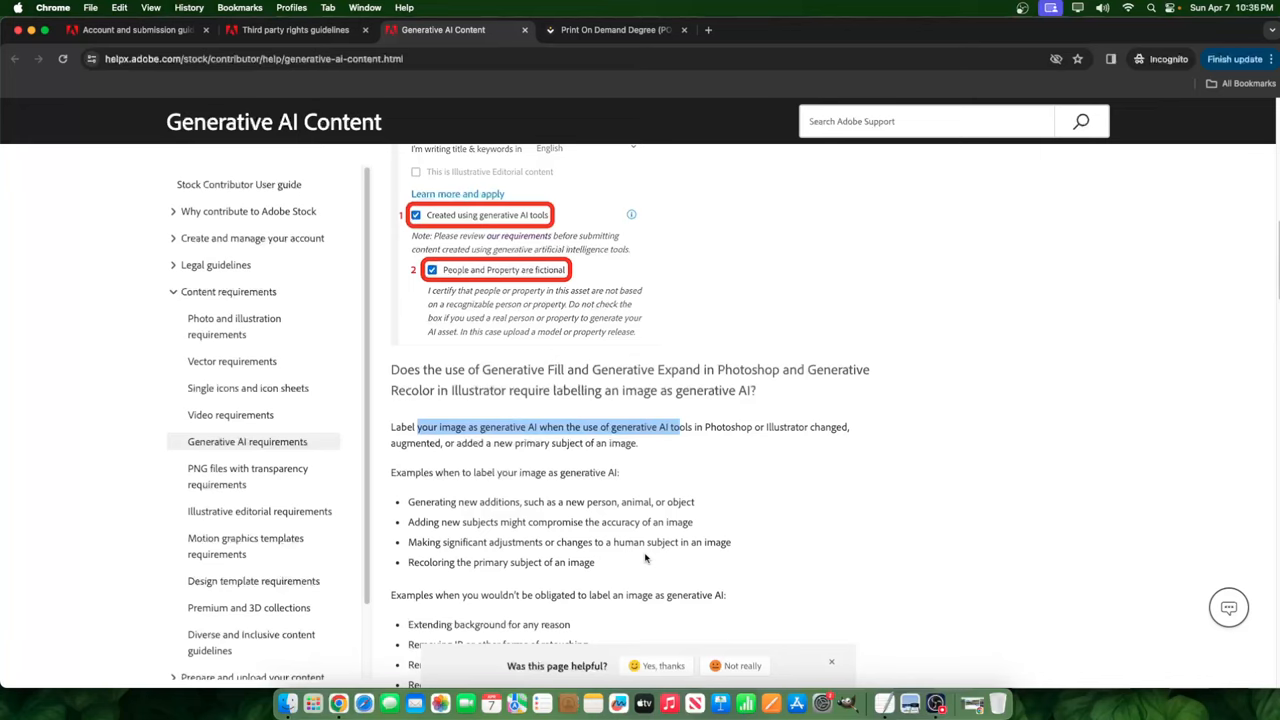
pyautogui.scroll(-3)
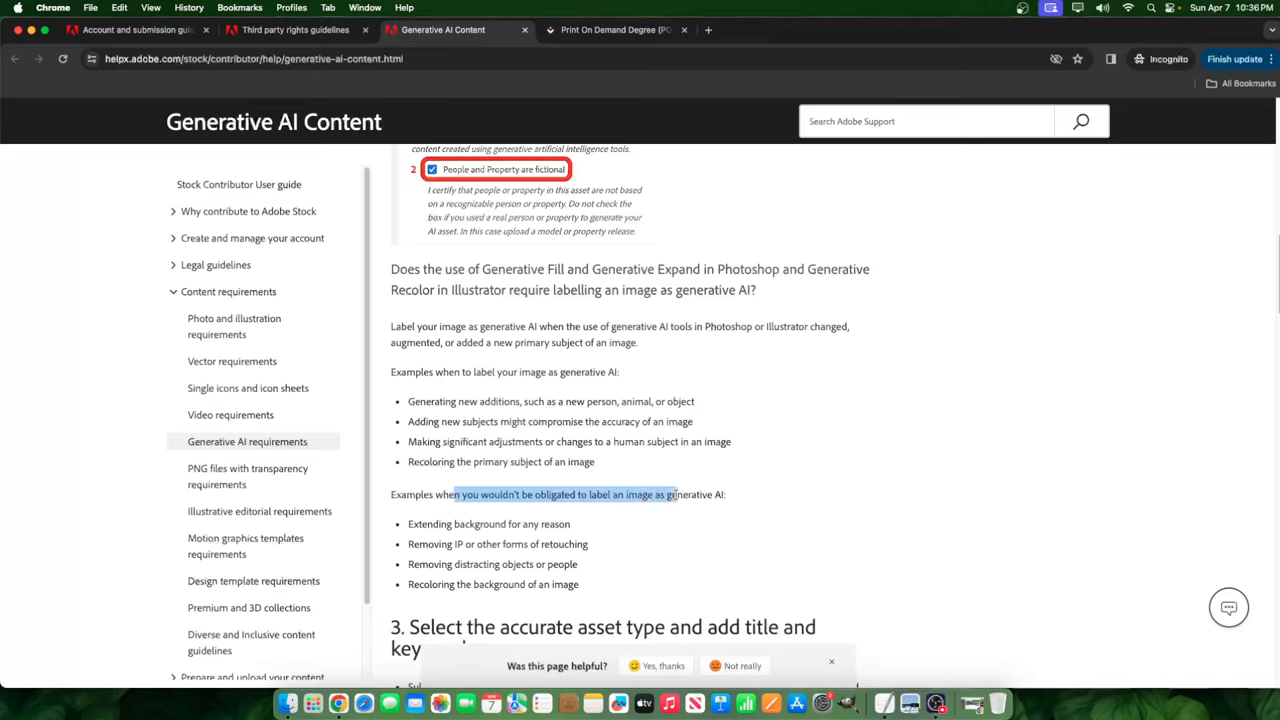
pyautogui.click(416, 519)
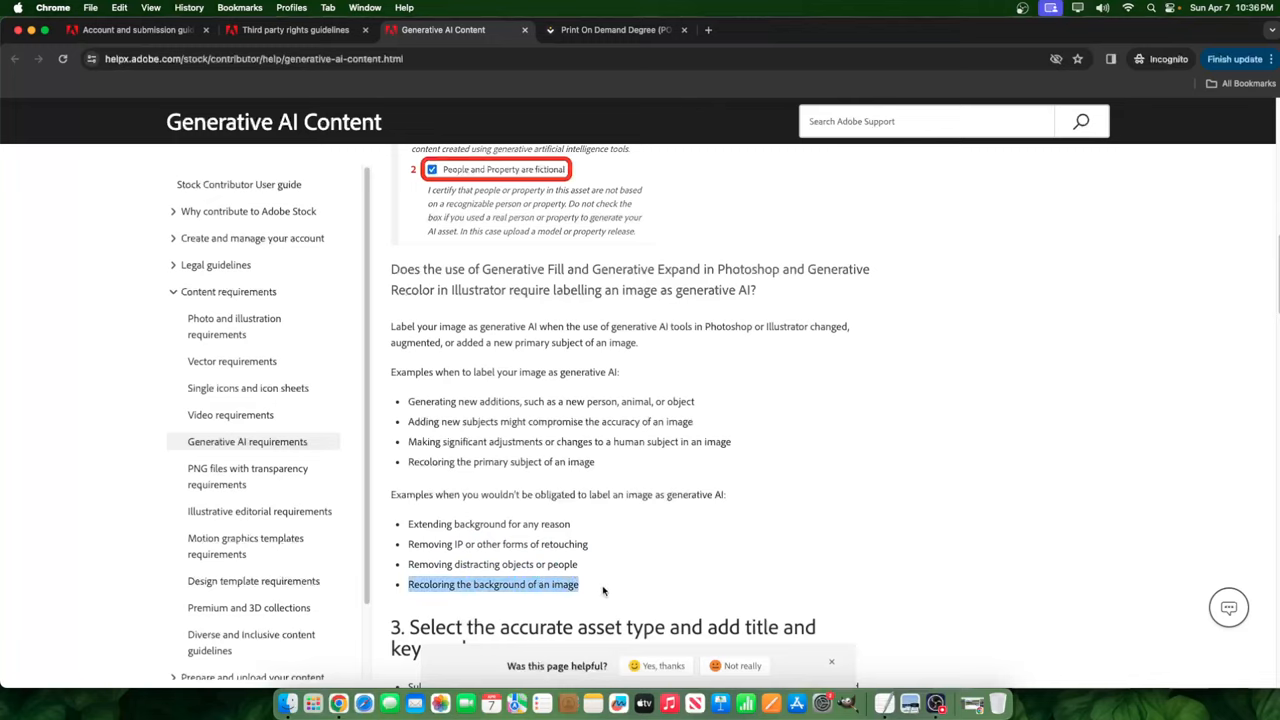
pyautogui.moveTo(549, 612)
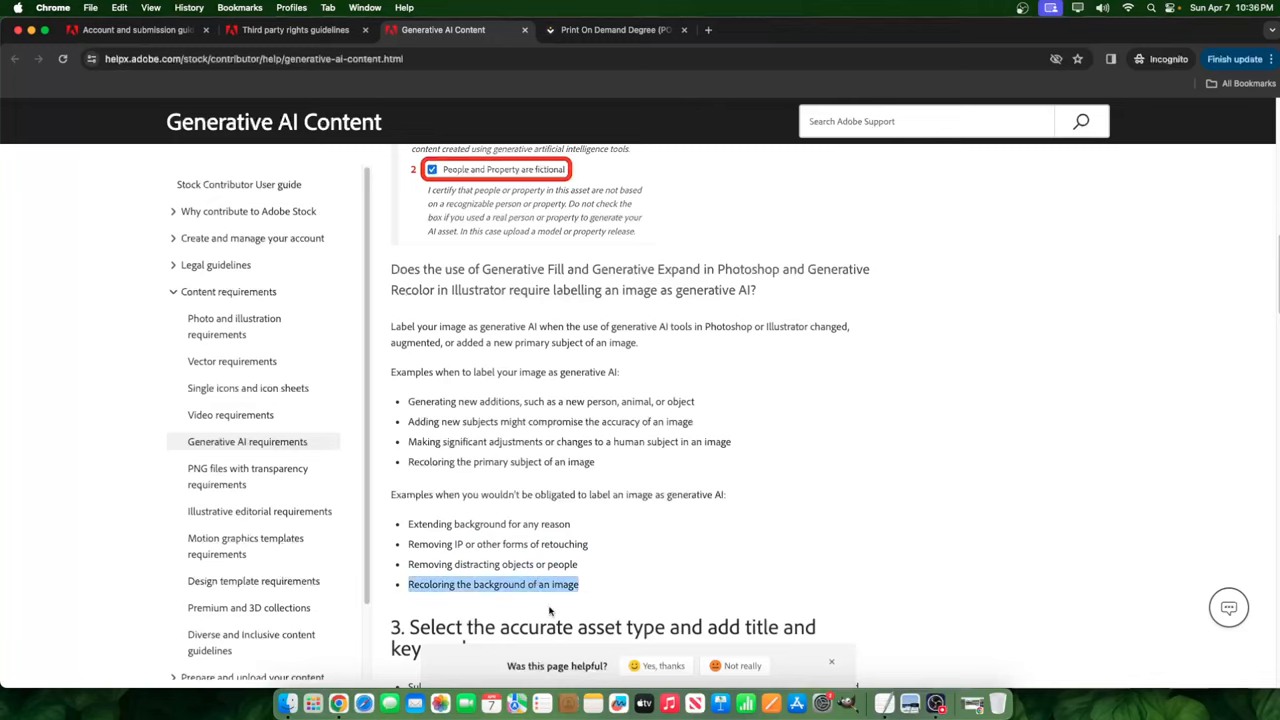
pyautogui.moveTo(405, 363)
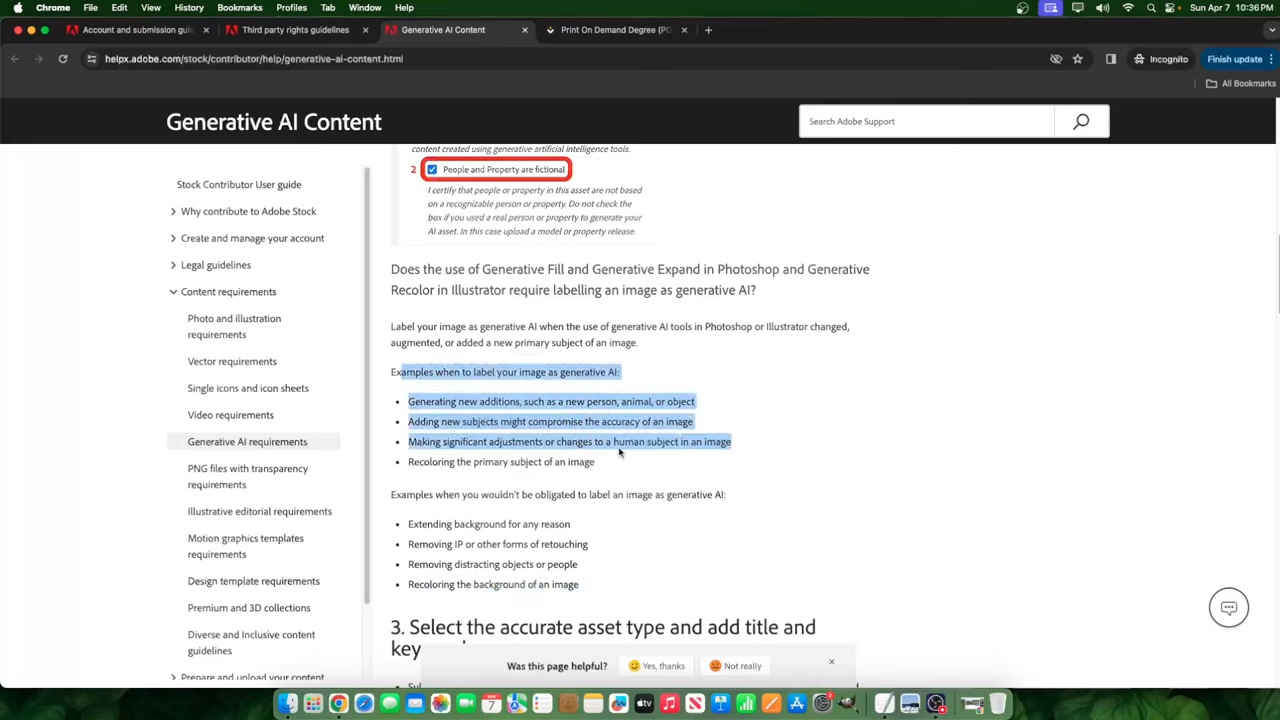
pyautogui.moveTo(433, 490)
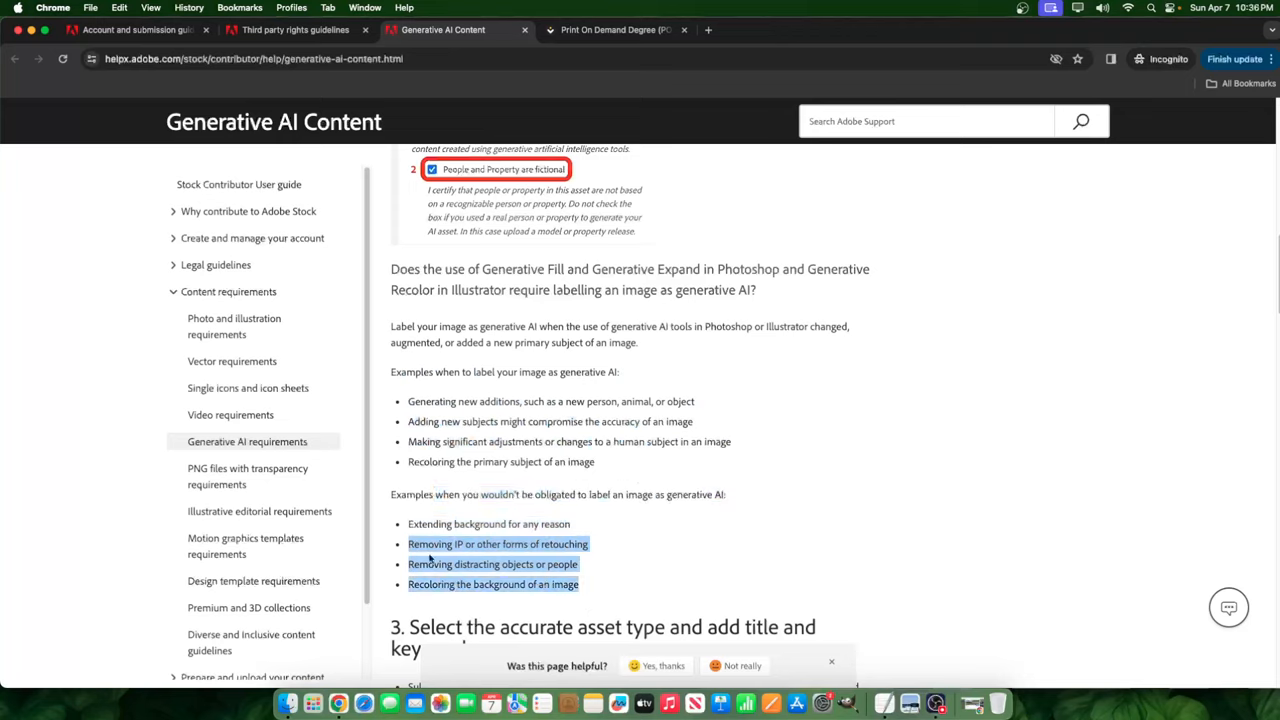
pyautogui.moveTo(437, 527)
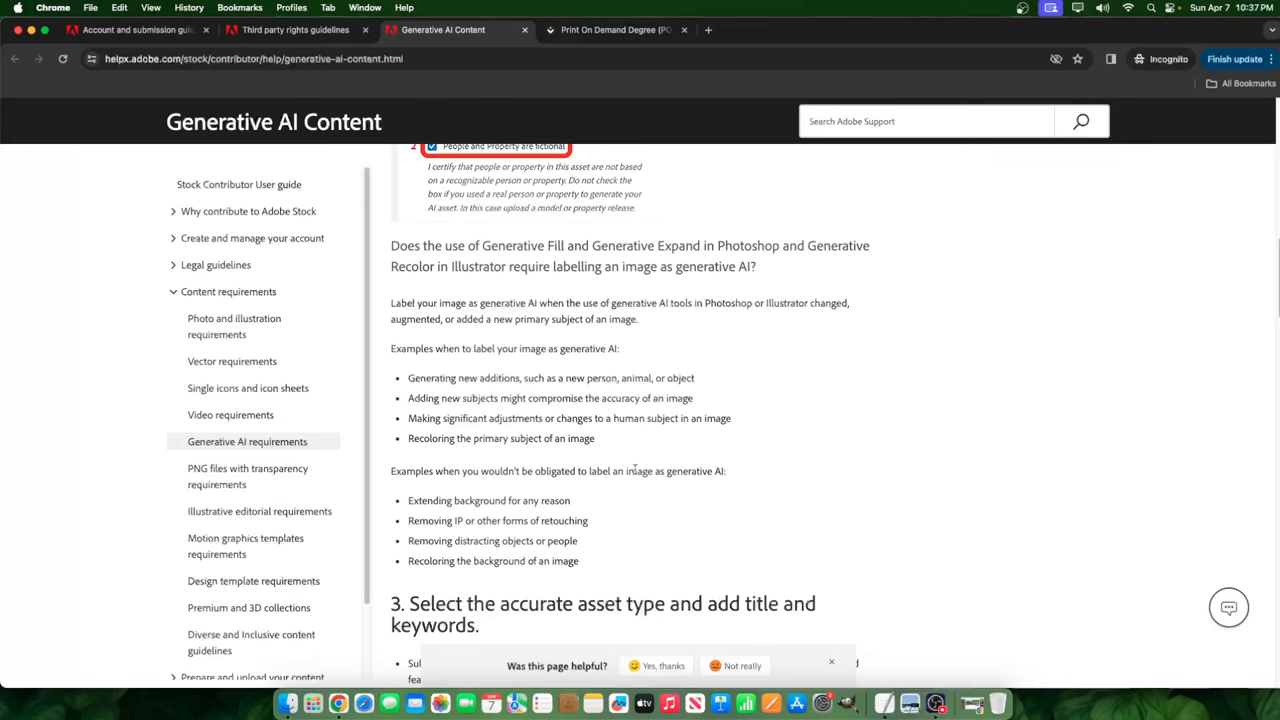
pyautogui.scroll(-3)
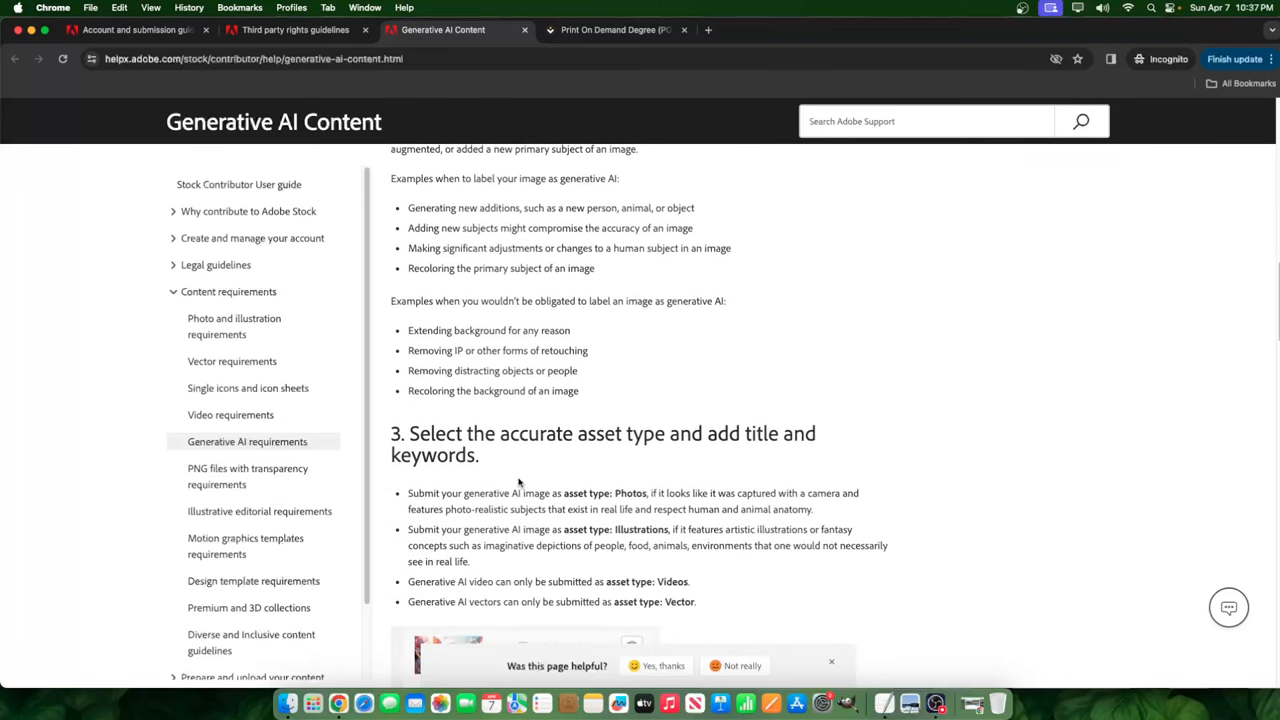
# Scroll past the asset-type bullets to the Photos versus Illustrations example image grids.
pyautogui.scroll(-3)
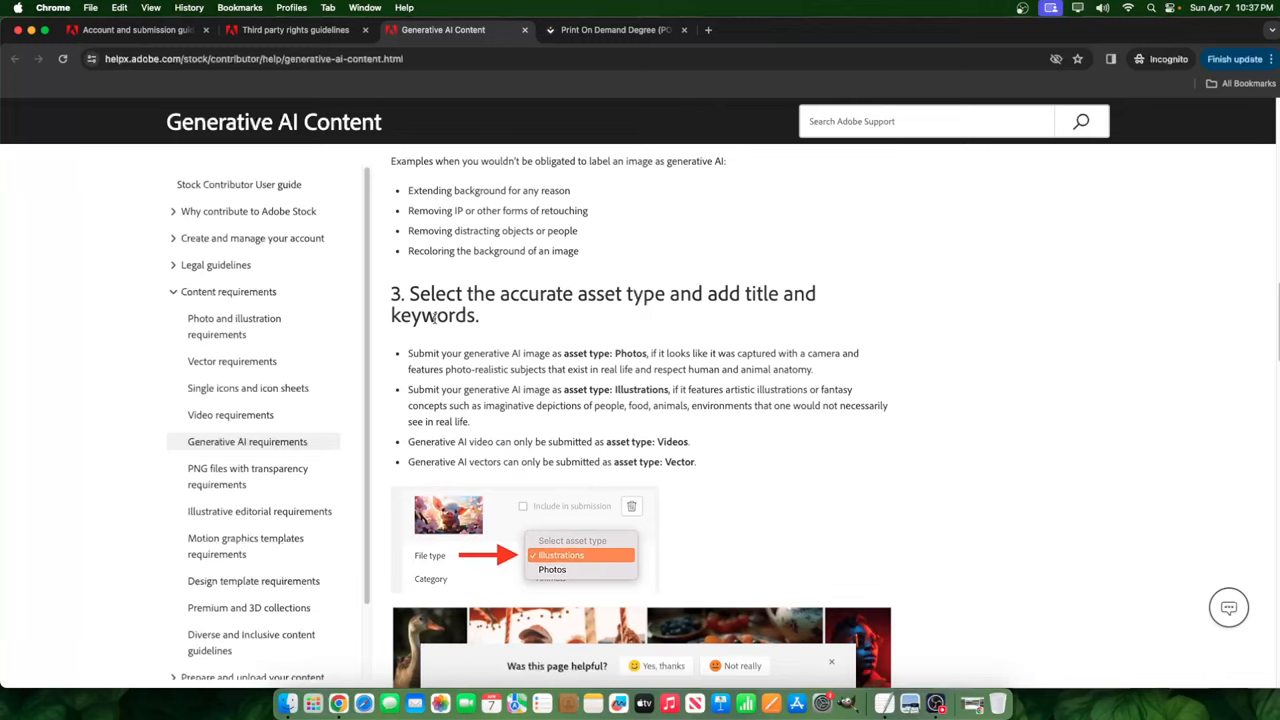
pyautogui.scroll(-3)
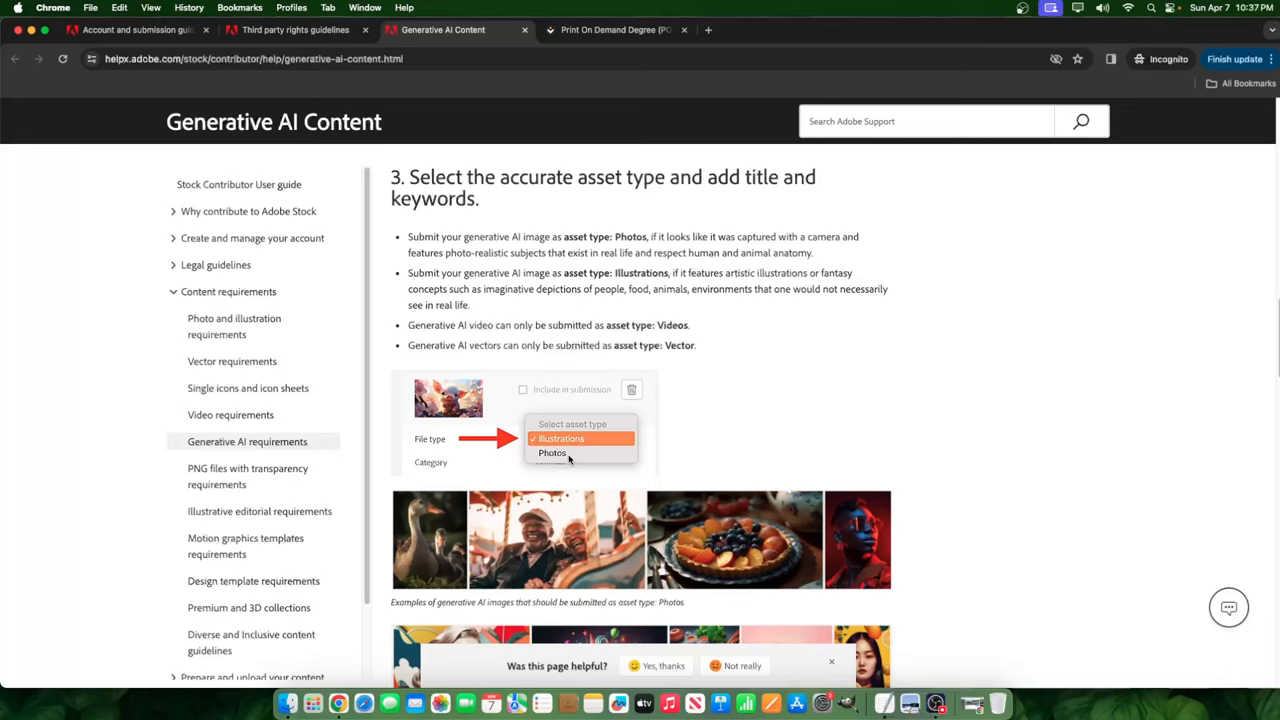
pyautogui.moveTo(930, 466)
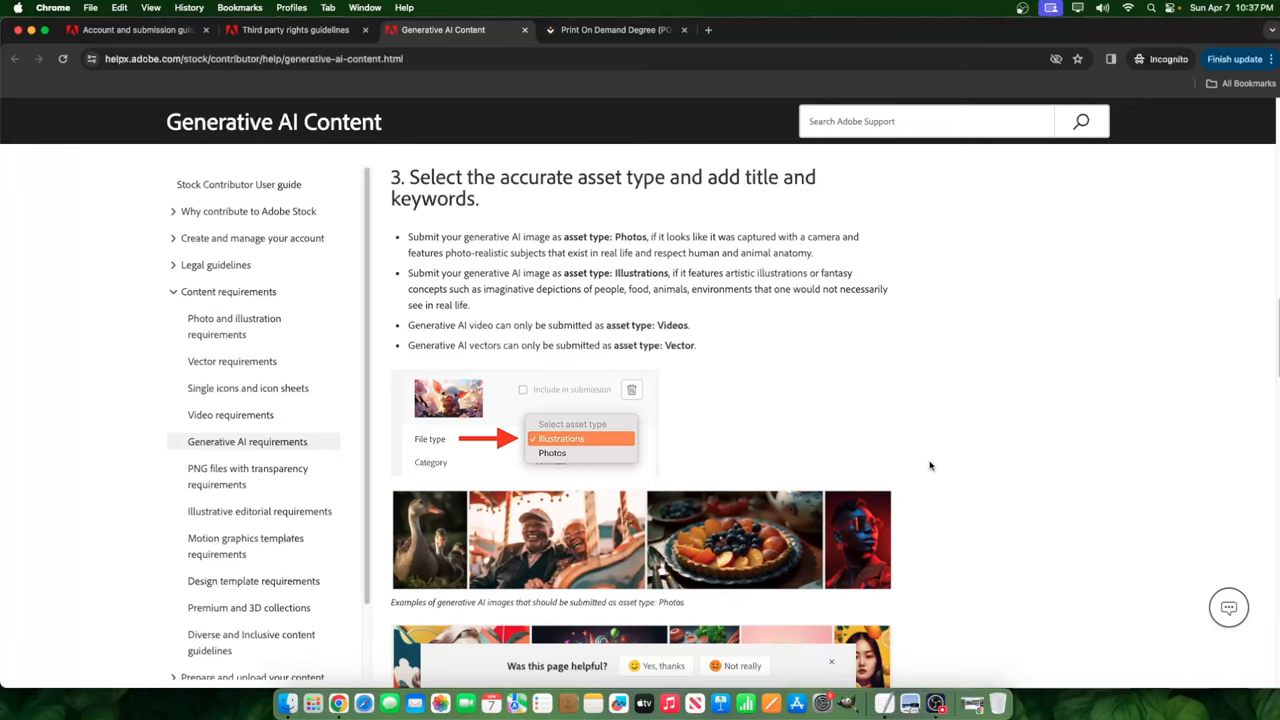
pyautogui.moveTo(830, 531)
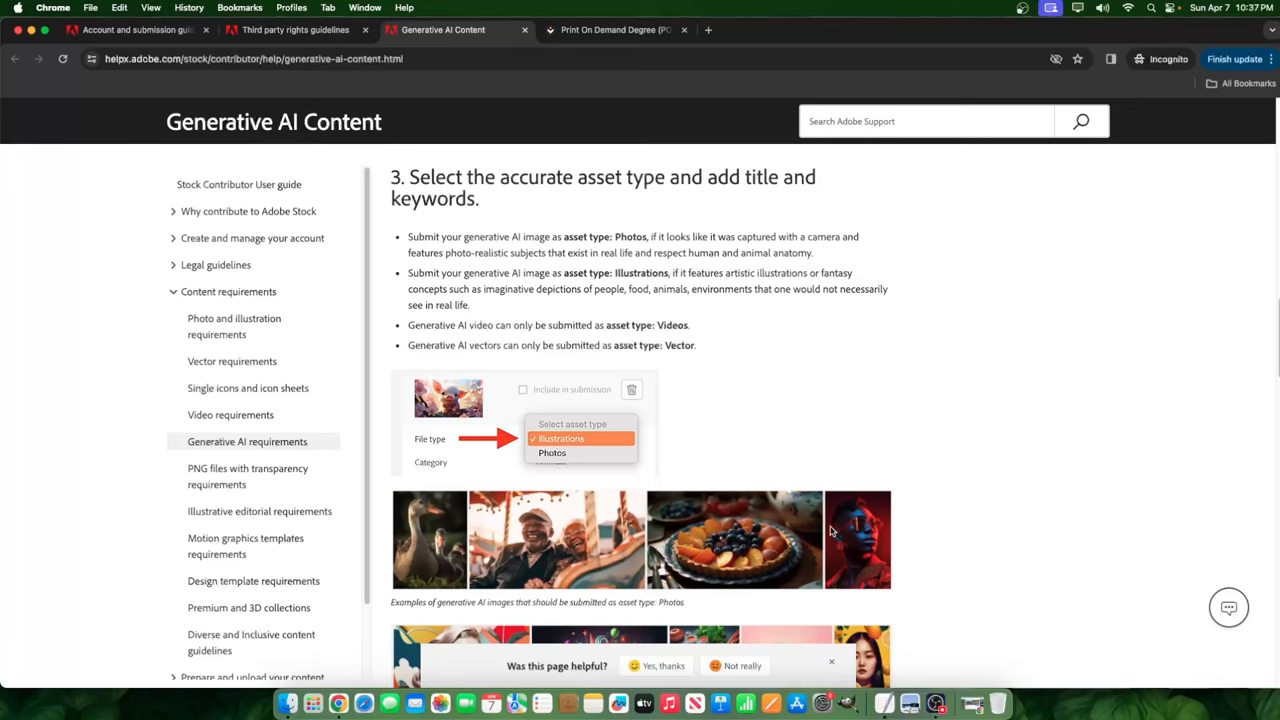
pyautogui.scroll(-3)
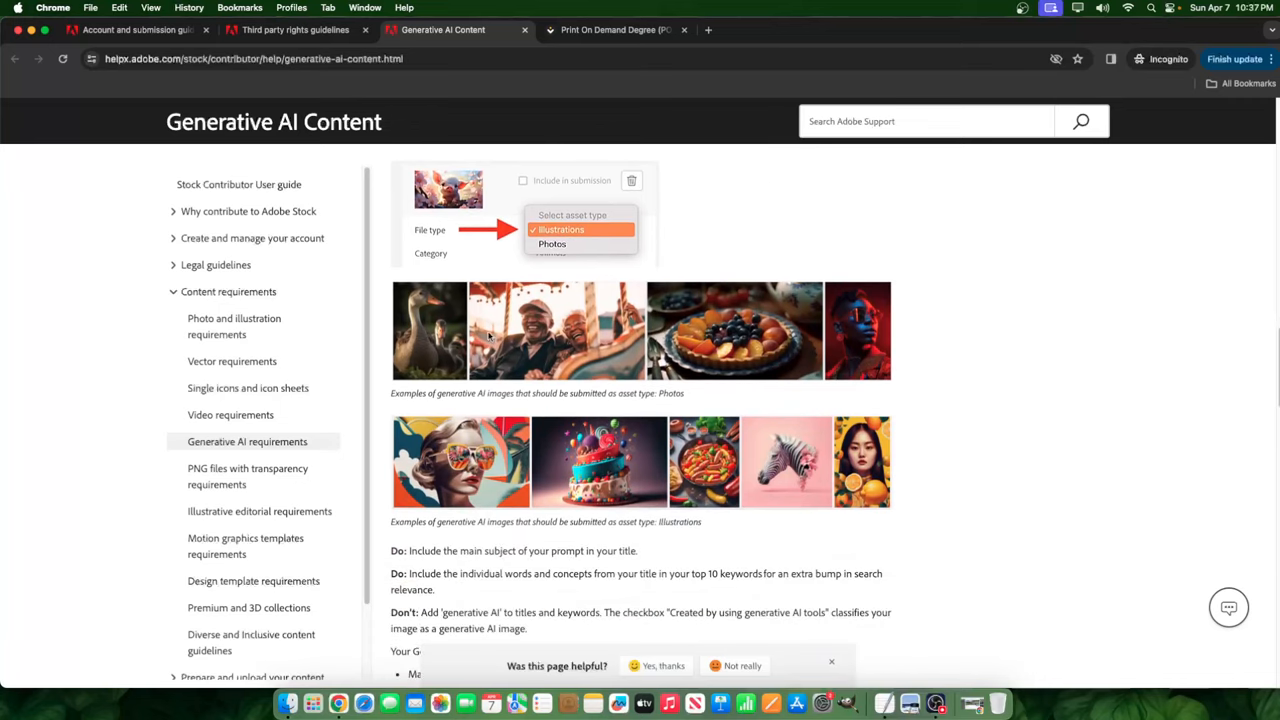
pyautogui.moveTo(899, 327)
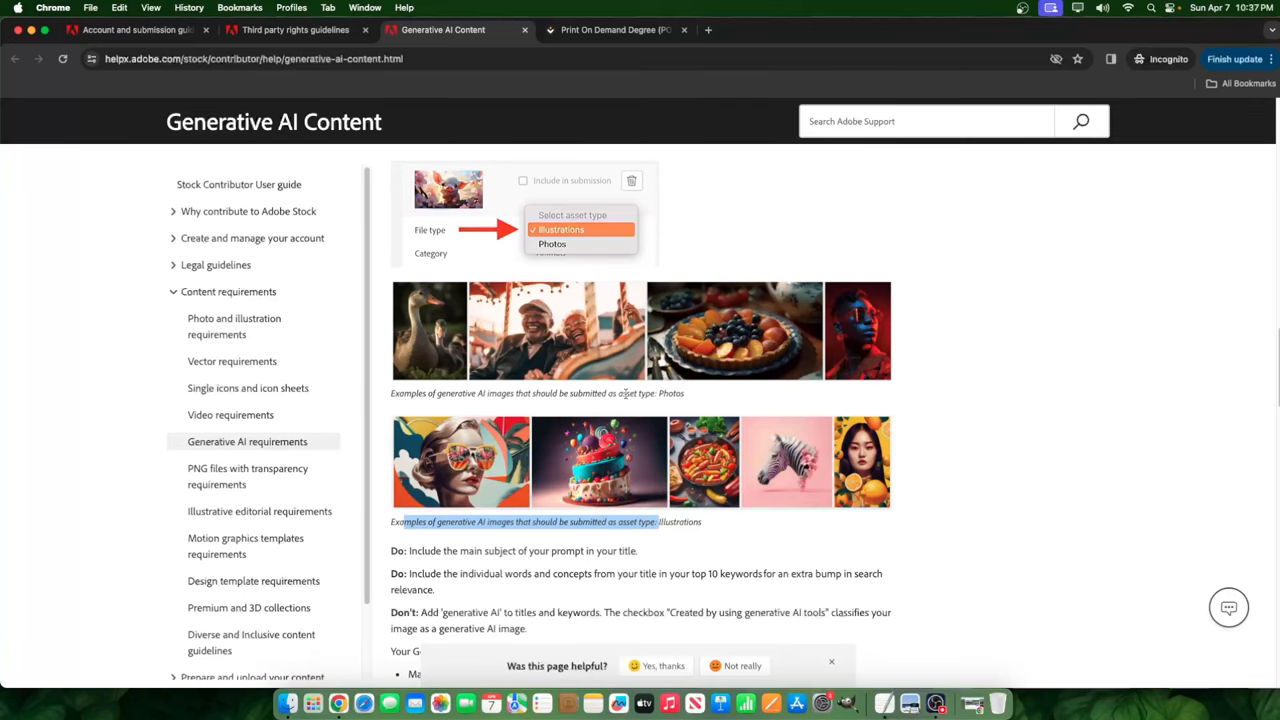
pyautogui.scroll(-3)
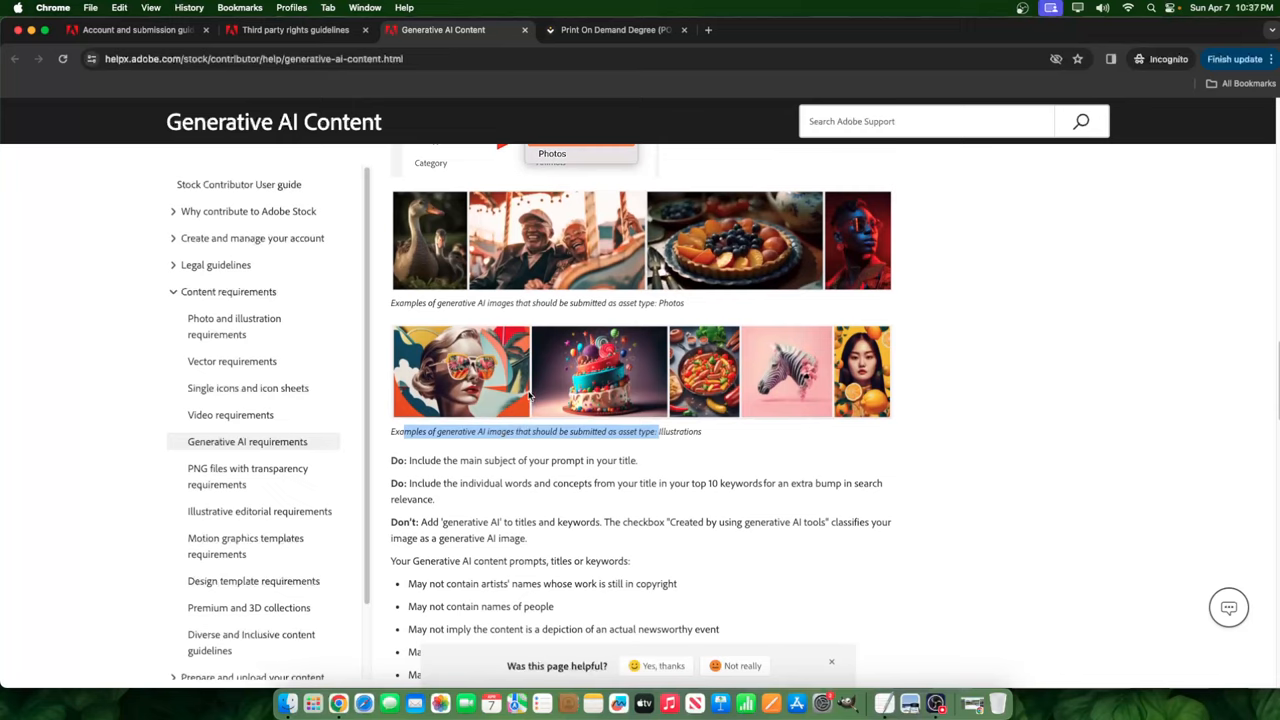
pyautogui.moveTo(555, 395)
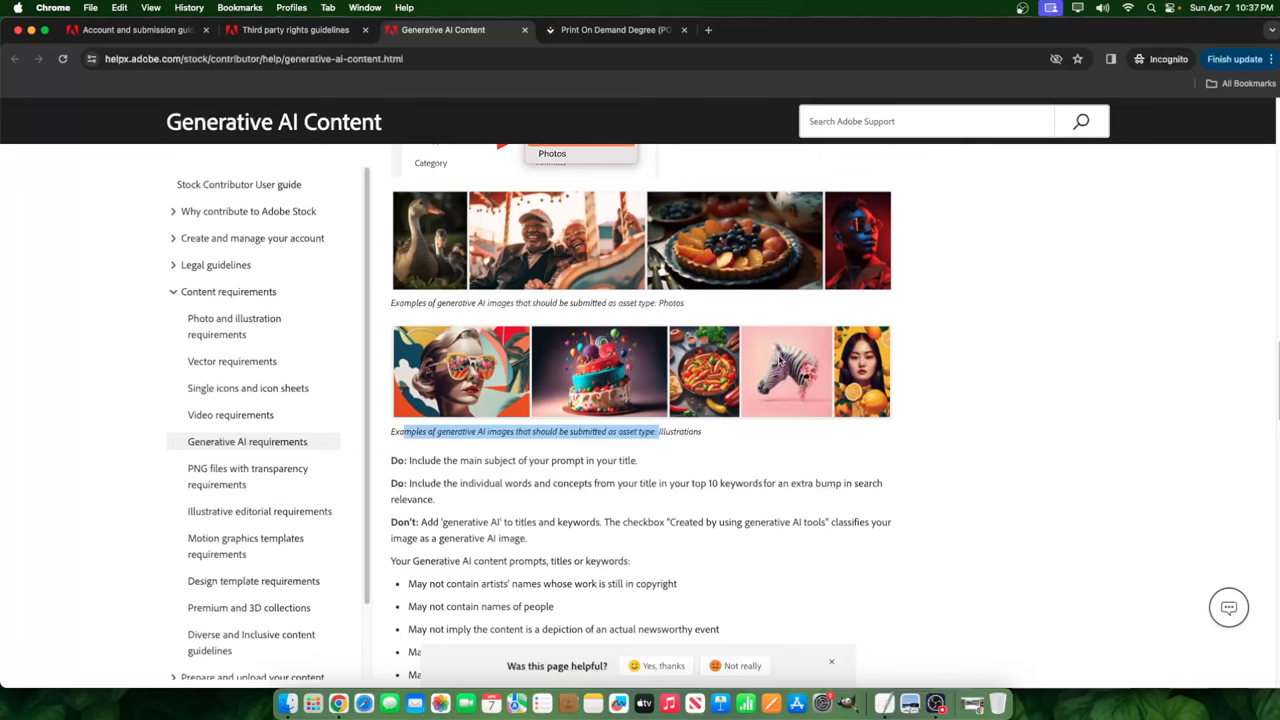
# Highlight the Do tip about title words in the top 10 keywords, then show Print On Demand Degree.
pyautogui.scroll(-3)
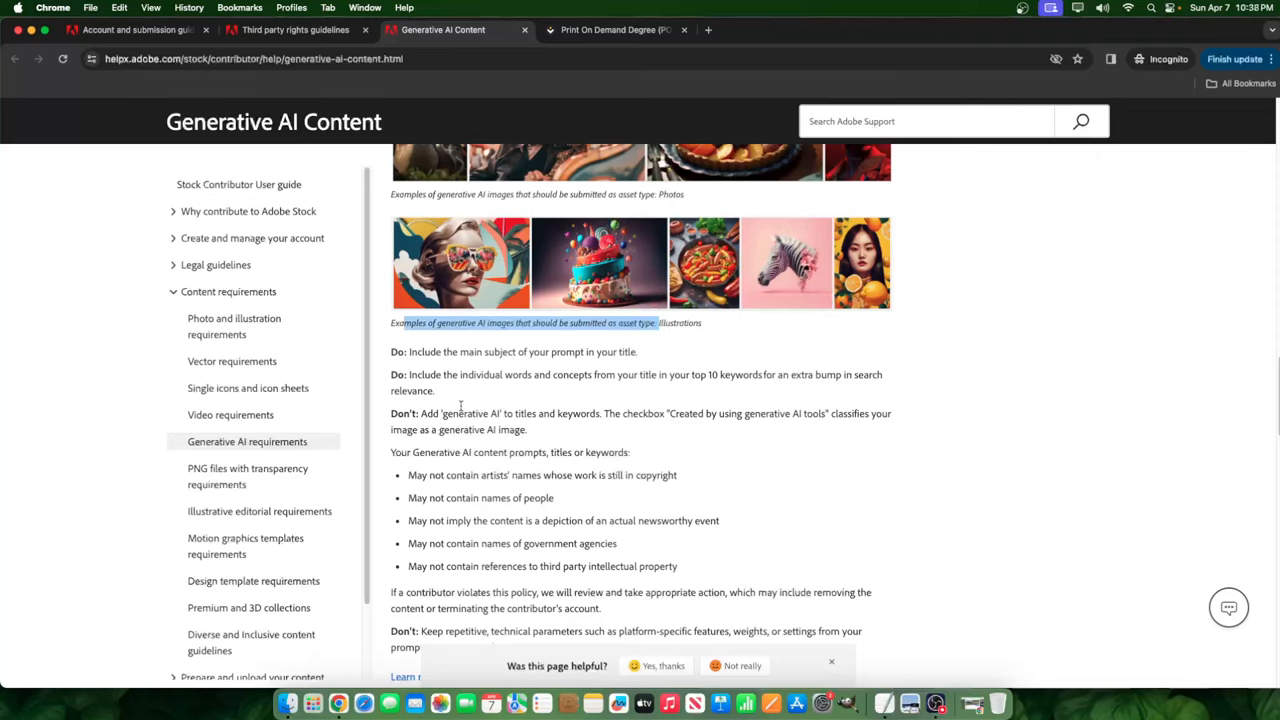
pyautogui.moveTo(414, 352)
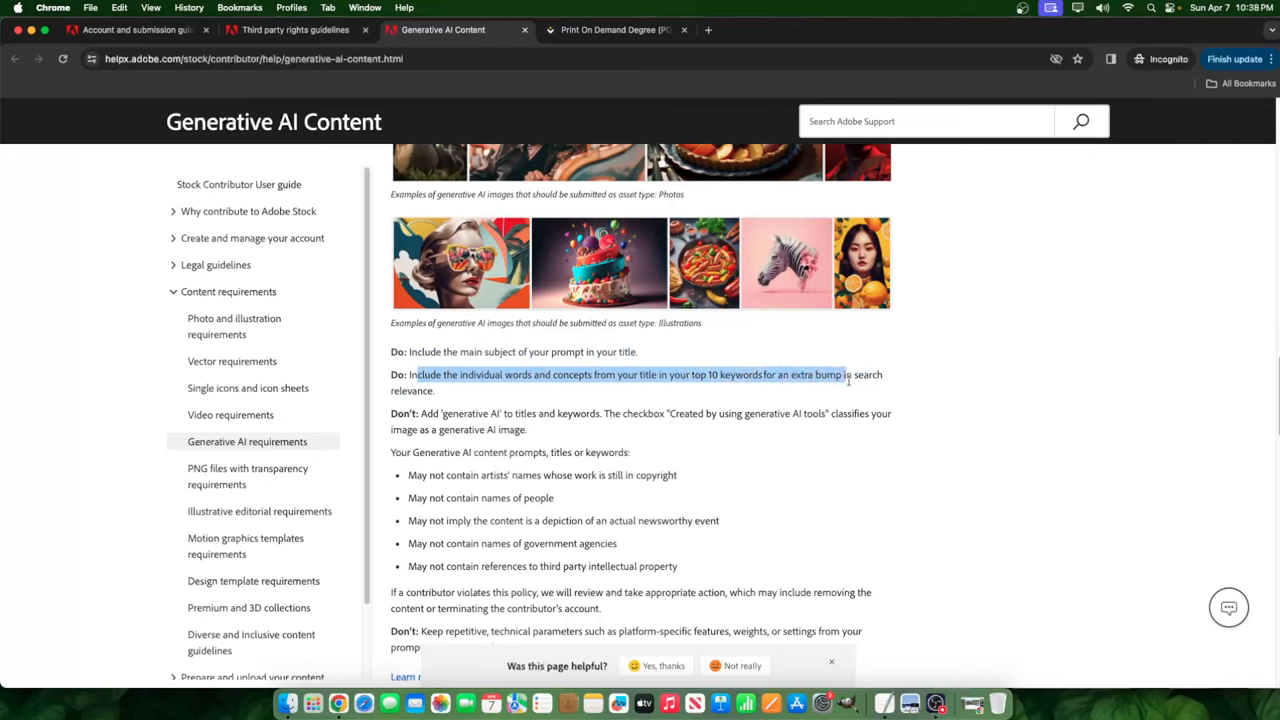
pyautogui.moveTo(843, 374); pyautogui.dragTo(435, 391)
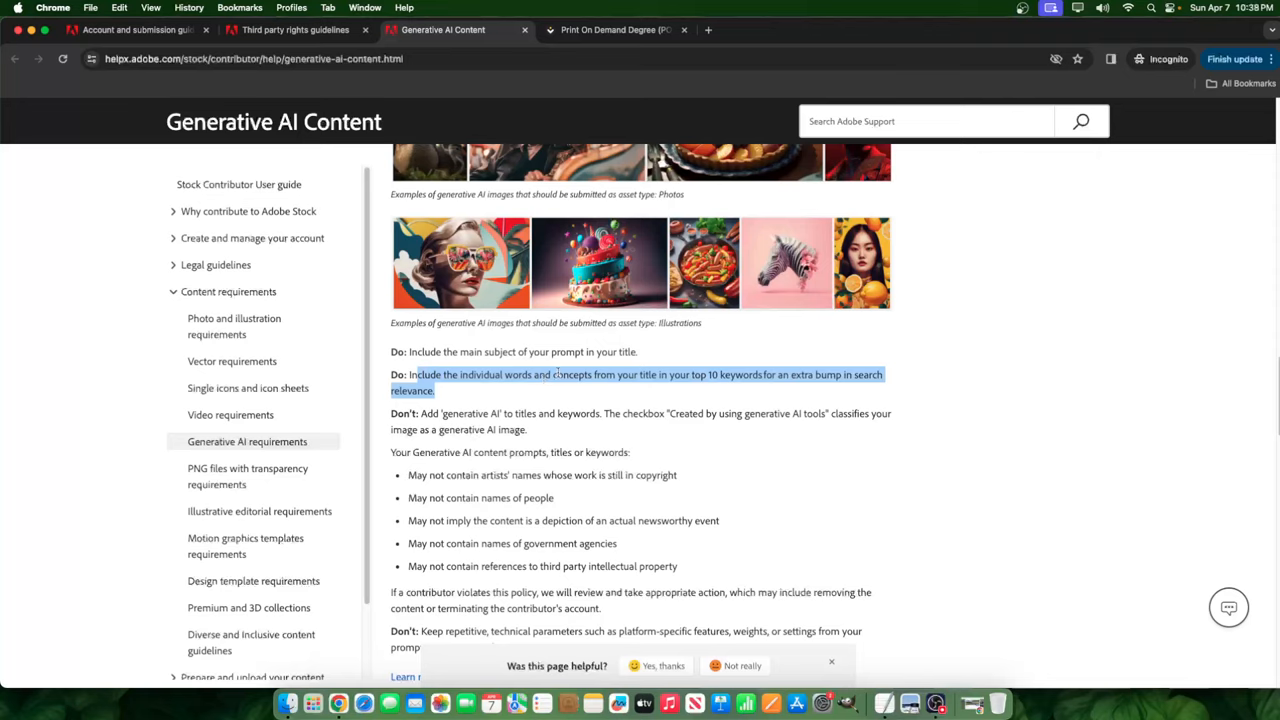
pyautogui.click(615, 29)
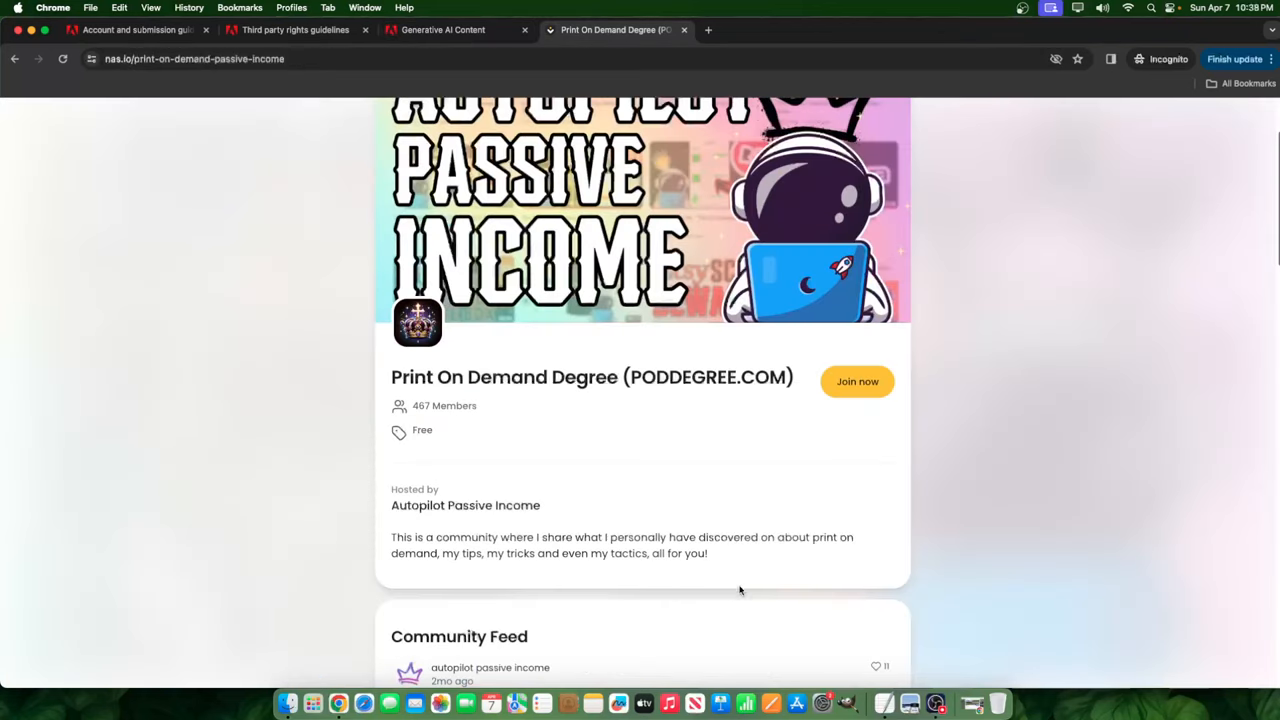
# Skim the nas.io AI stock photo course cards, then return to the Generative AI Content guide.
pyautogui.scroll(-3)
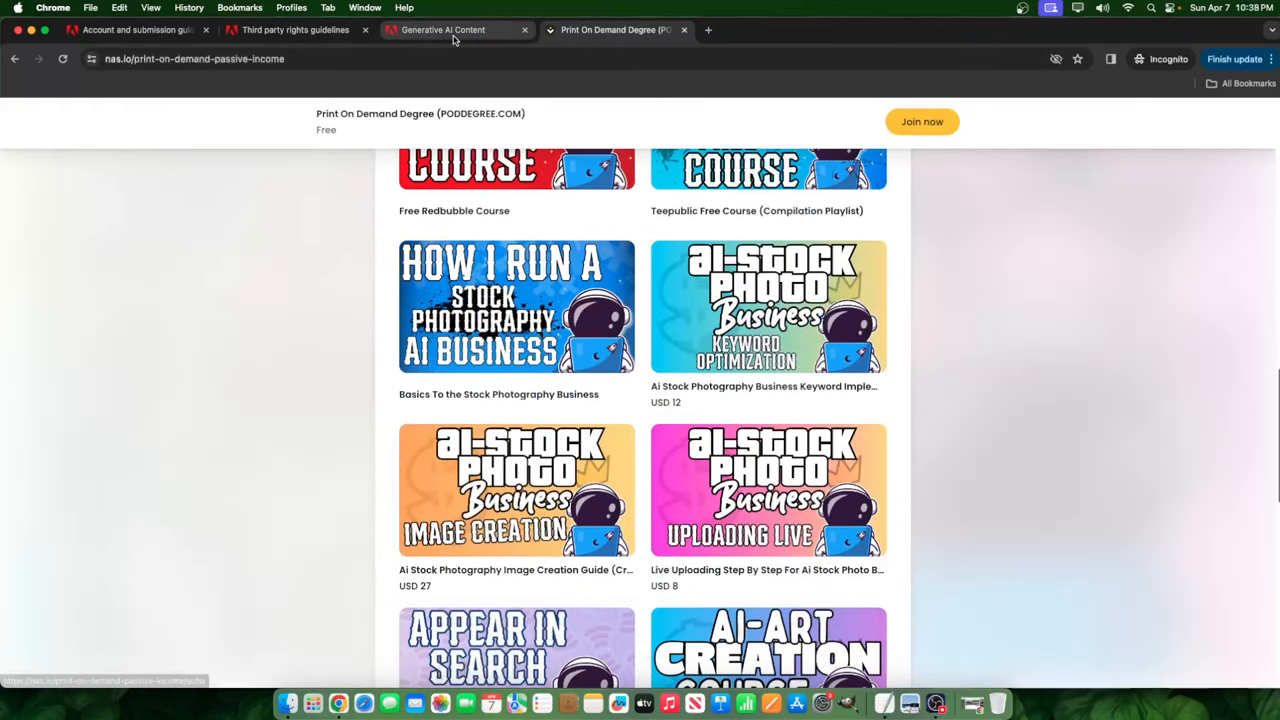
pyautogui.click(443, 29)
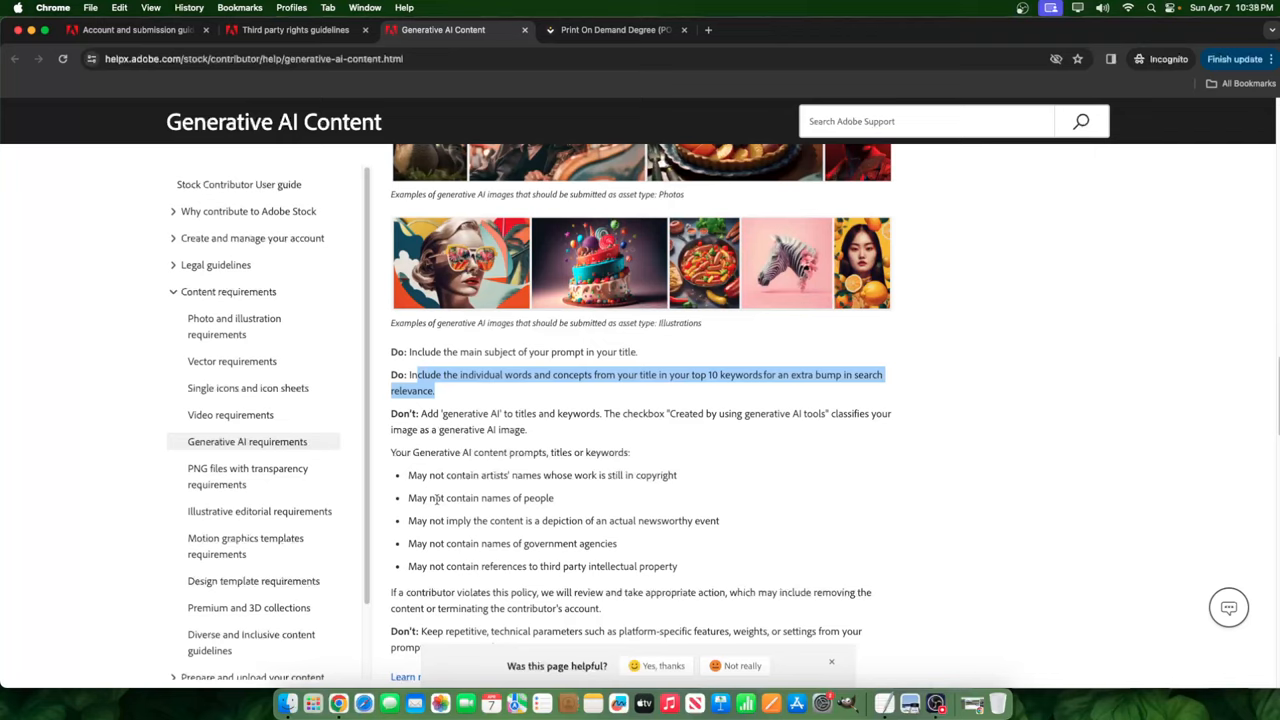
pyautogui.moveTo(548, 401)
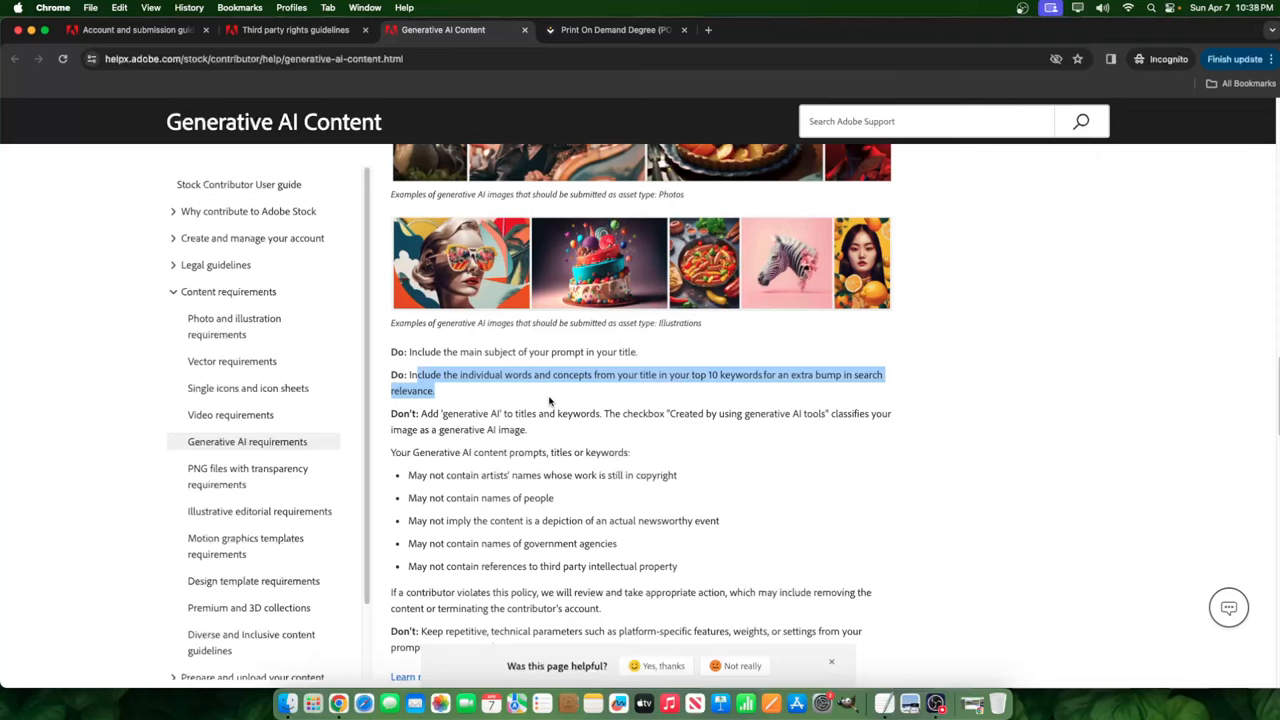
pyautogui.moveTo(500, 465)
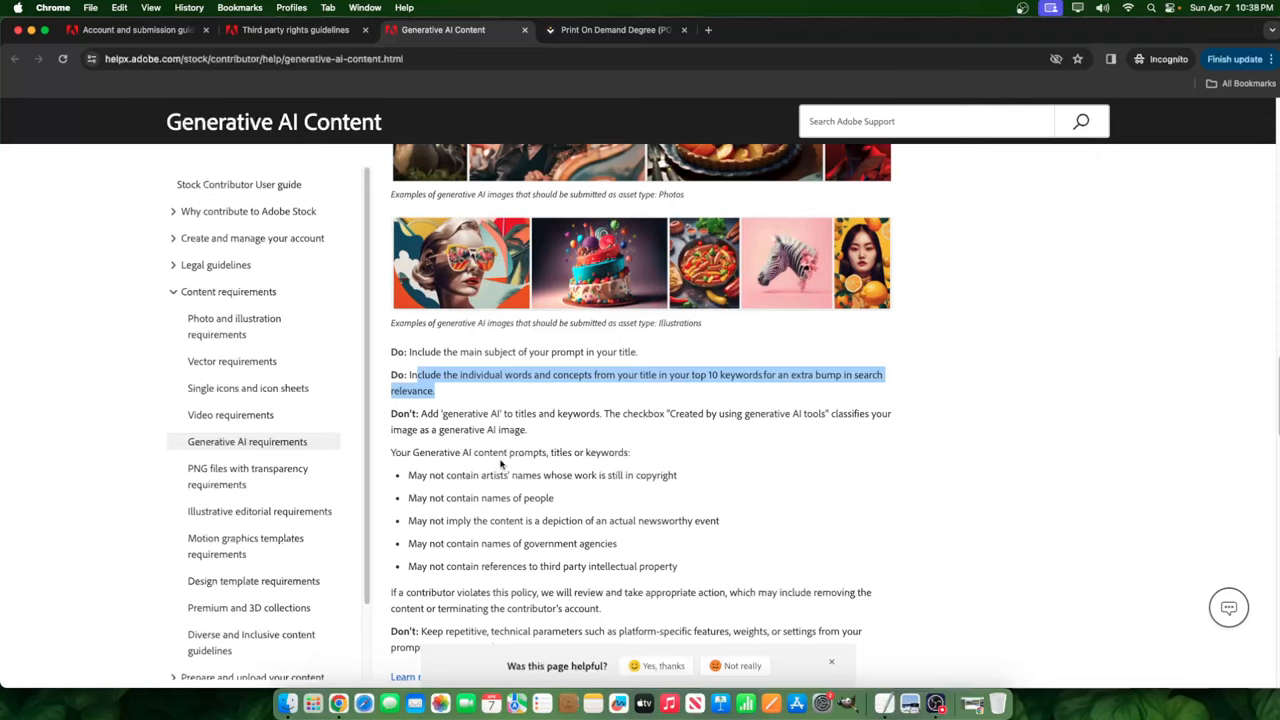
pyautogui.moveTo(453, 445)
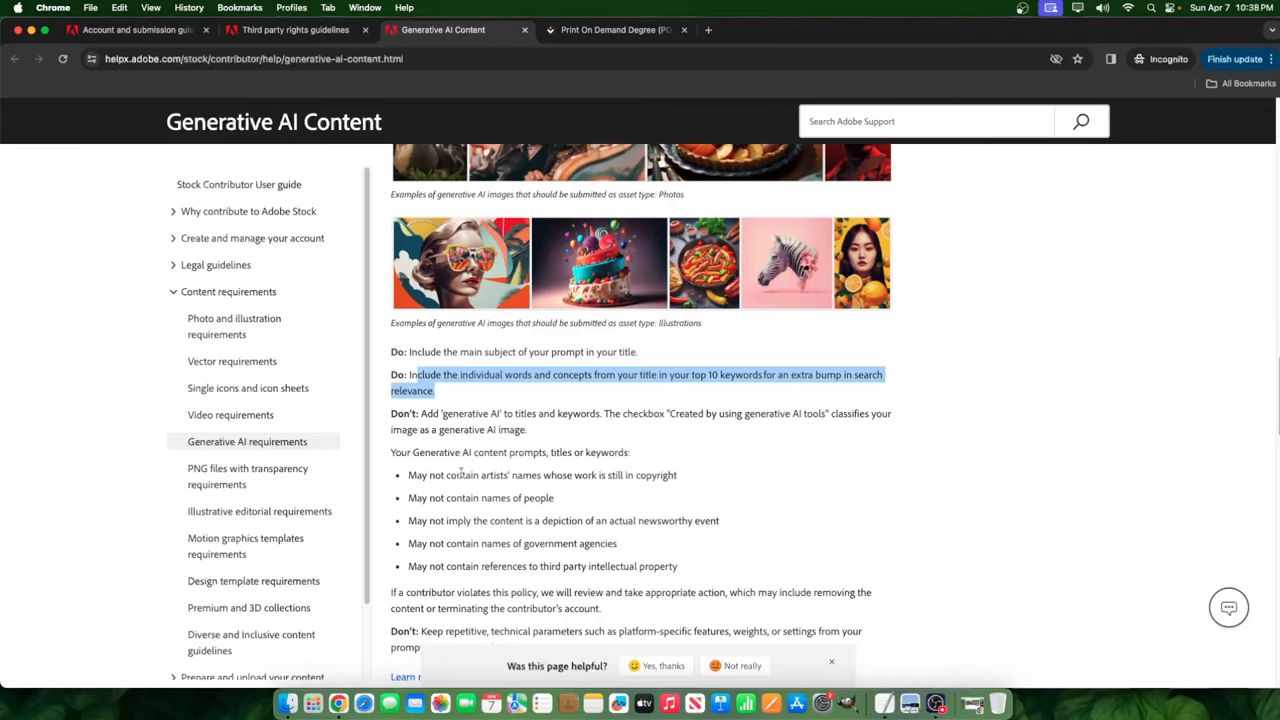
pyautogui.moveTo(500, 487)
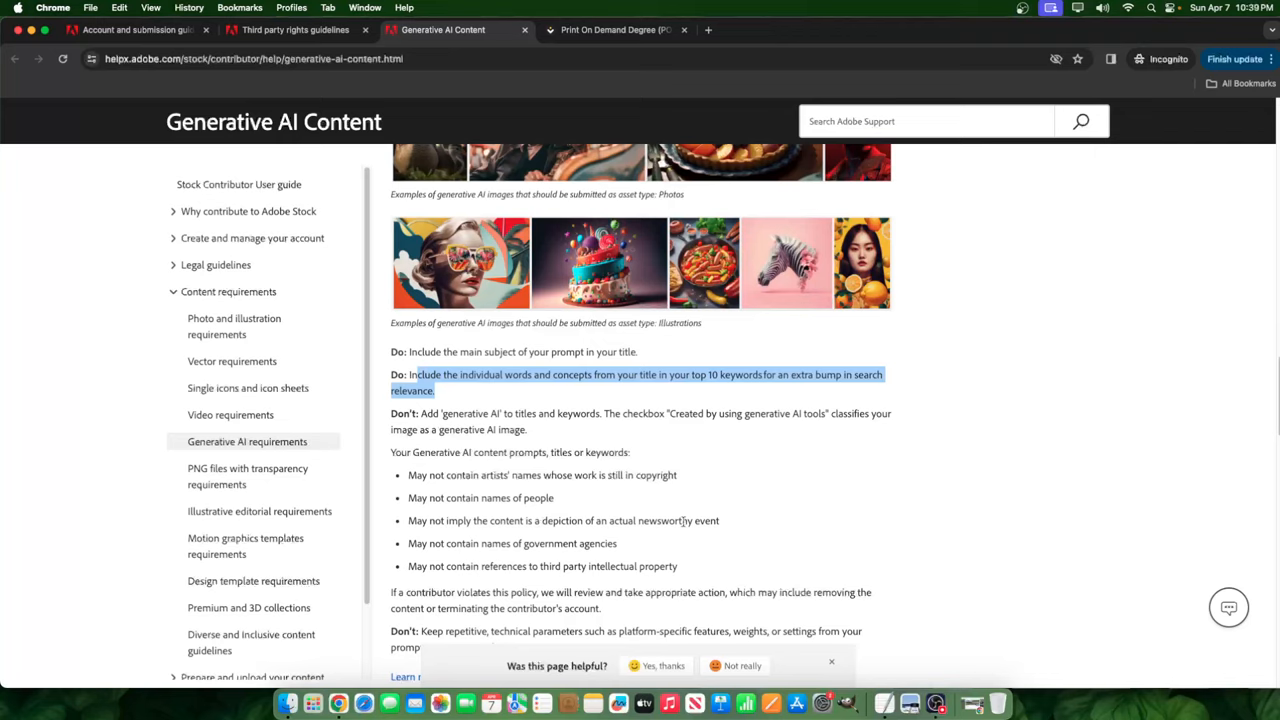
pyautogui.moveTo(406, 550)
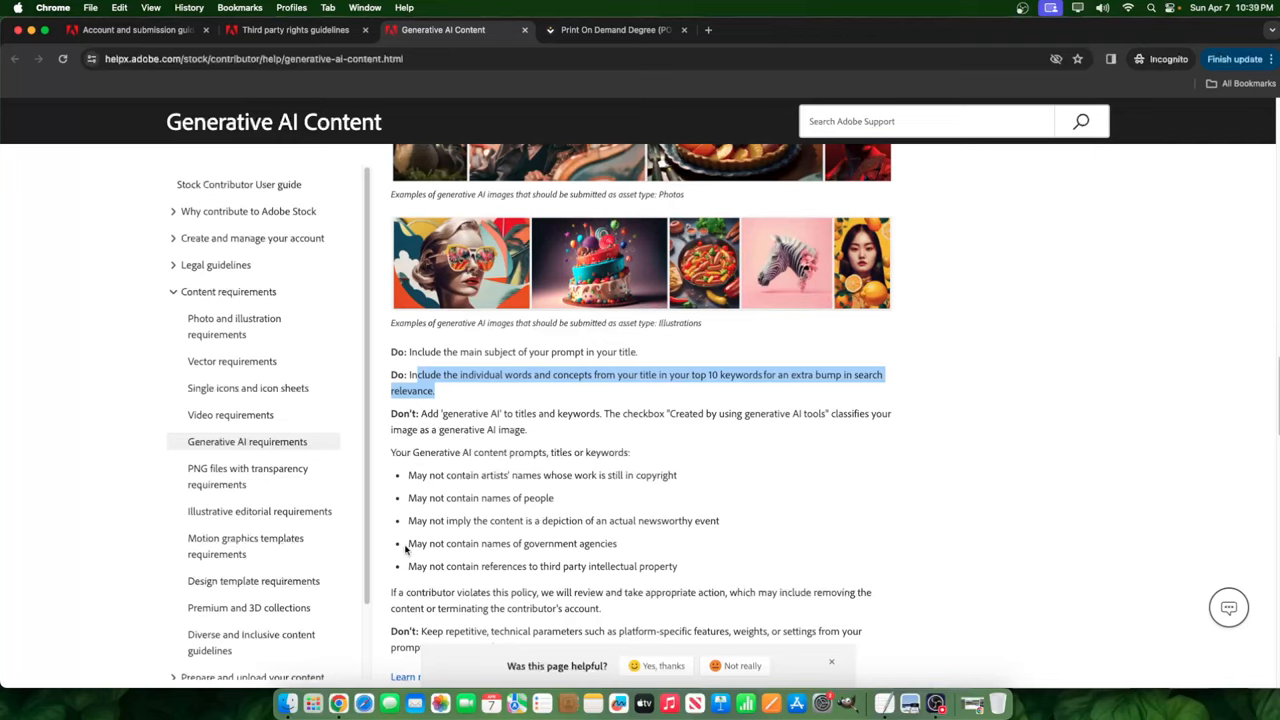
pyautogui.moveTo(407, 549)
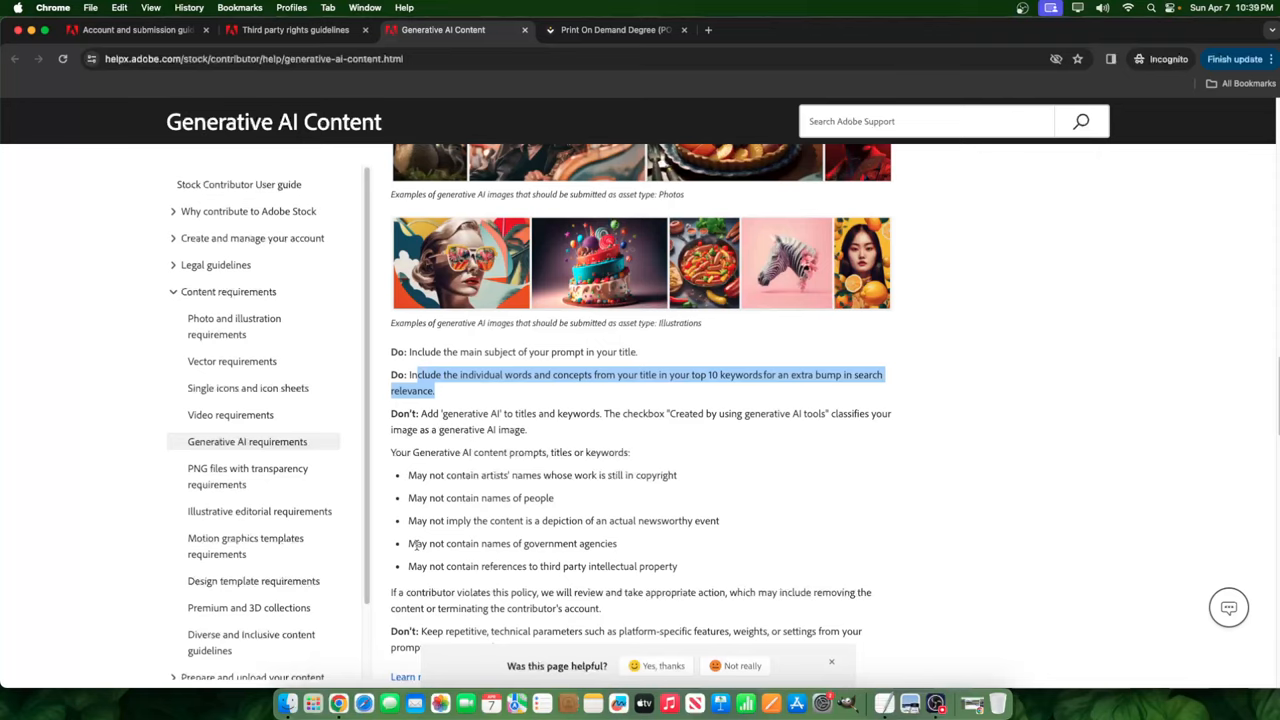
# Scroll past the 'May not contain' title and keyword rules toward section 4.
pyautogui.scroll(-3)
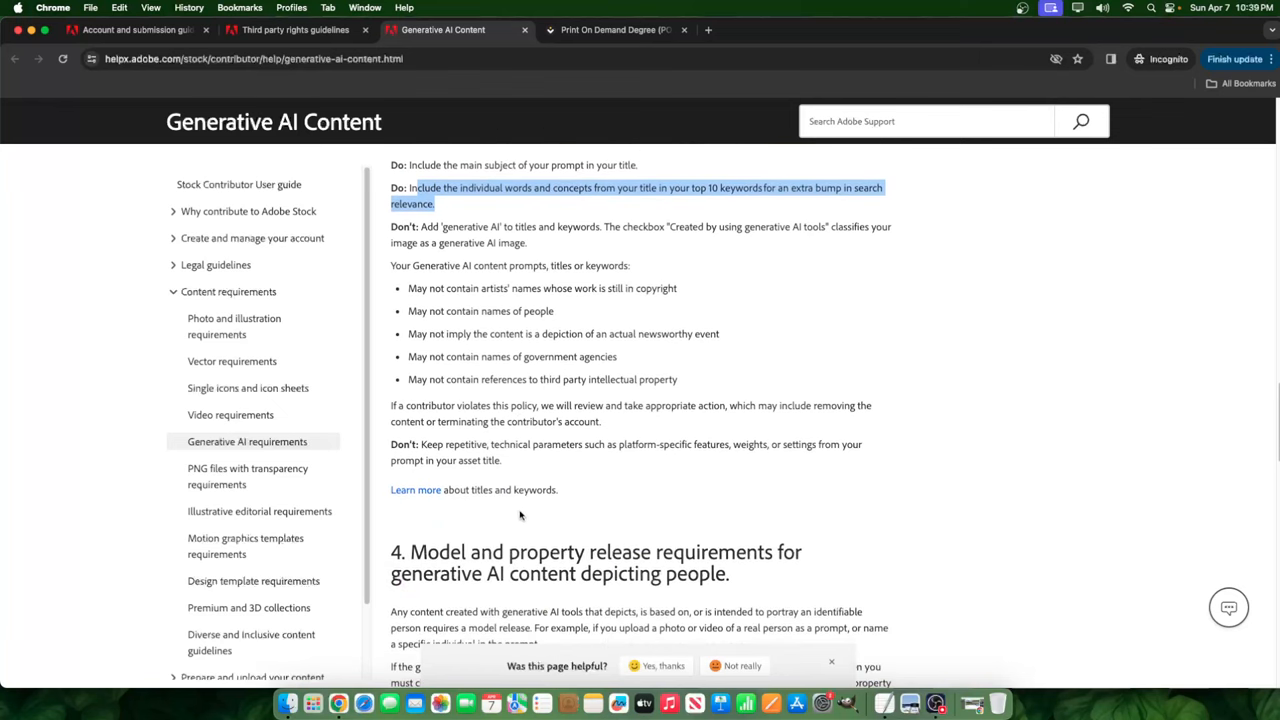
# Scroll to section 4's Do/Don't release bullets, including the Illustrative Editorial exclusion.
pyautogui.scroll(-3)
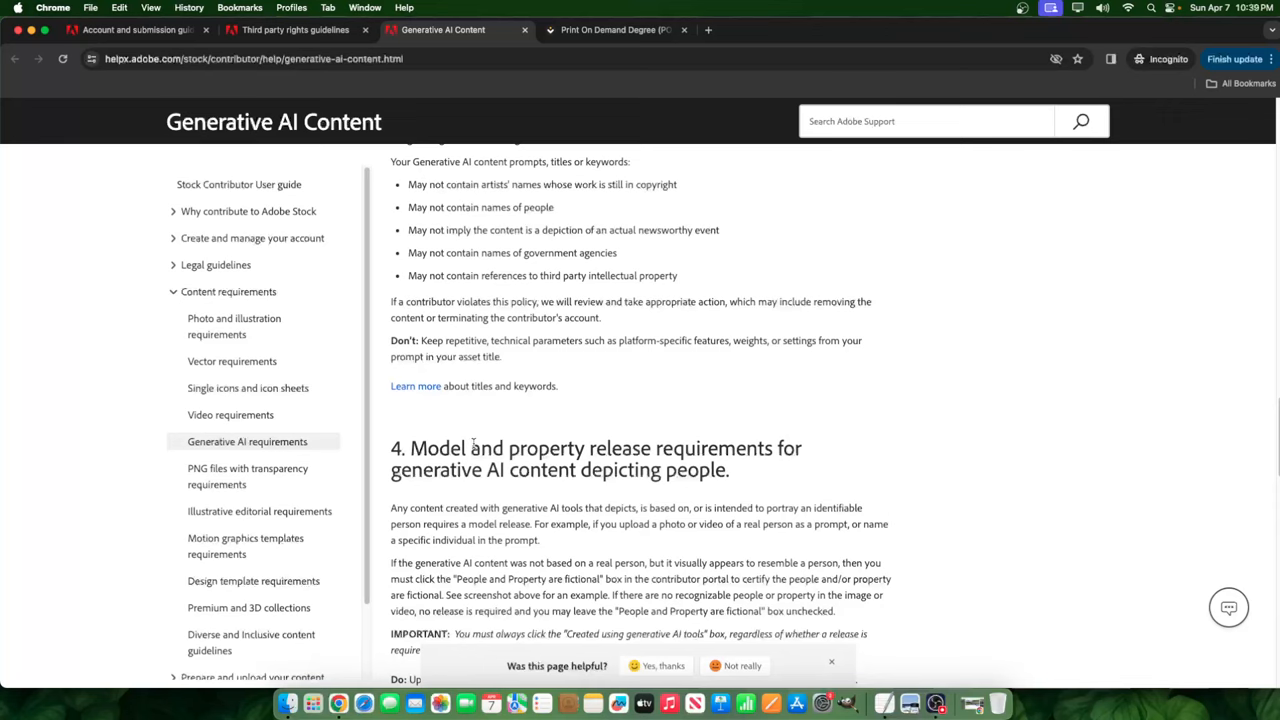
pyautogui.scroll(-3)
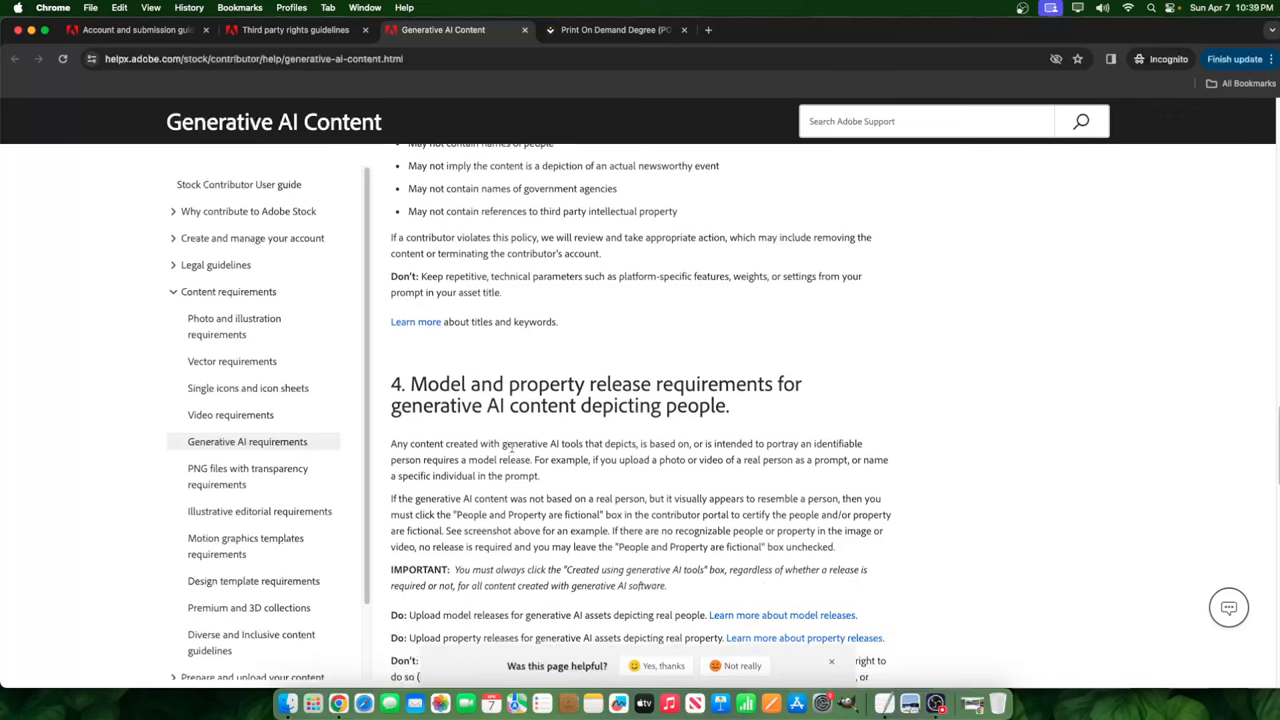
pyautogui.scroll(-3)
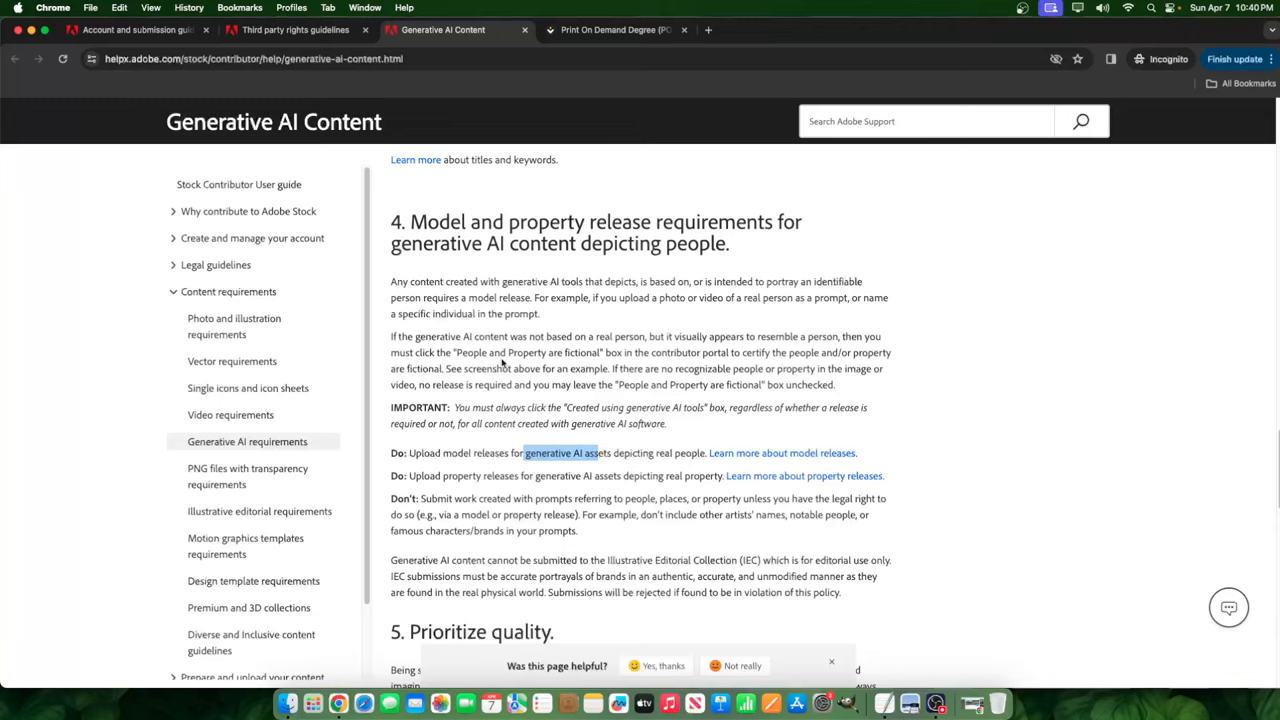
pyautogui.moveTo(391, 336)
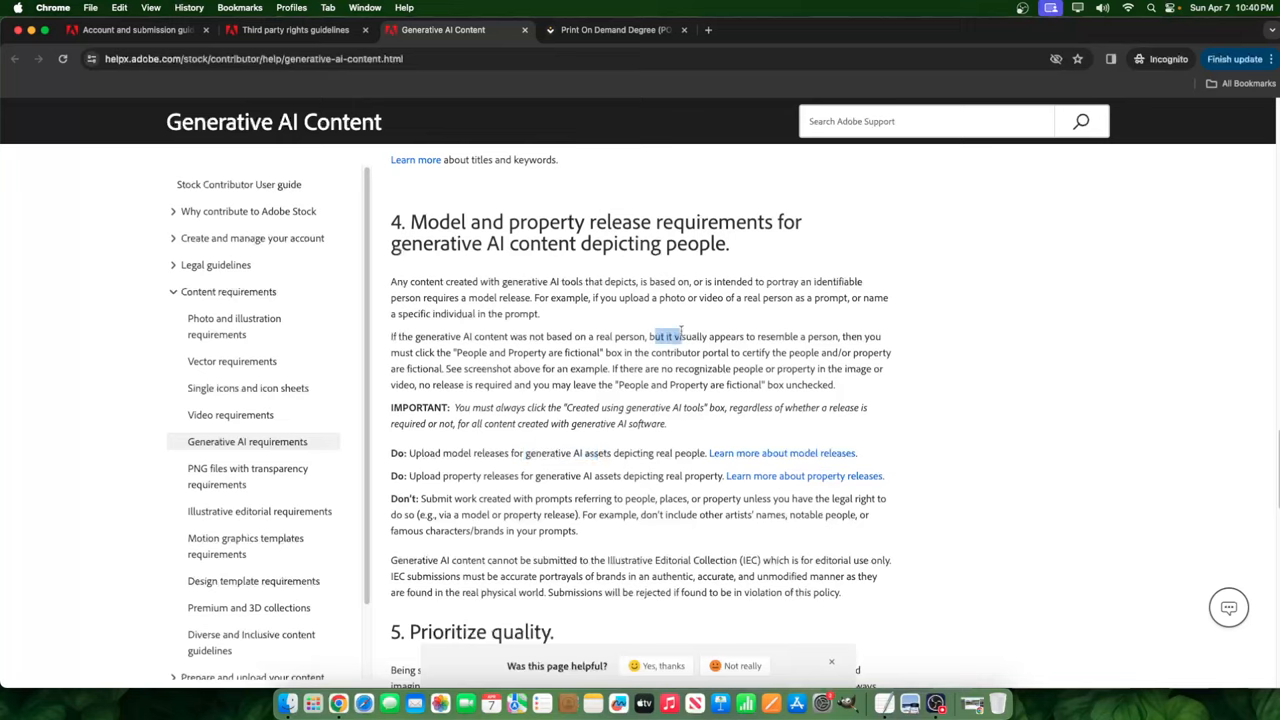
# Highlight the guidance to certify 'People and Property are fictional' for look-alike AI content.
pyautogui.moveTo(651, 336); pyautogui.dragTo(806, 336)
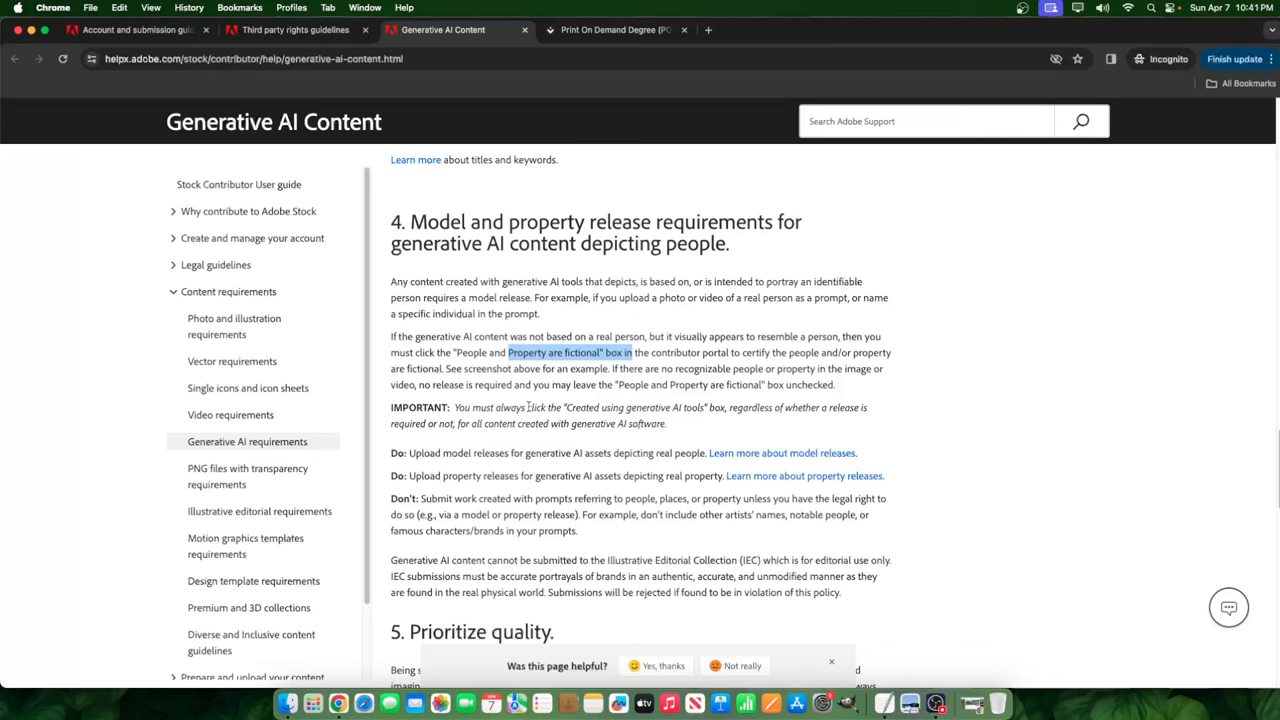
# Scroll to section 5, Prioritize quality, and its Do/Don't list for AI images.
pyautogui.scroll(-3)
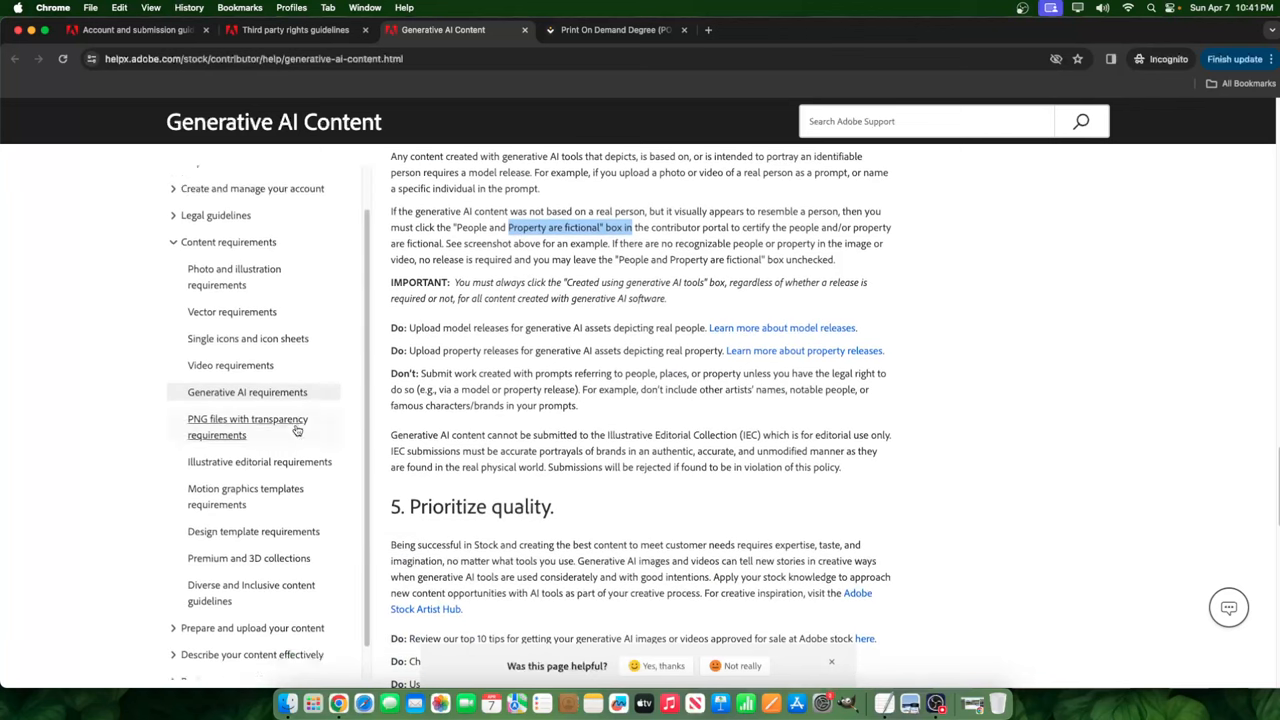
pyautogui.scroll(-3)
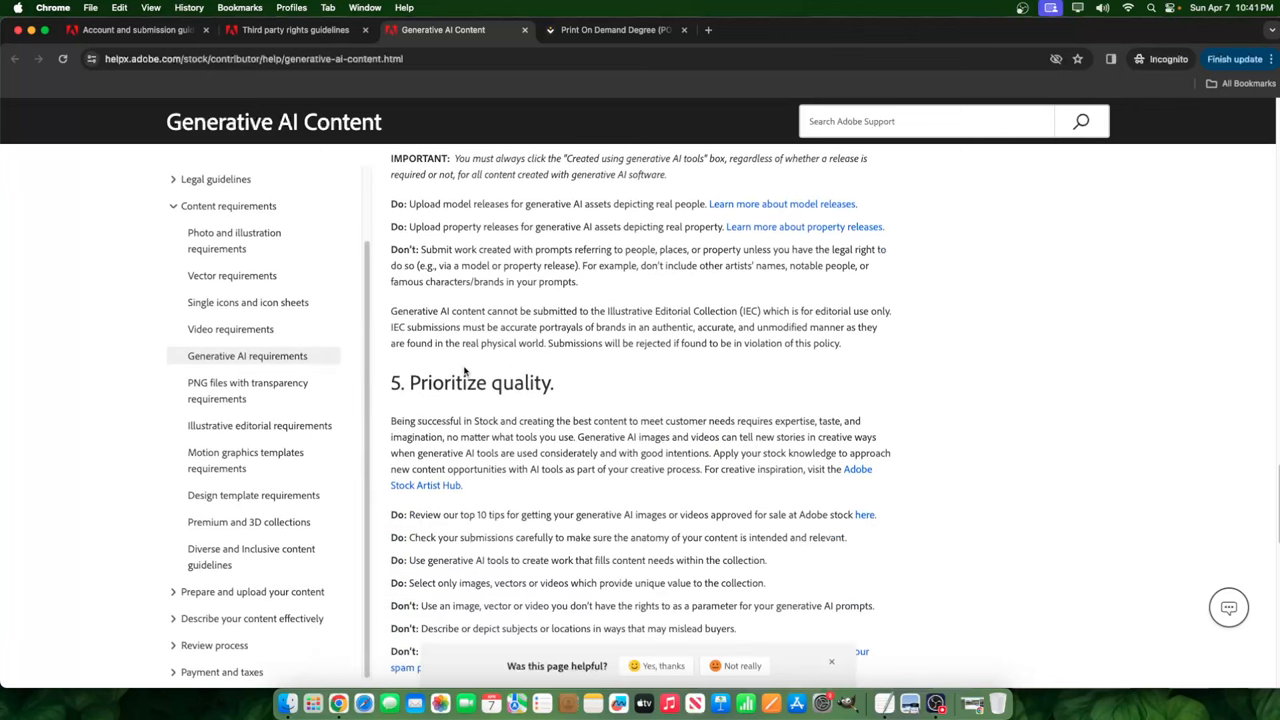
pyautogui.scroll(-3)
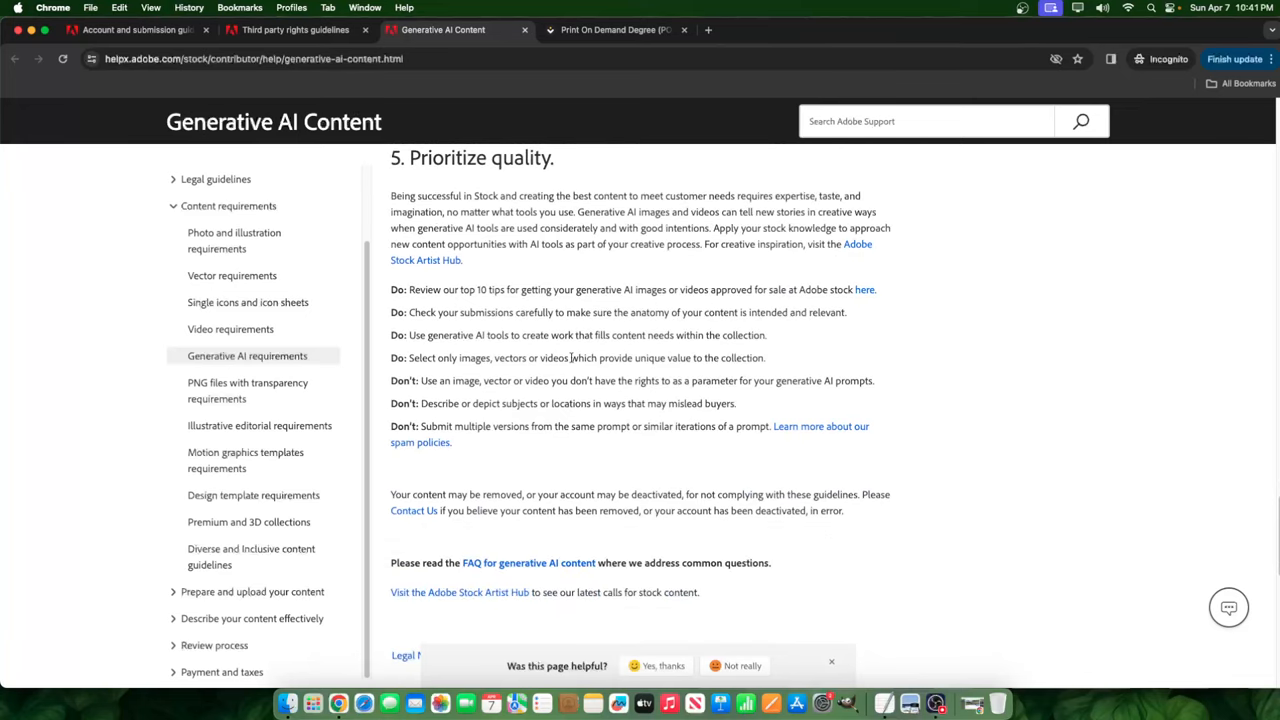
pyautogui.scroll(3)
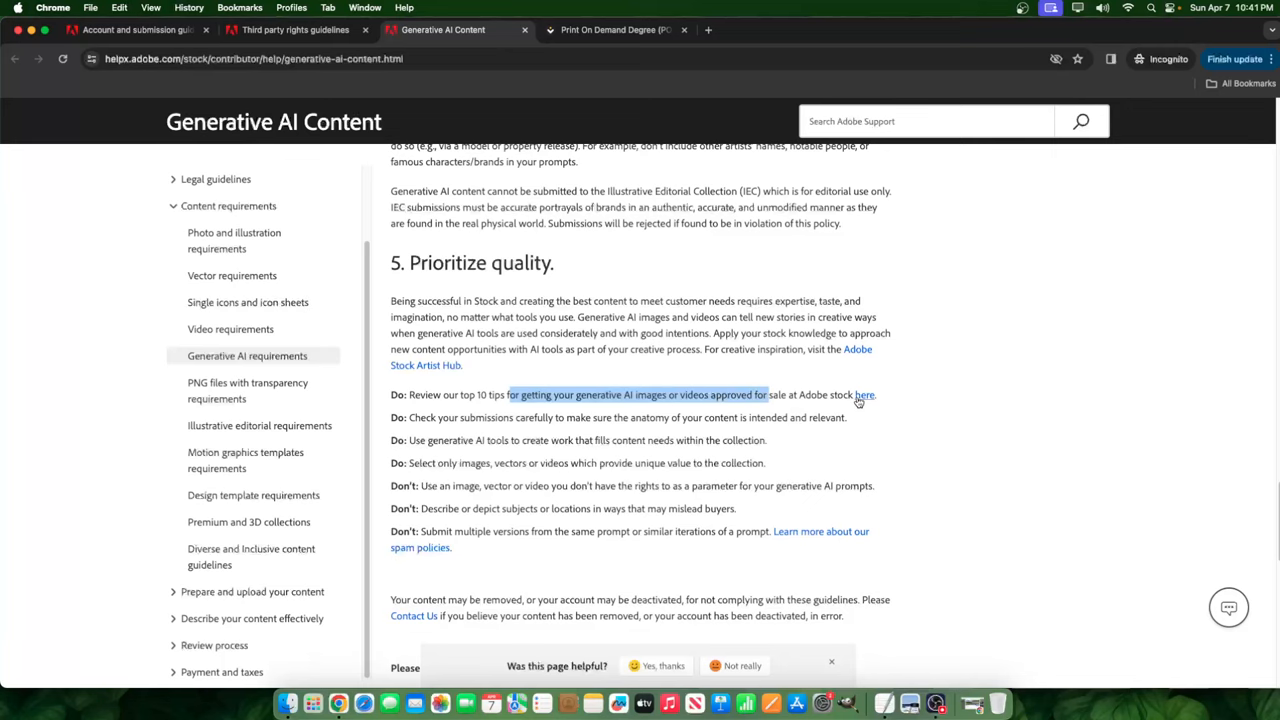
# Open the 10 tips guide generative-ai-guide.pdf in a new tab and return to the help page.
pyautogui.click(863, 394)
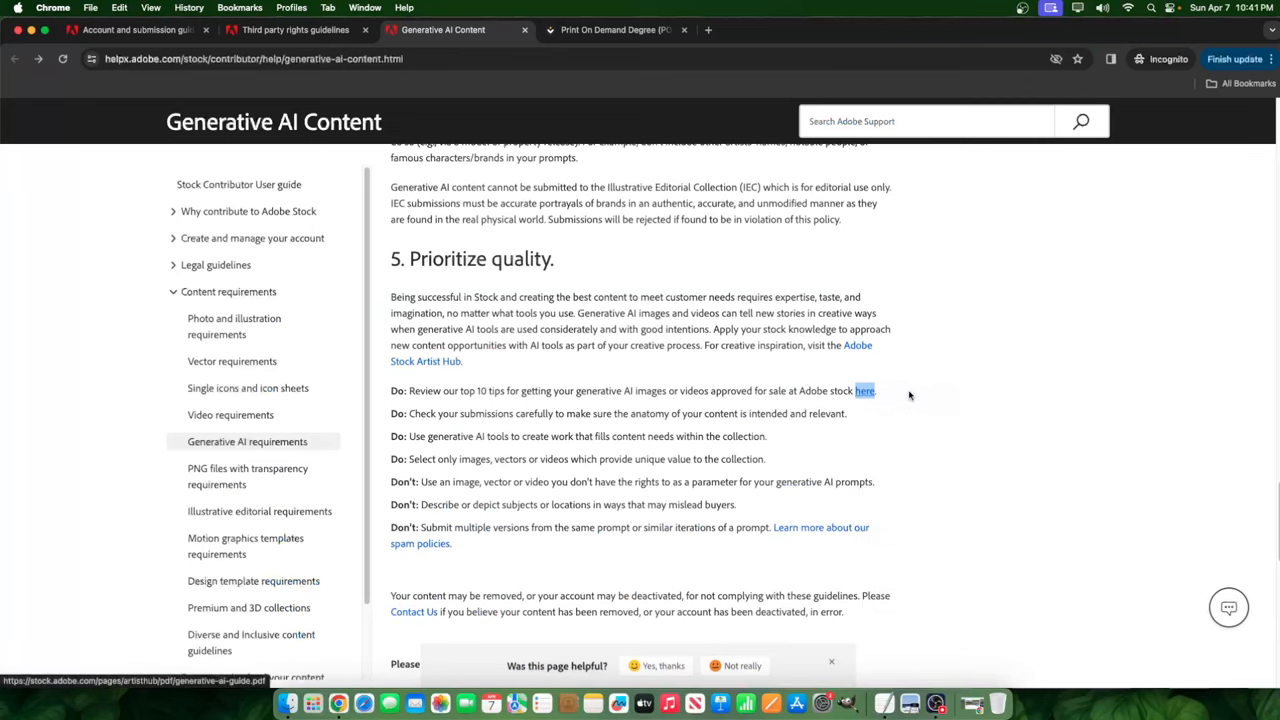
pyautogui.click(864, 390)
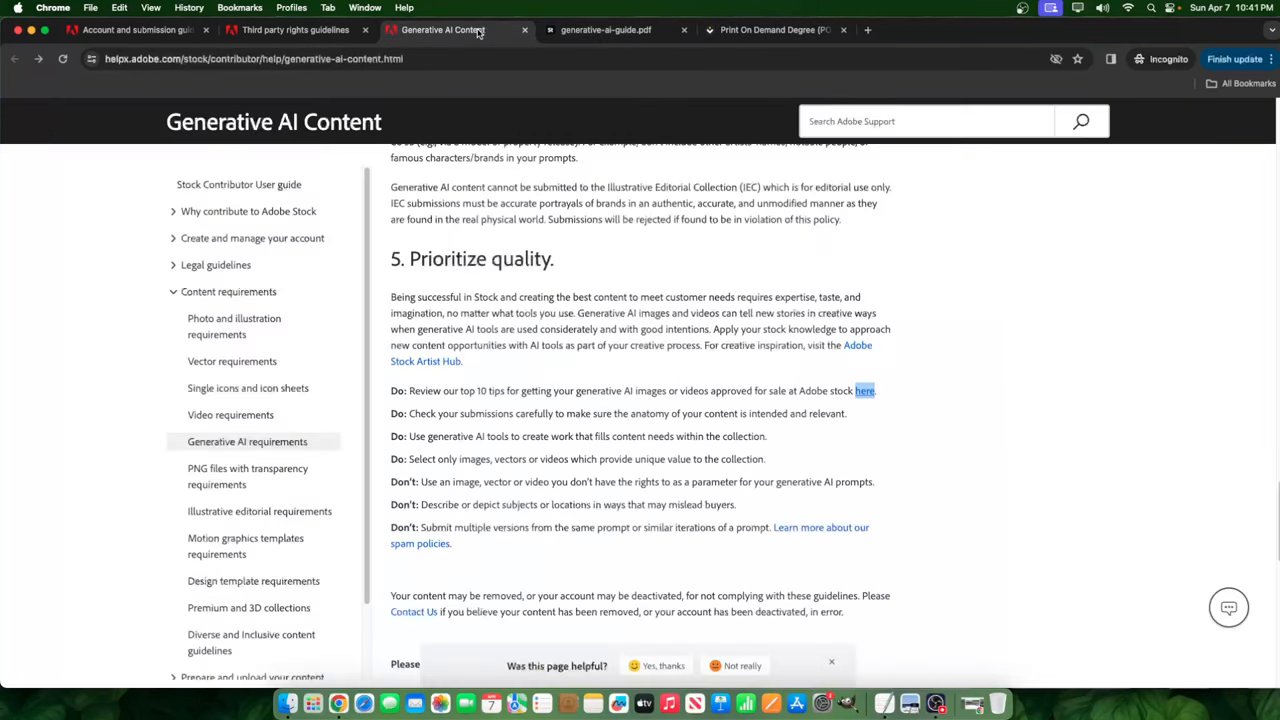
pyautogui.moveTo(248, 388)
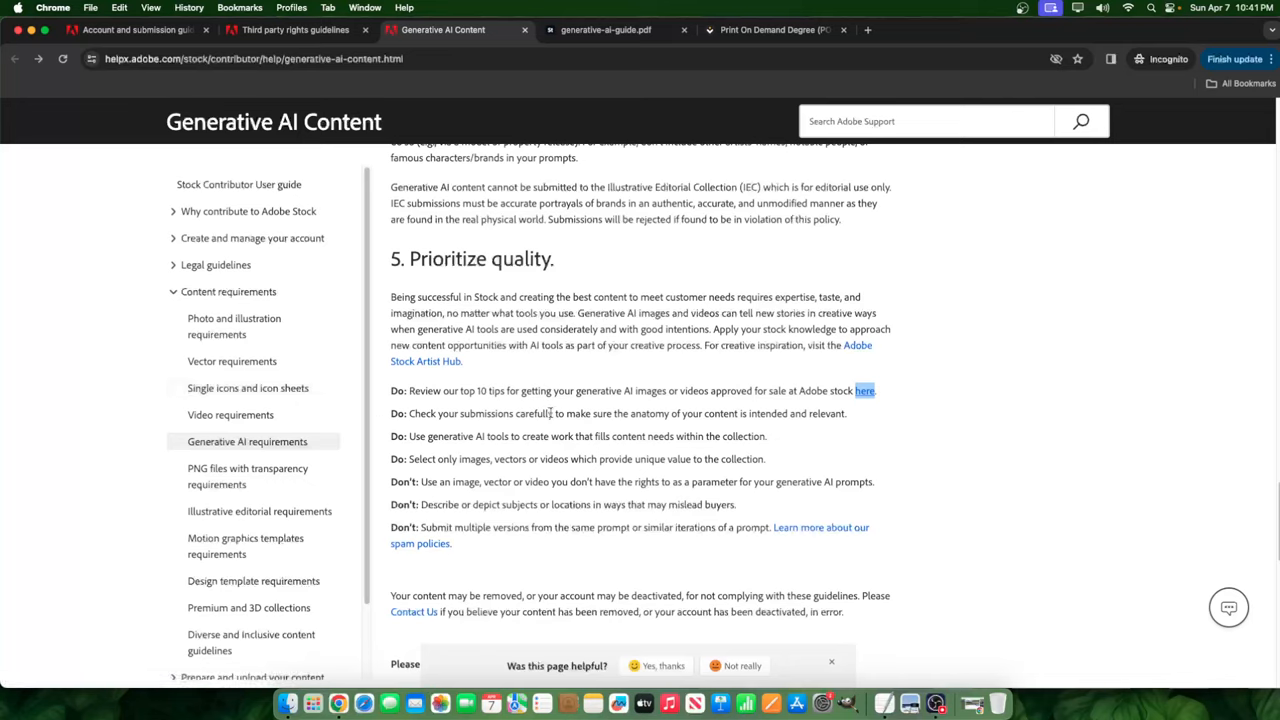
pyautogui.moveTo(758, 413)
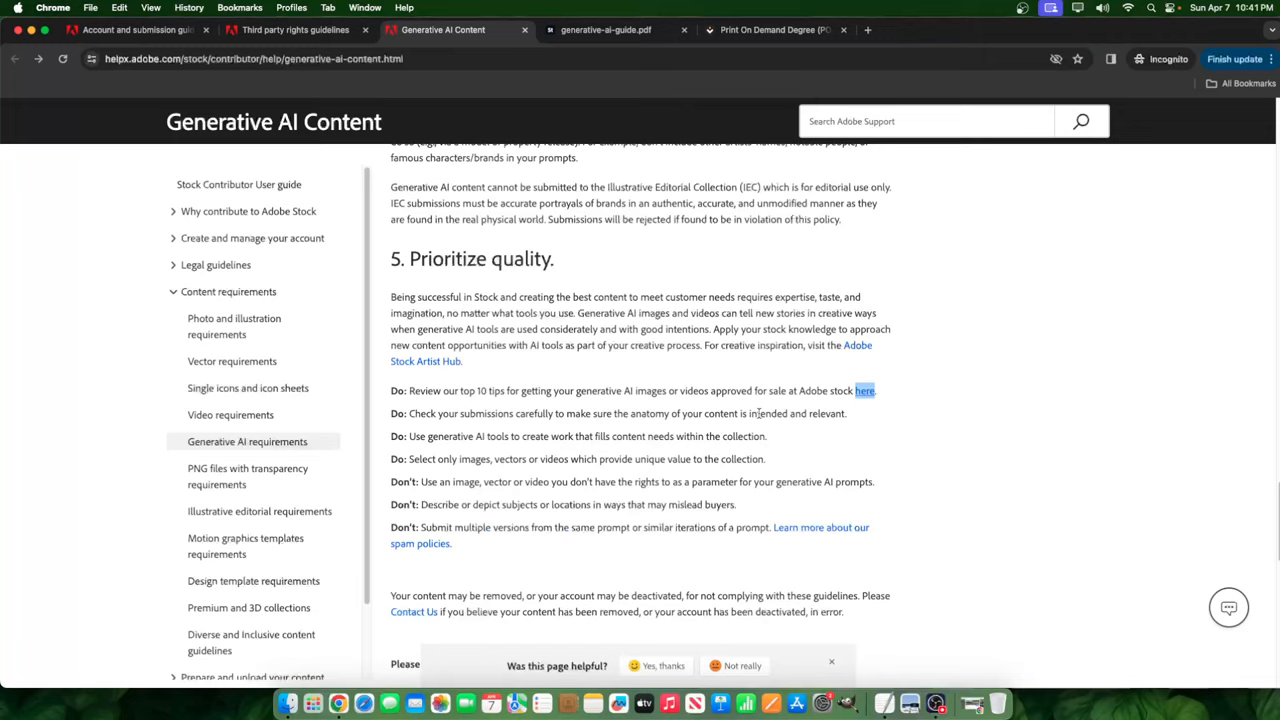
pyautogui.moveTo(592, 430)
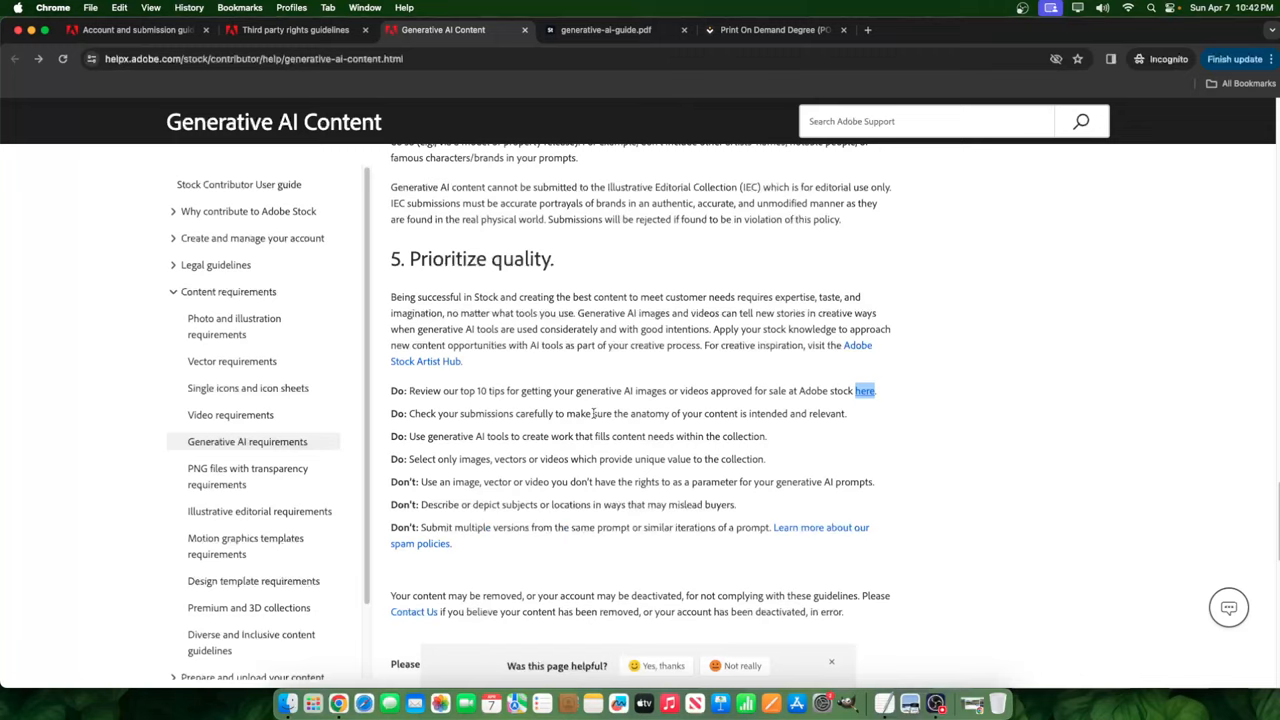
pyautogui.moveTo(744, 408)
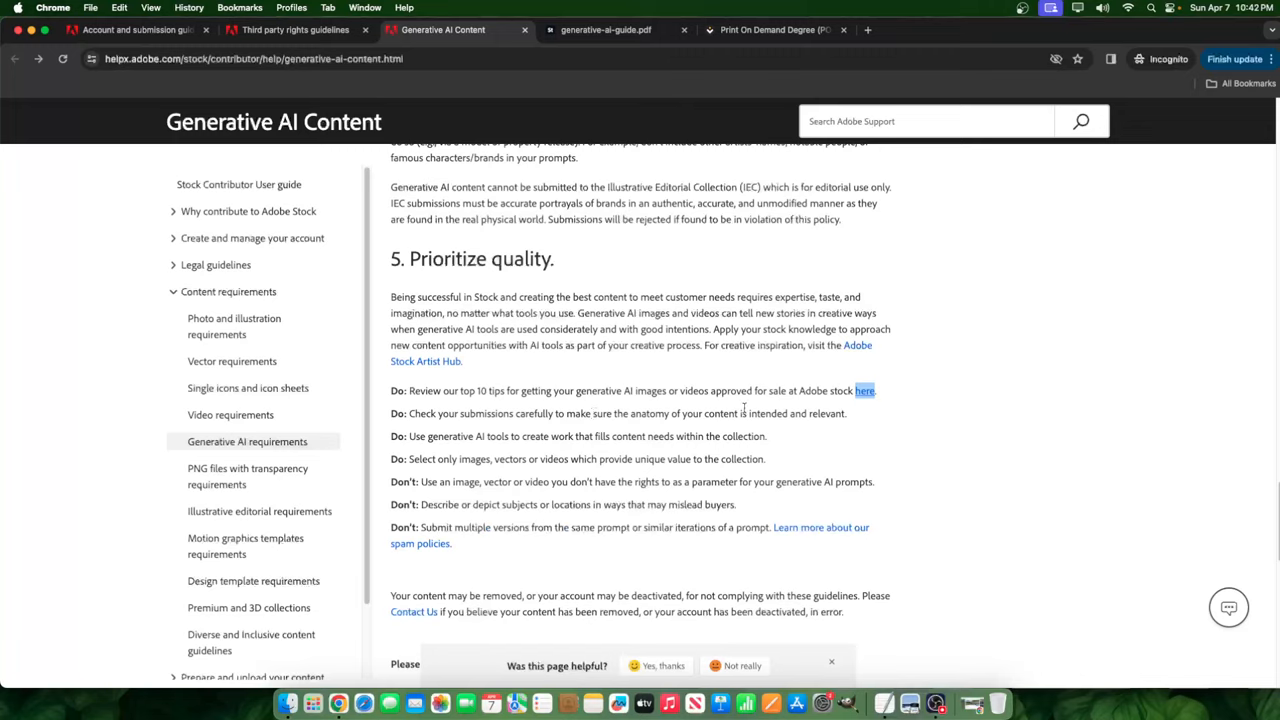
pyautogui.moveTo(583, 415)
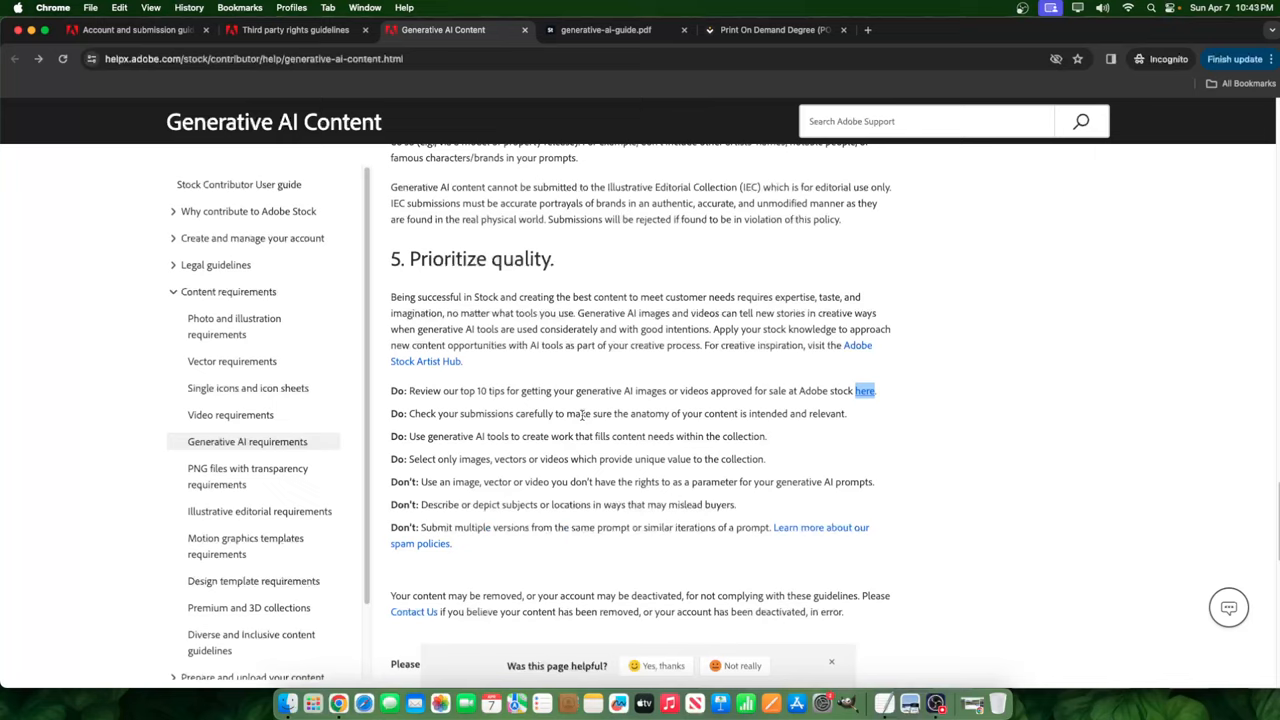
pyautogui.moveTo(700, 428)
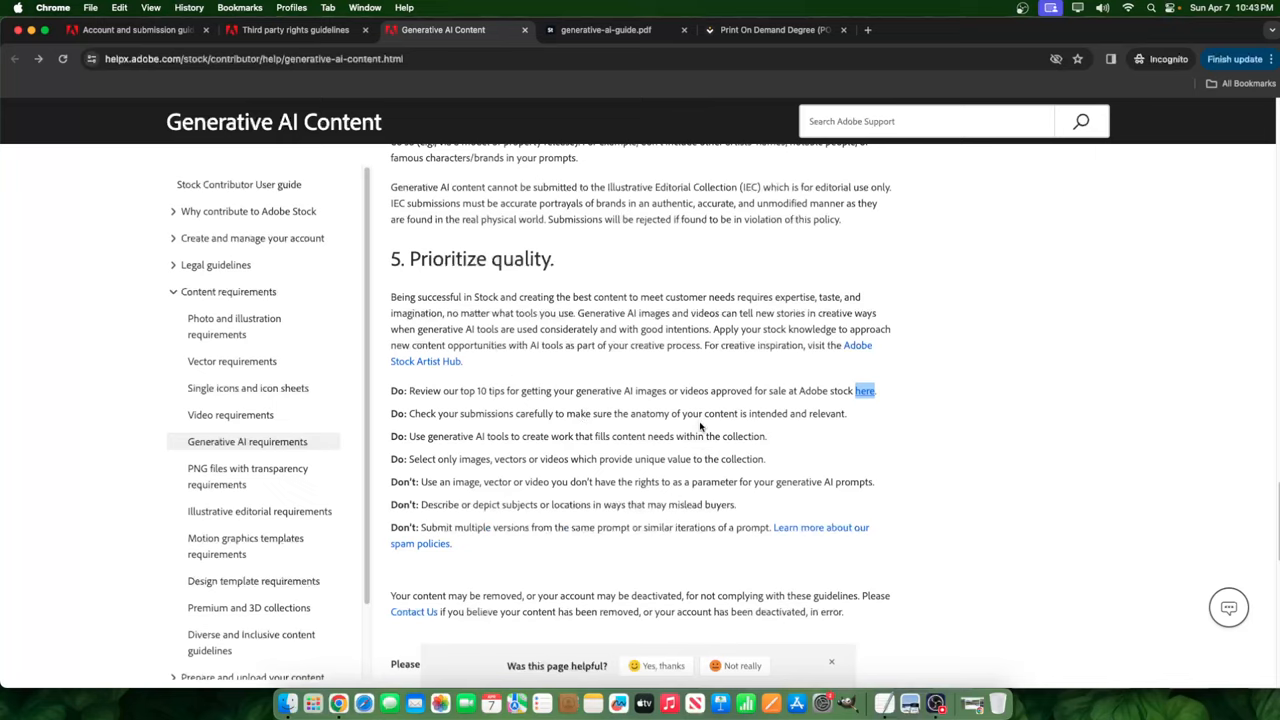
pyautogui.moveTo(419, 462)
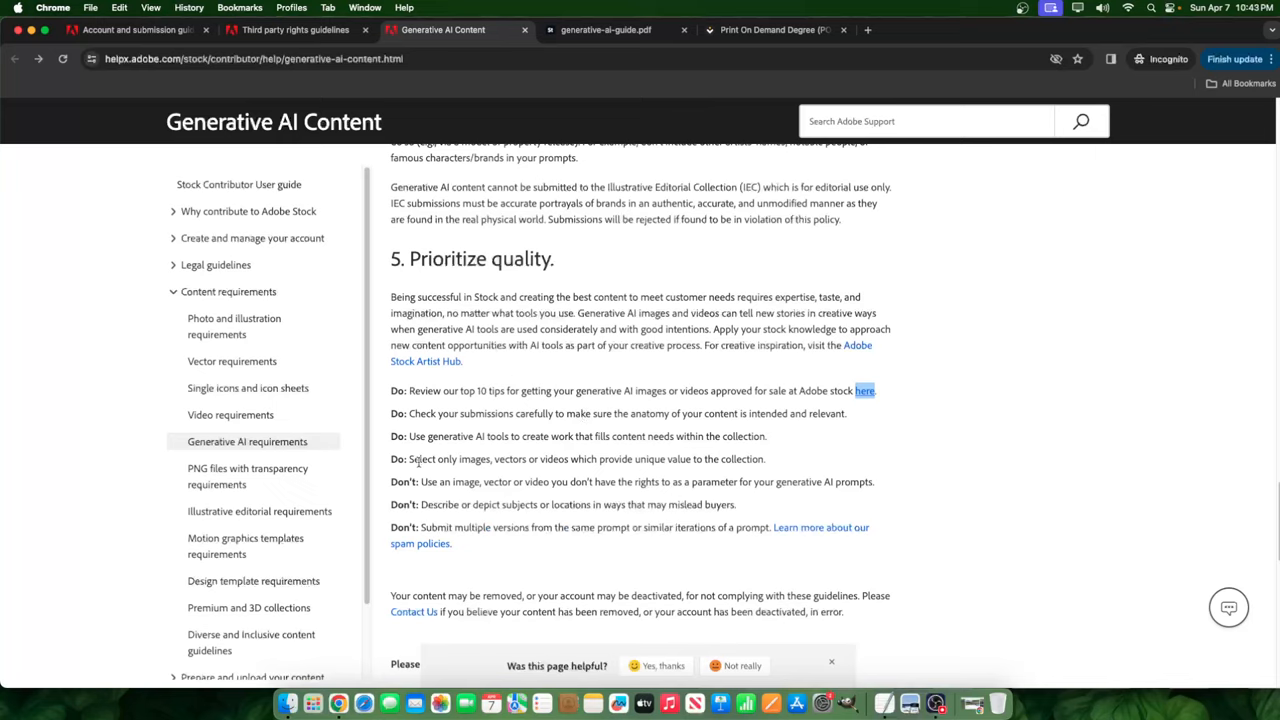
pyautogui.moveTo(558, 474)
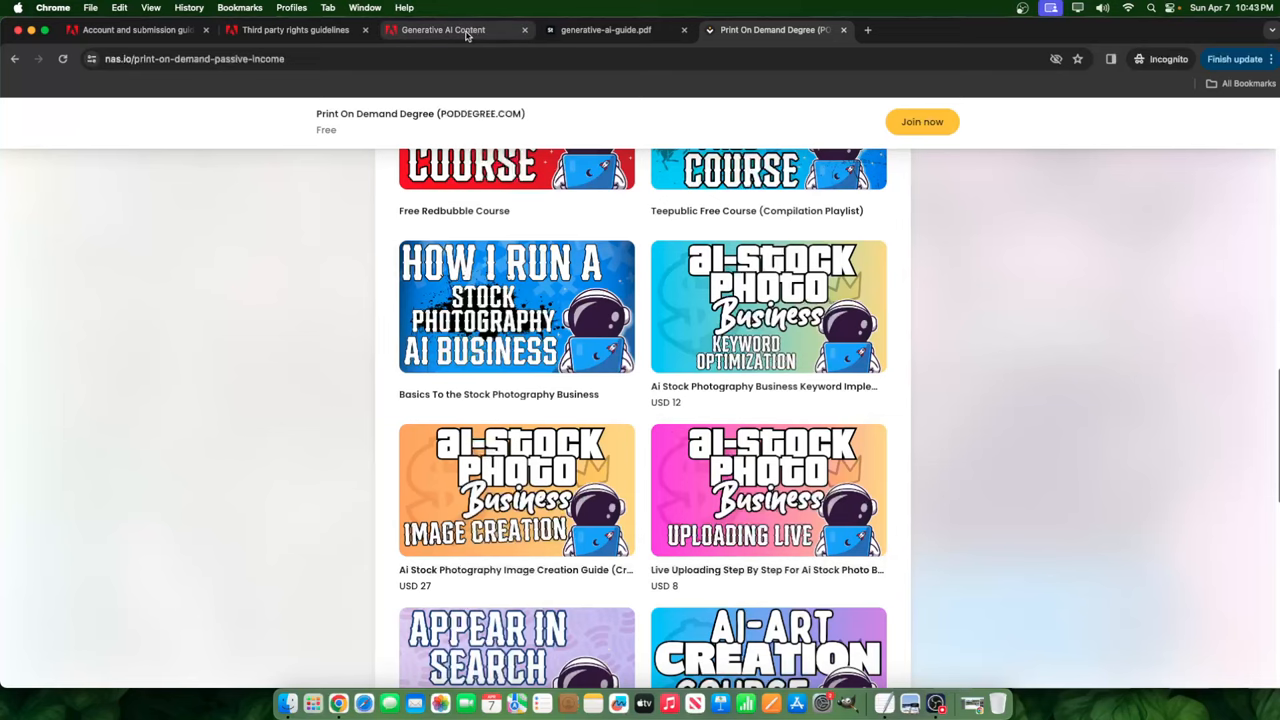
pyautogui.click(443, 29)
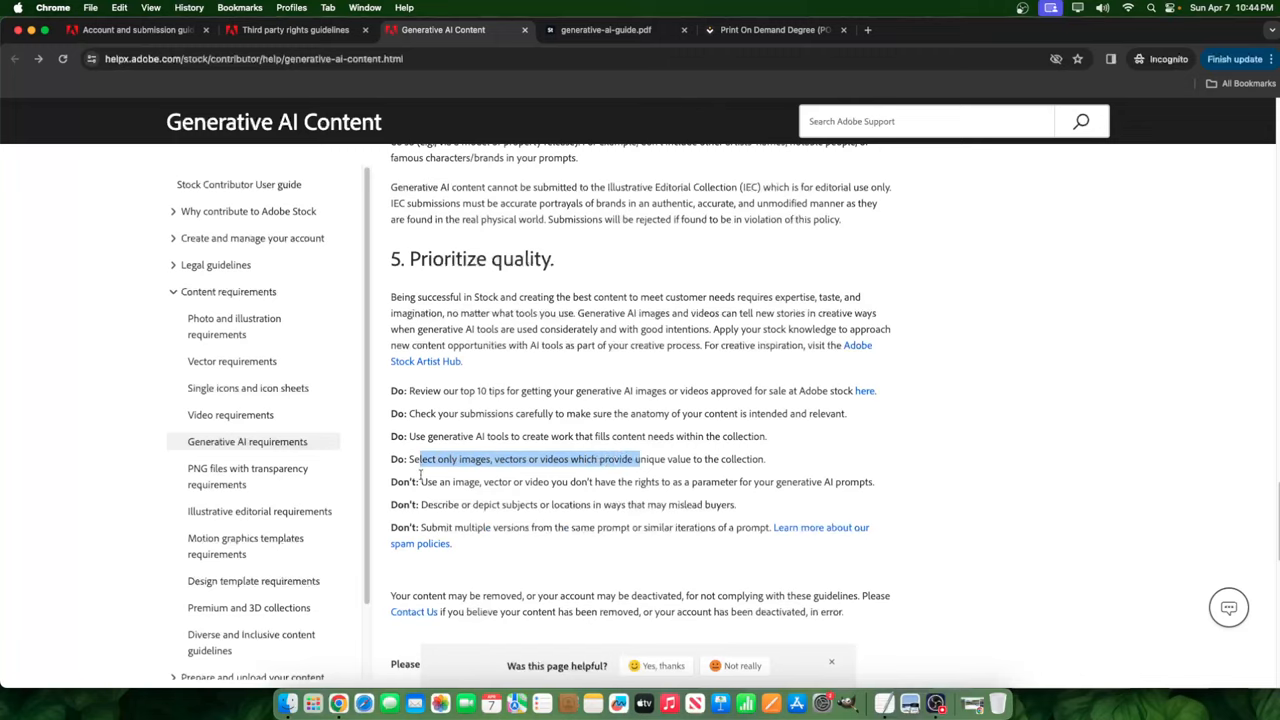
pyautogui.moveTo(512, 482)
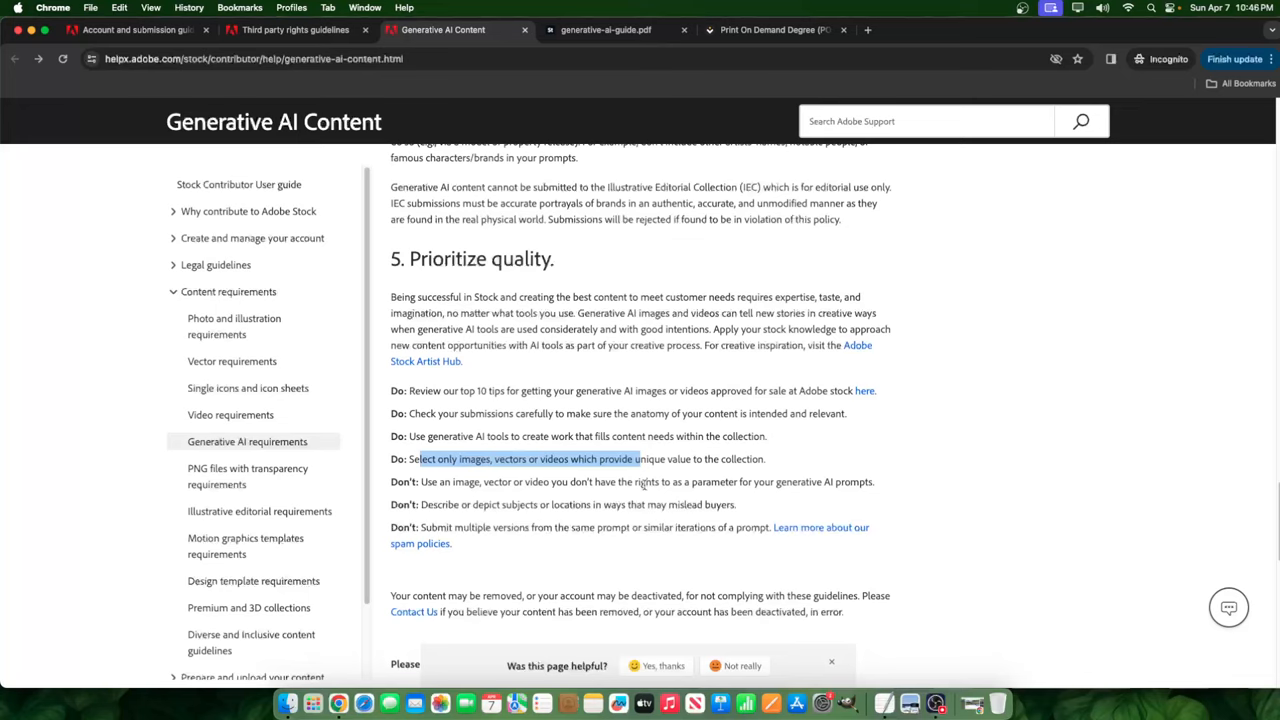
pyautogui.moveTo(710, 533)
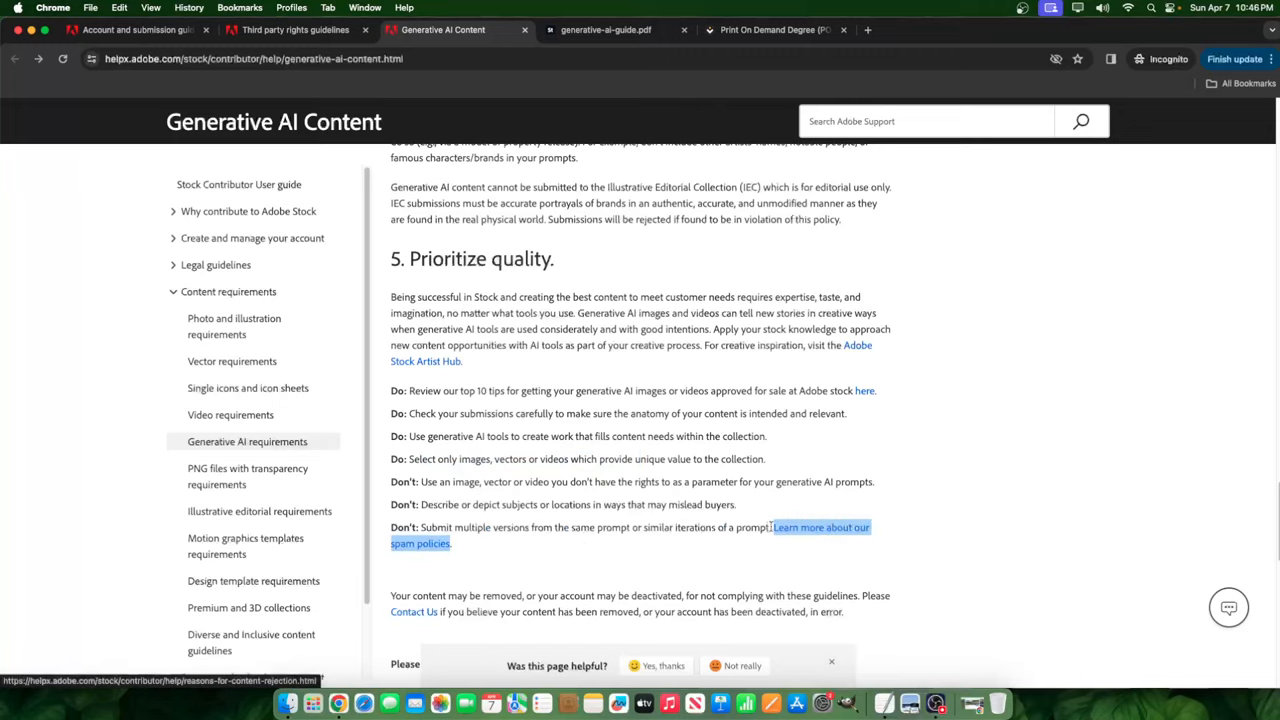
pyautogui.moveTo(762, 509)
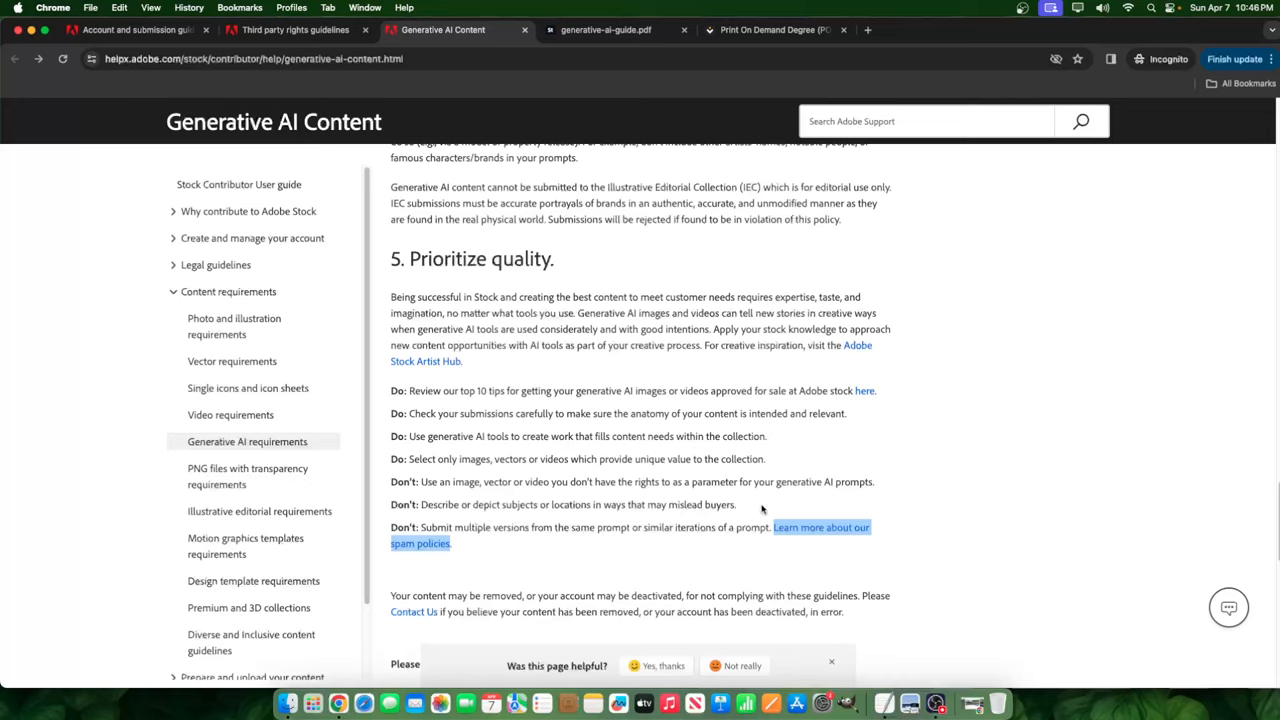
pyautogui.moveTo(863, 548)
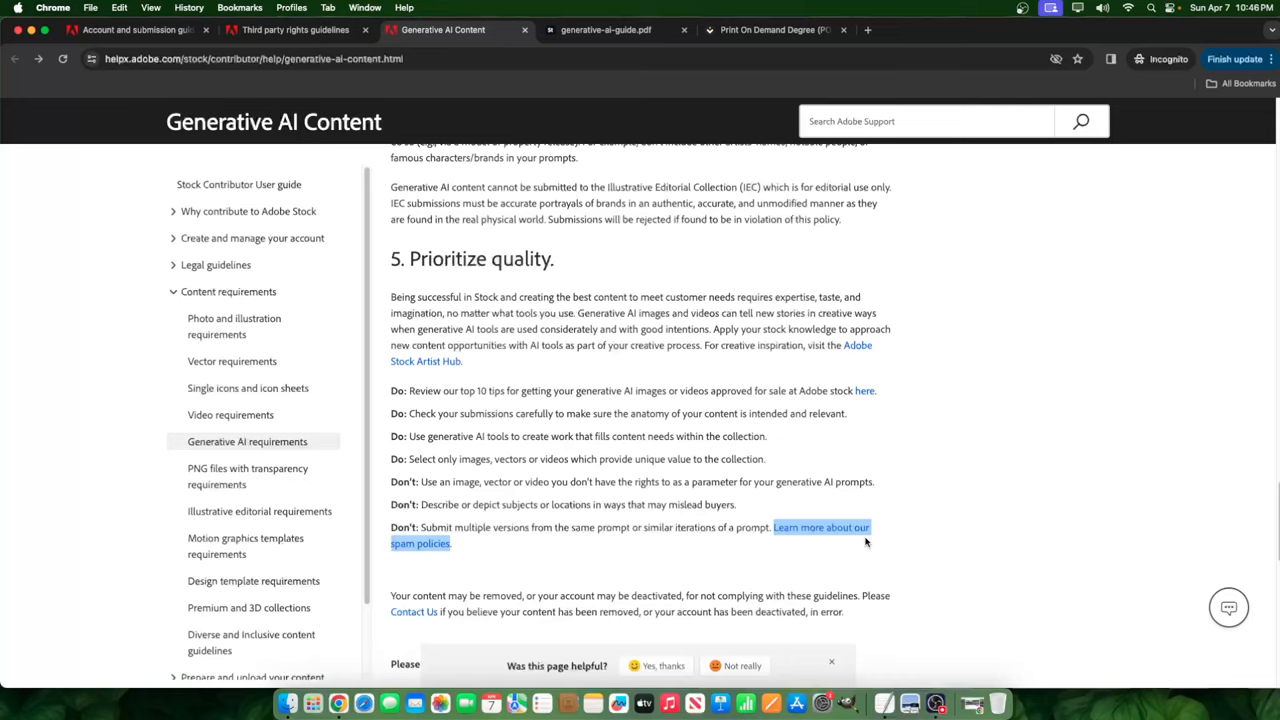
pyautogui.moveTo(830, 562)
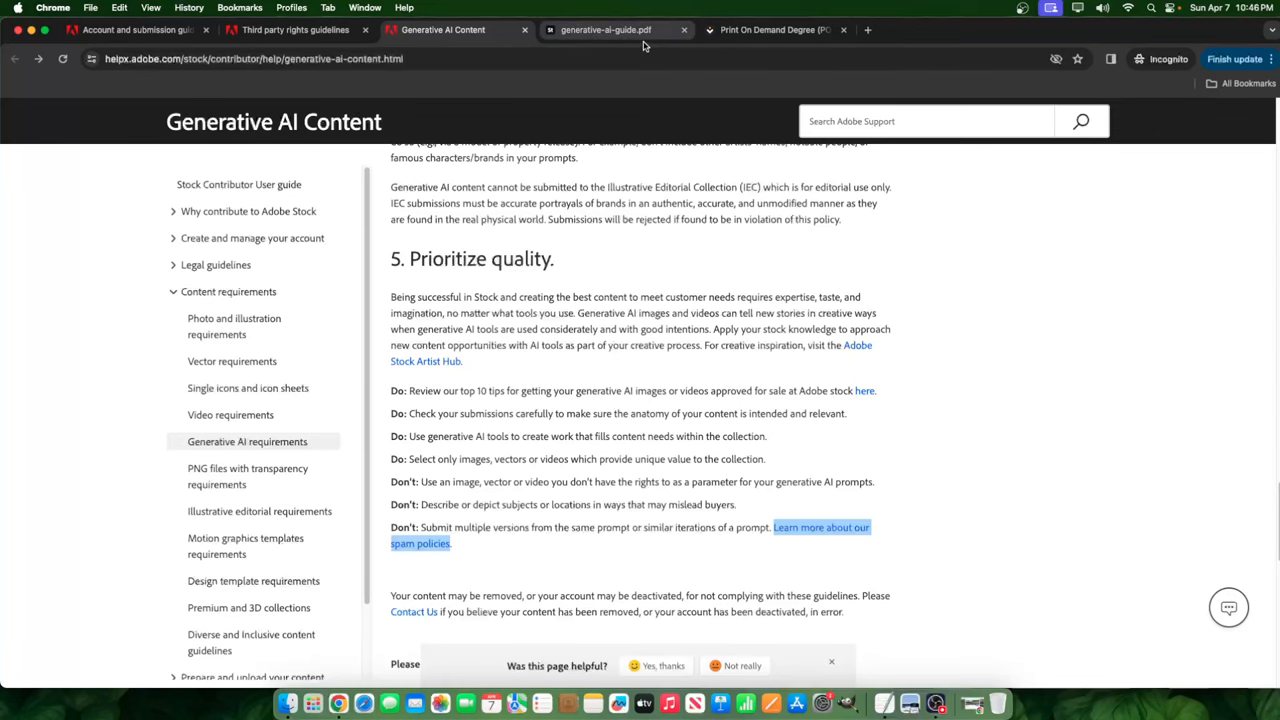
pyautogui.click(604, 29)
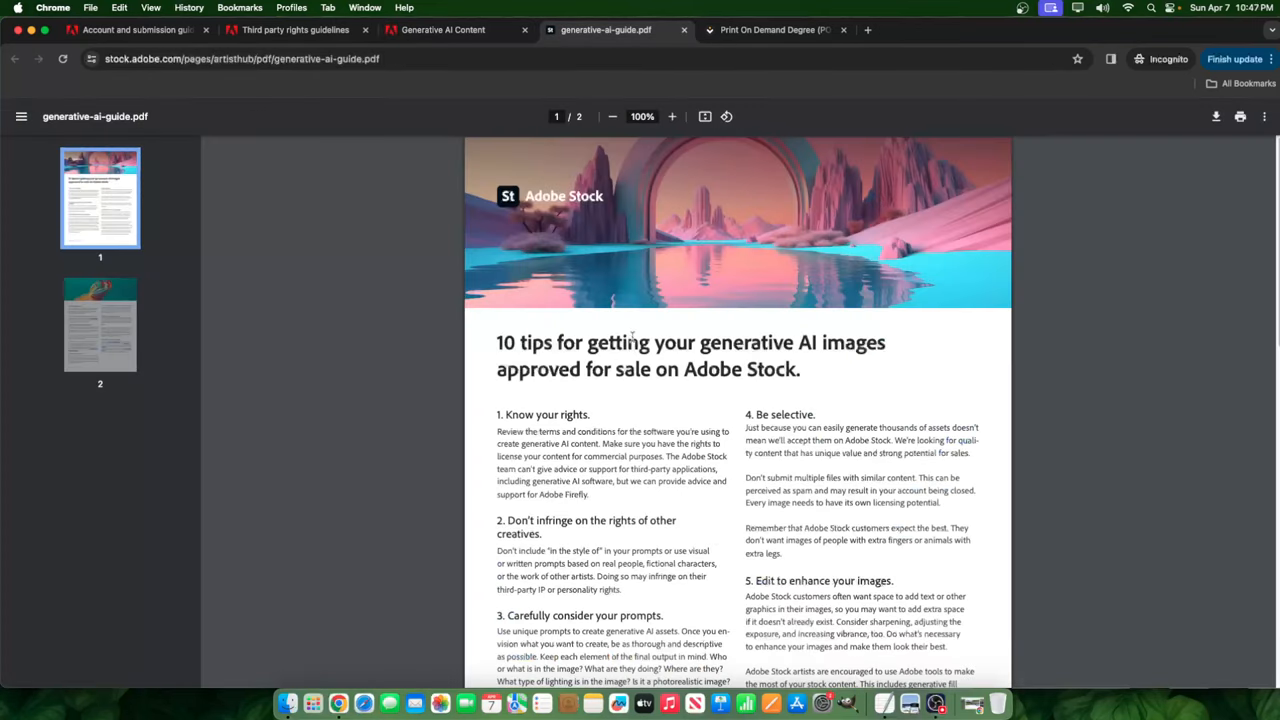
pyautogui.moveTo(443, 29)
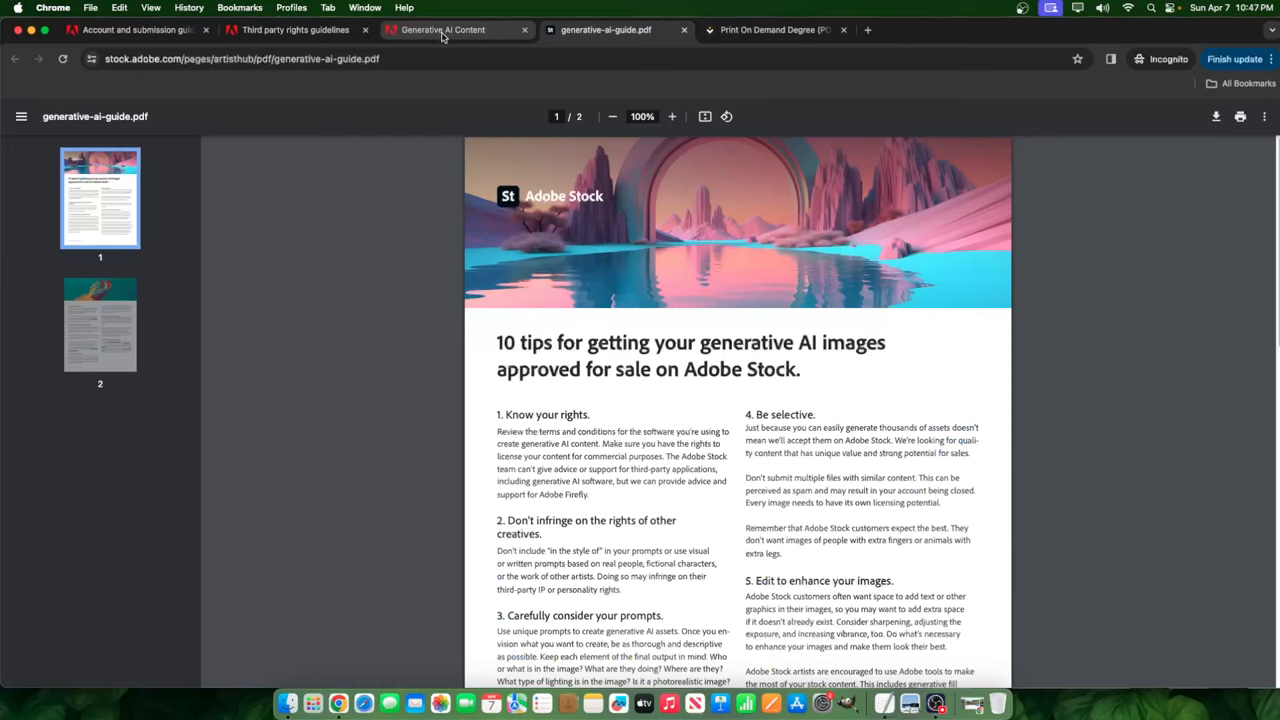
pyautogui.click(455, 29)
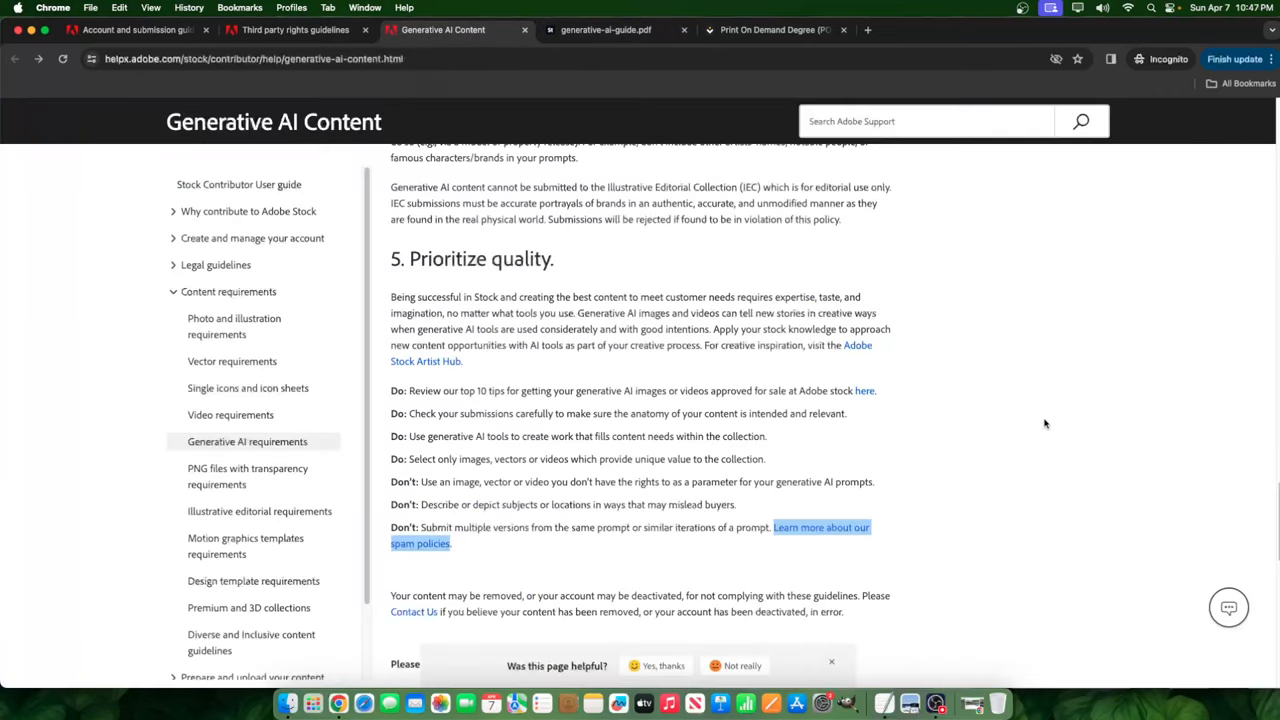
pyautogui.moveTo(1028, 416)
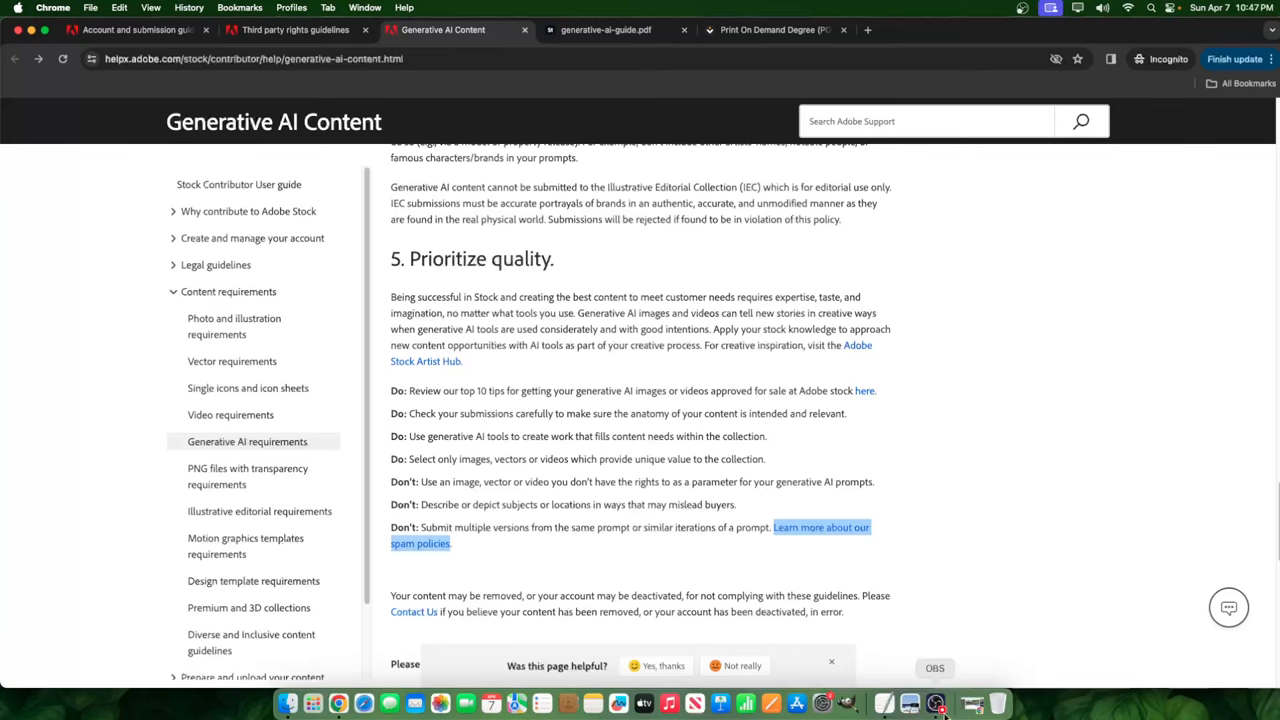
pyautogui.click(934, 703)
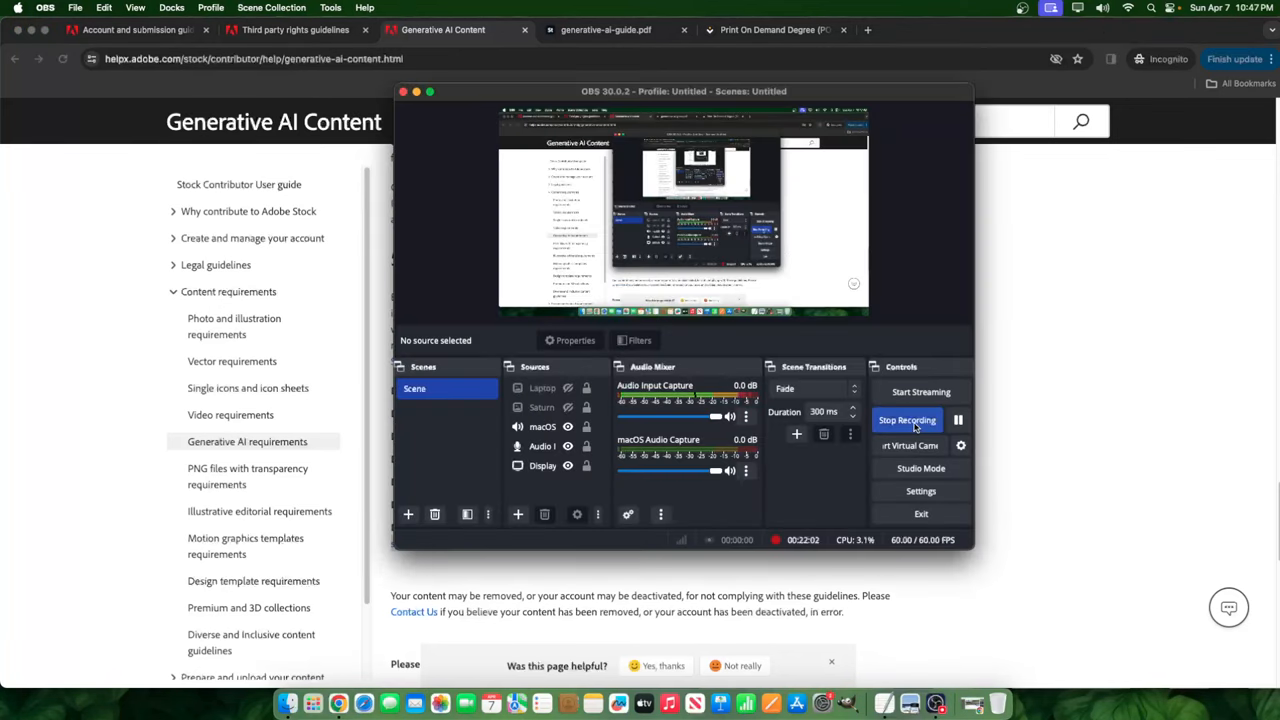